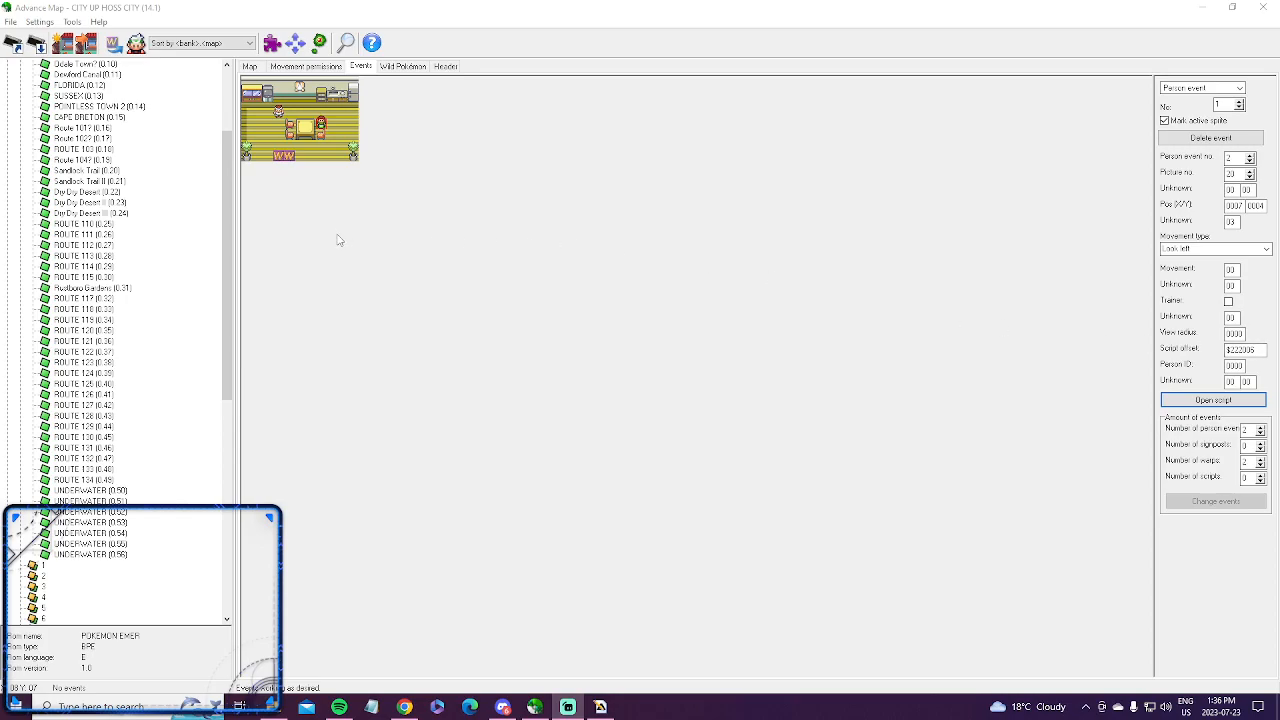
pyautogui.moveTo(438, 282)
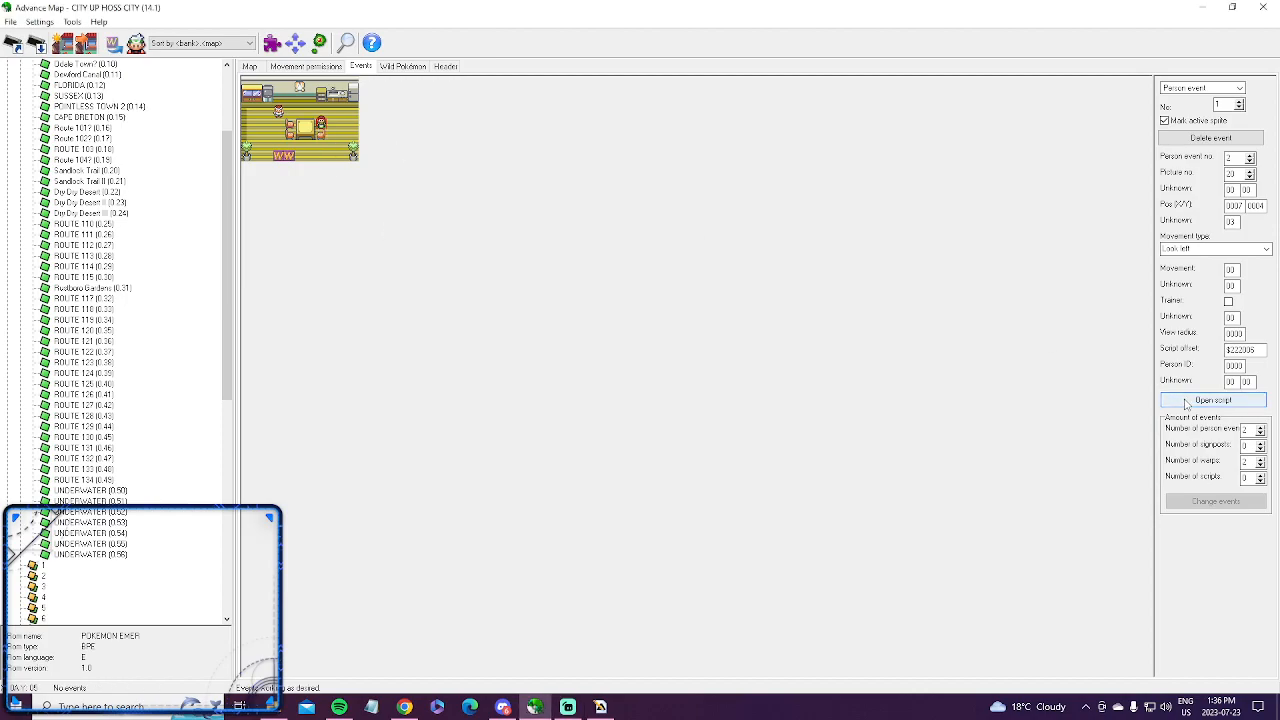
# Step: Inspect the person event's script in XSE, close it, and launch Advance-Text
pyautogui.click(1212, 400)
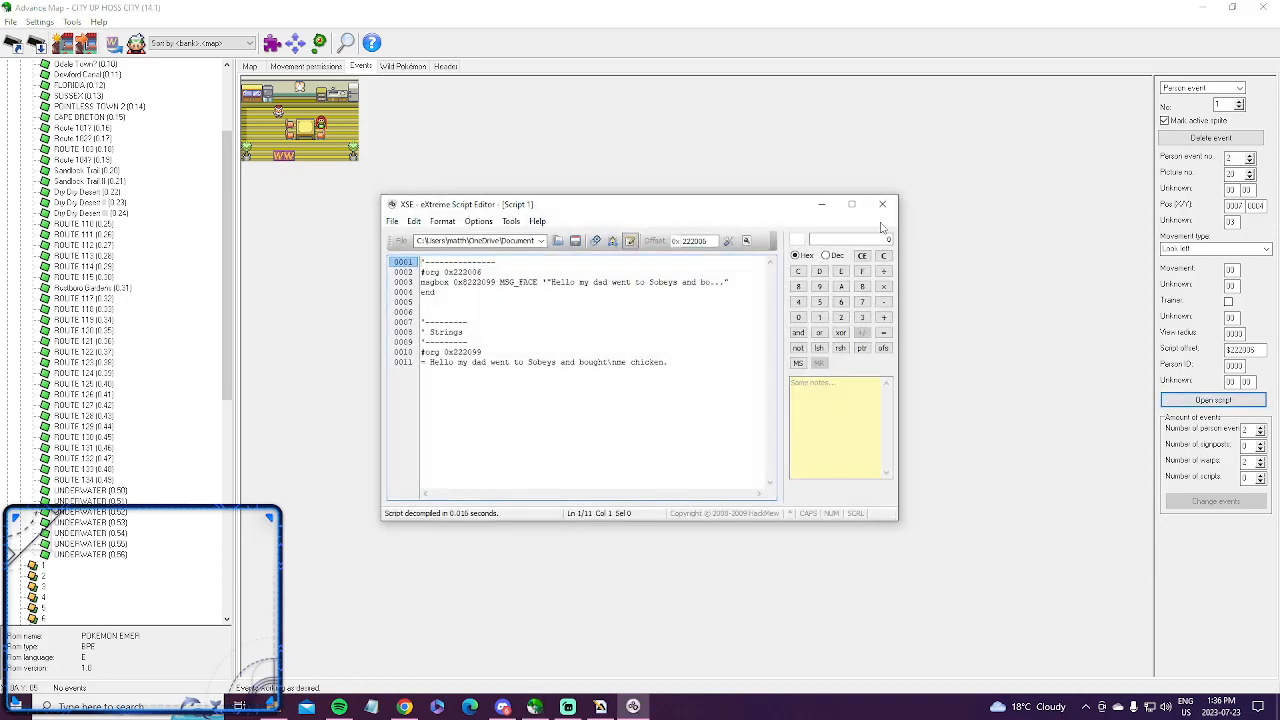
pyautogui.click(882, 204)
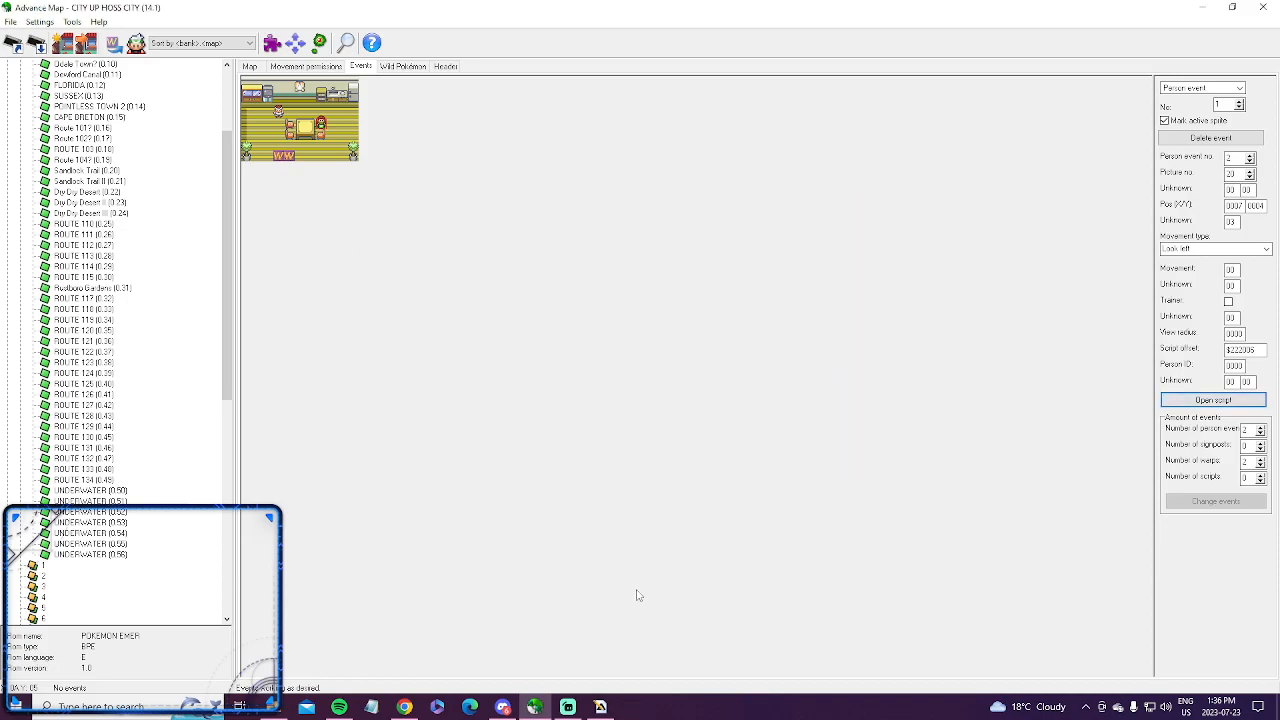
pyautogui.moveTo(532, 496)
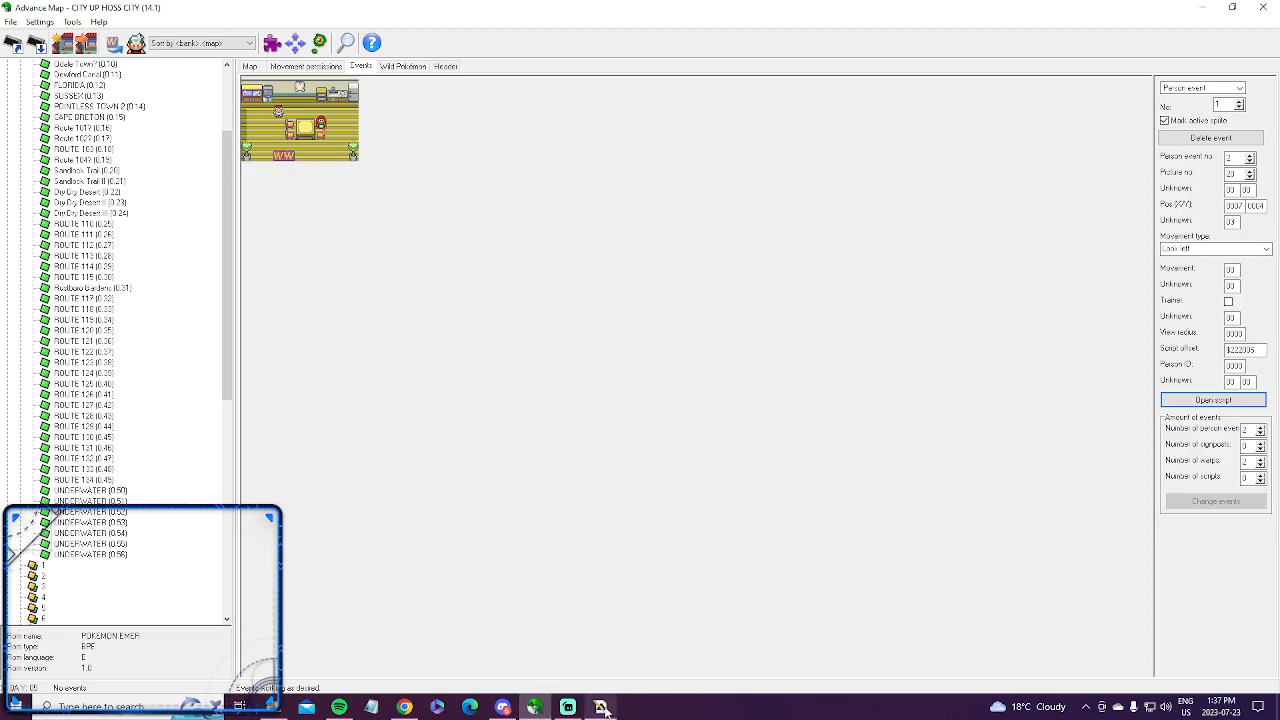
pyautogui.click(600, 708)
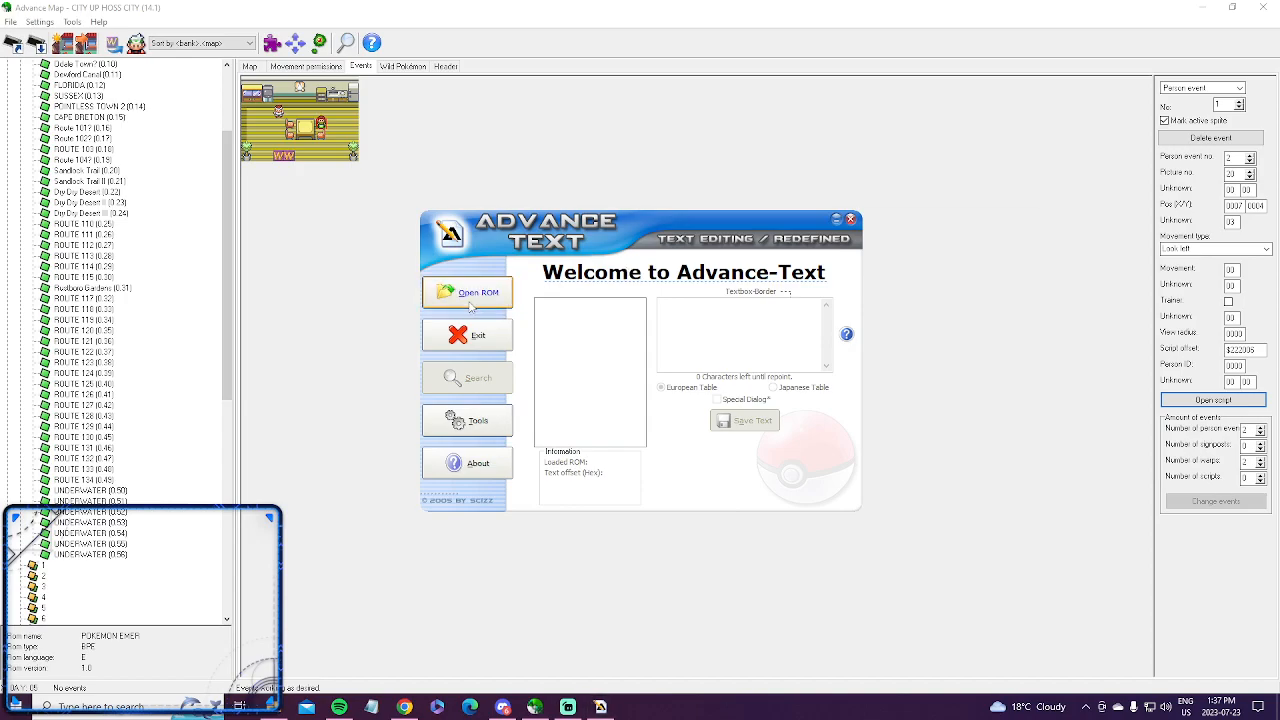
# Step: Load the ROM's text sections in Advance-Text, browse the list, and minimize the tool
pyautogui.click(468, 292)
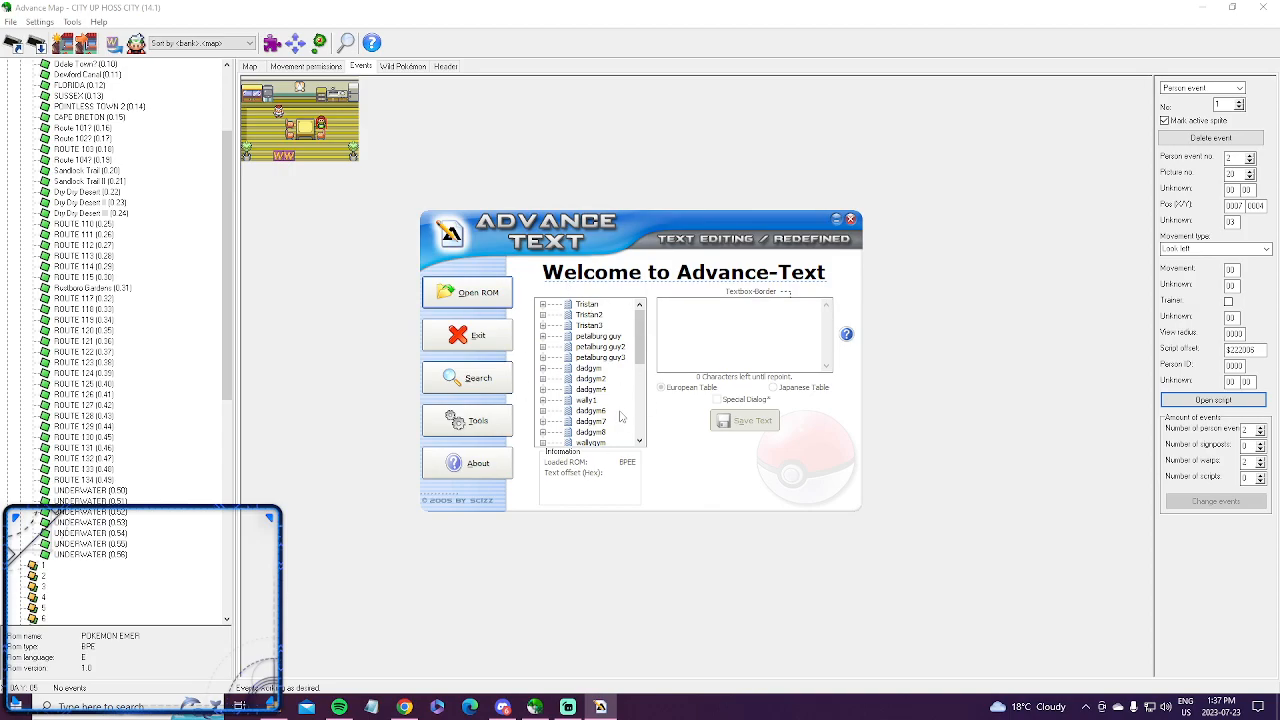
pyautogui.moveTo(524, 406)
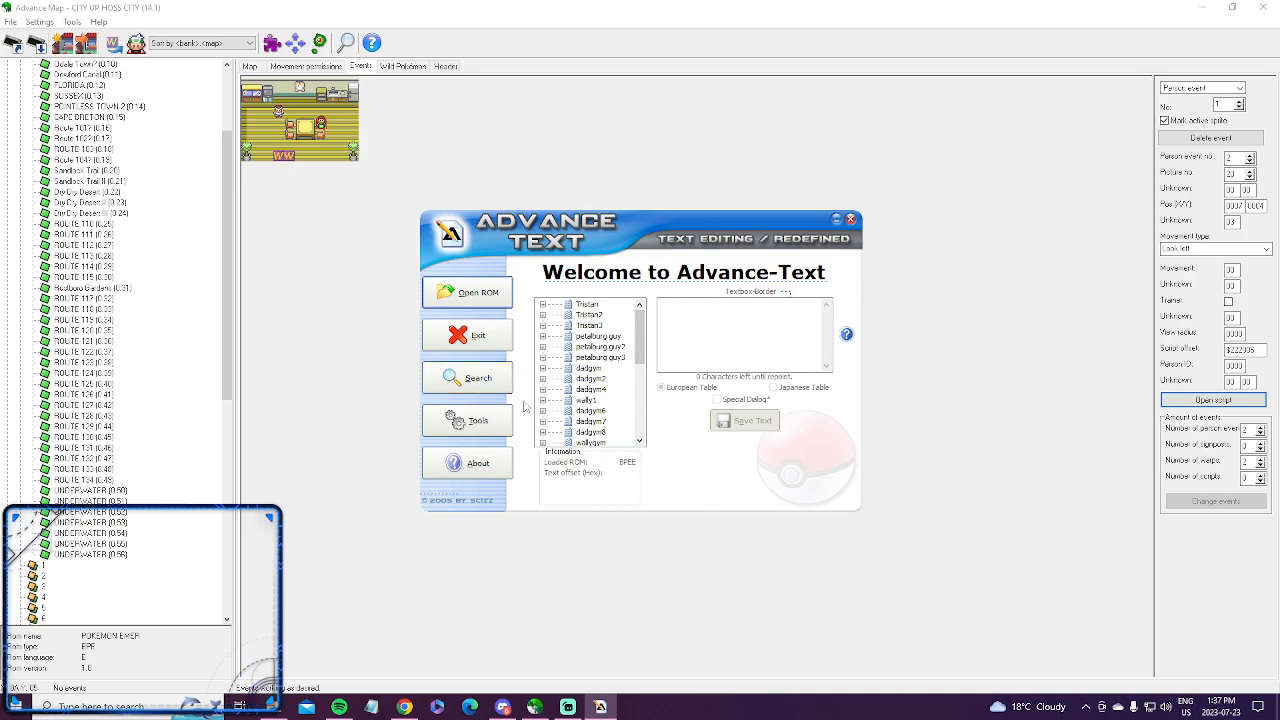
pyautogui.scroll(-3)
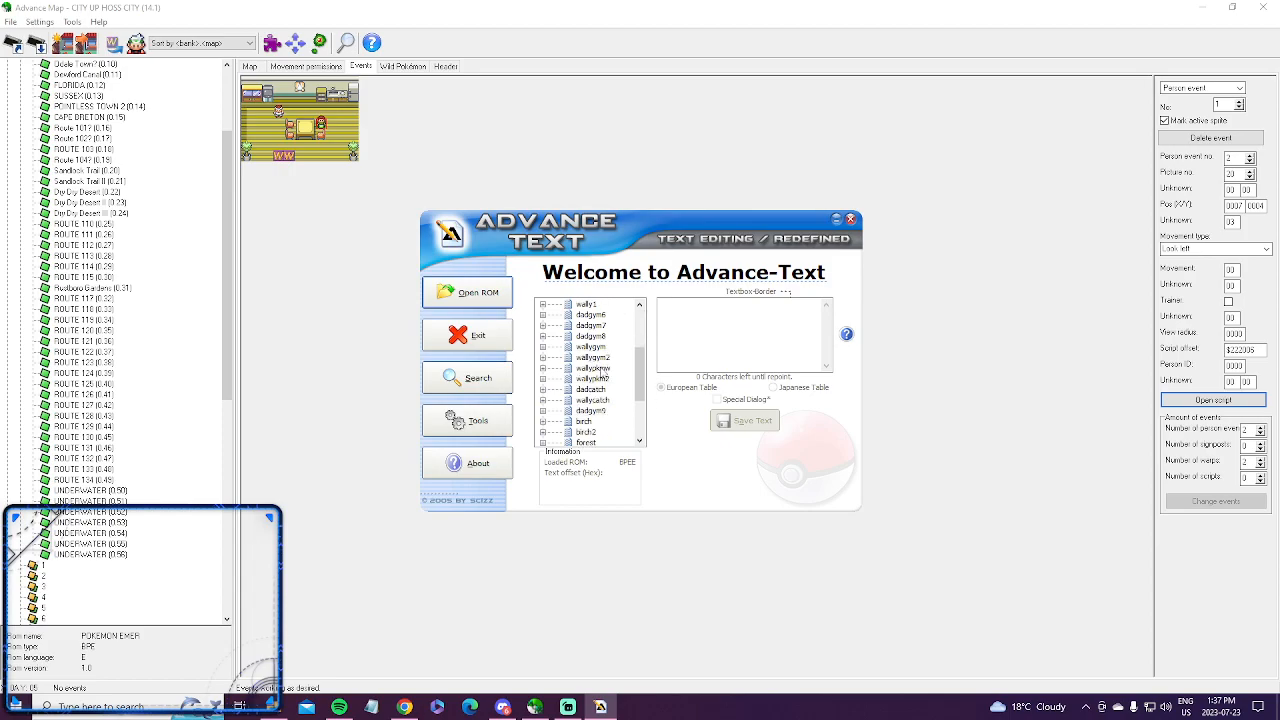
pyautogui.scroll(-3)
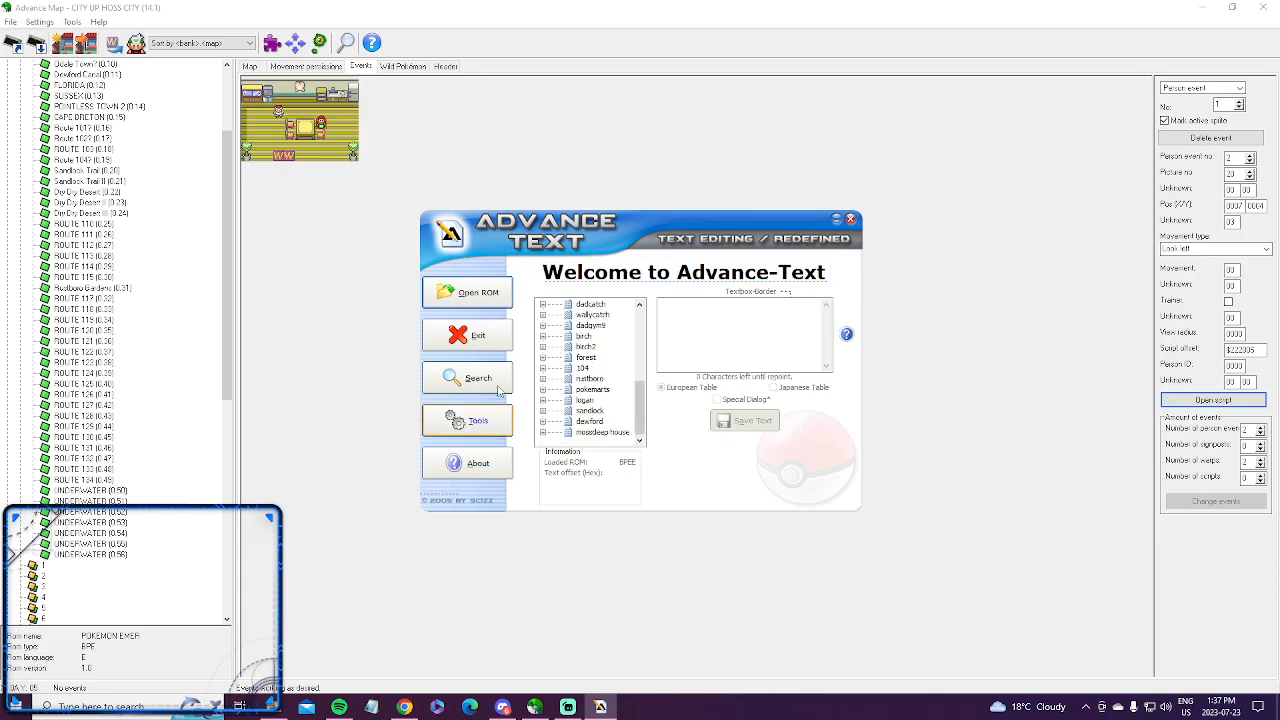
pyautogui.moveTo(400, 160)
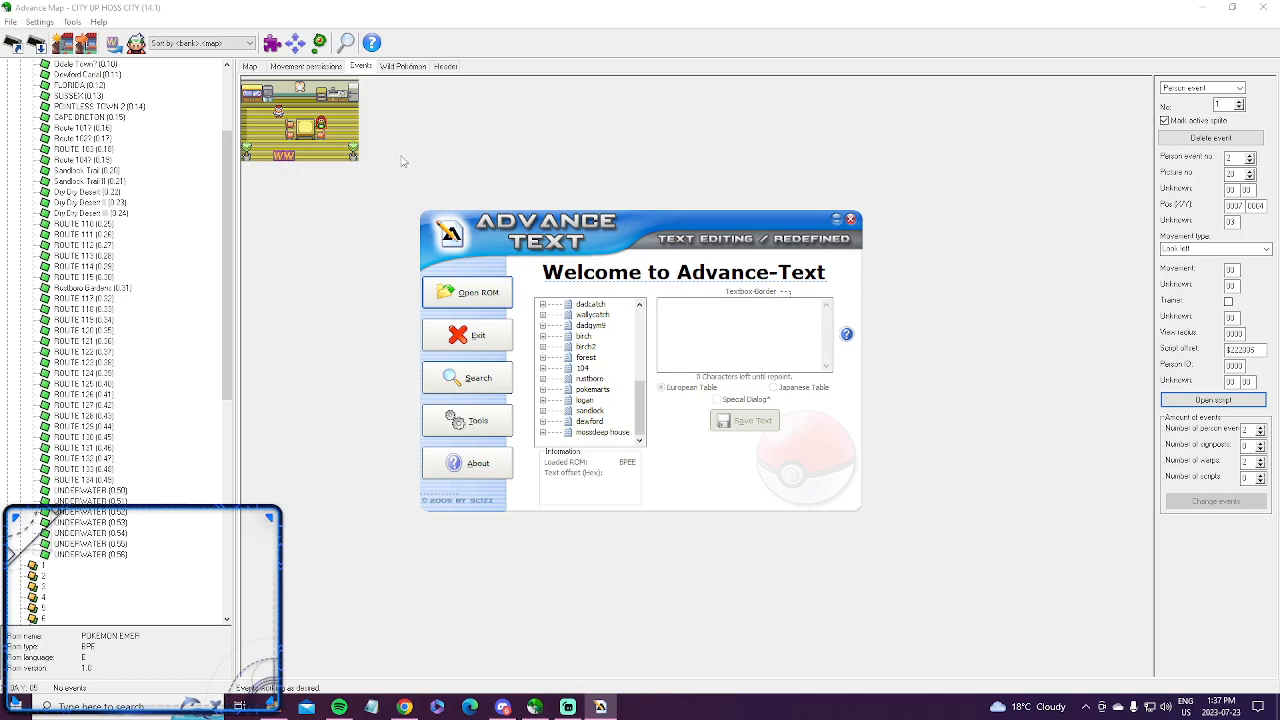
pyautogui.click(466, 376)
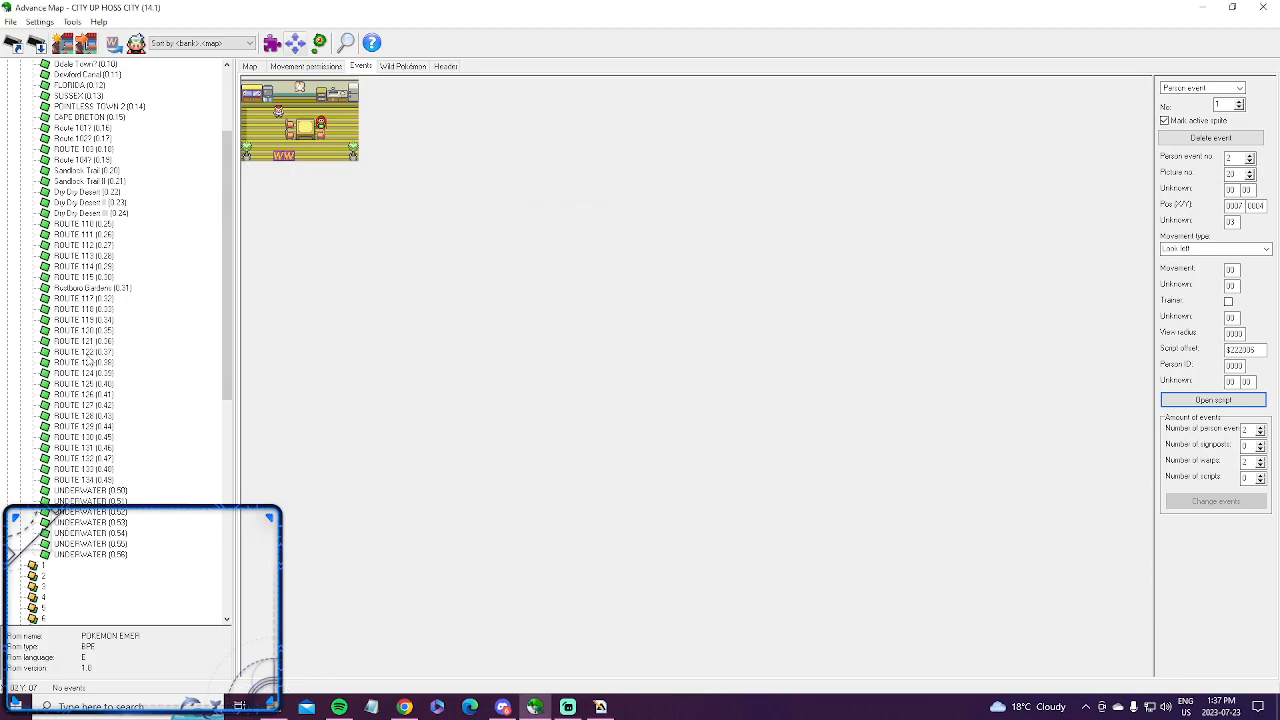
# Step: Load the Mauville City map, select an NPC person event and view its script in XSE
pyautogui.scroll(3)
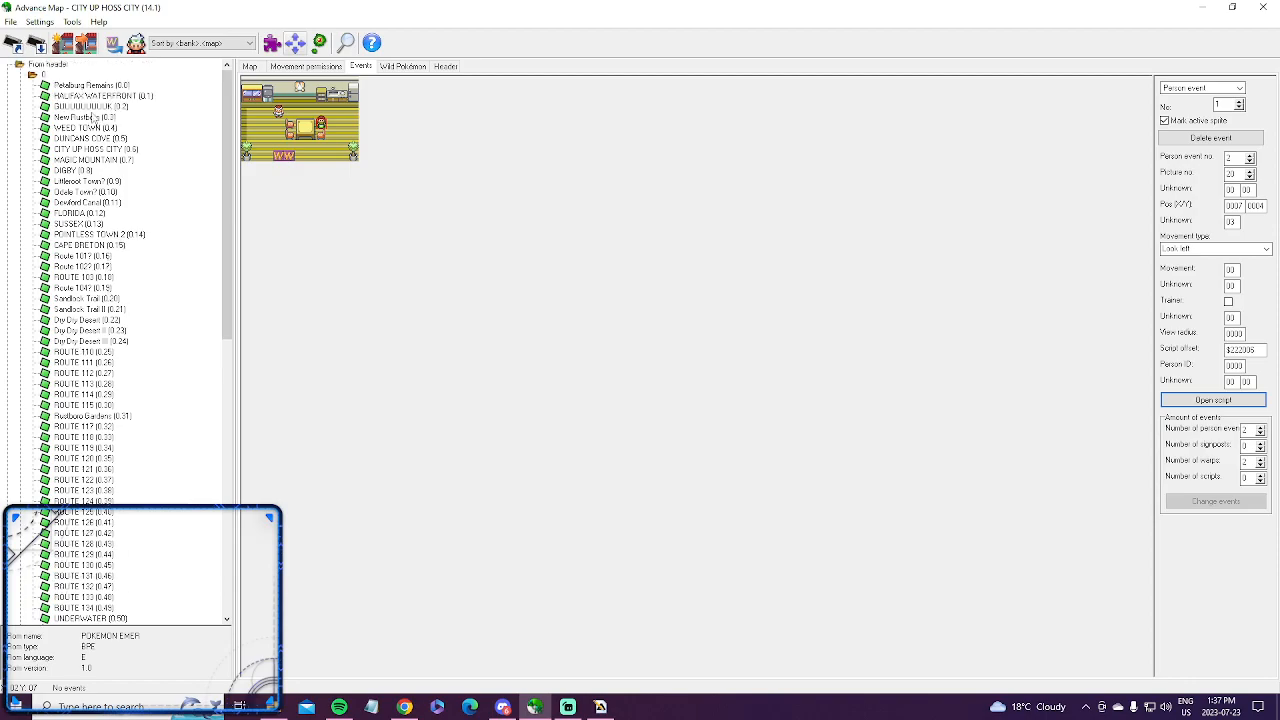
pyautogui.click(90, 106)
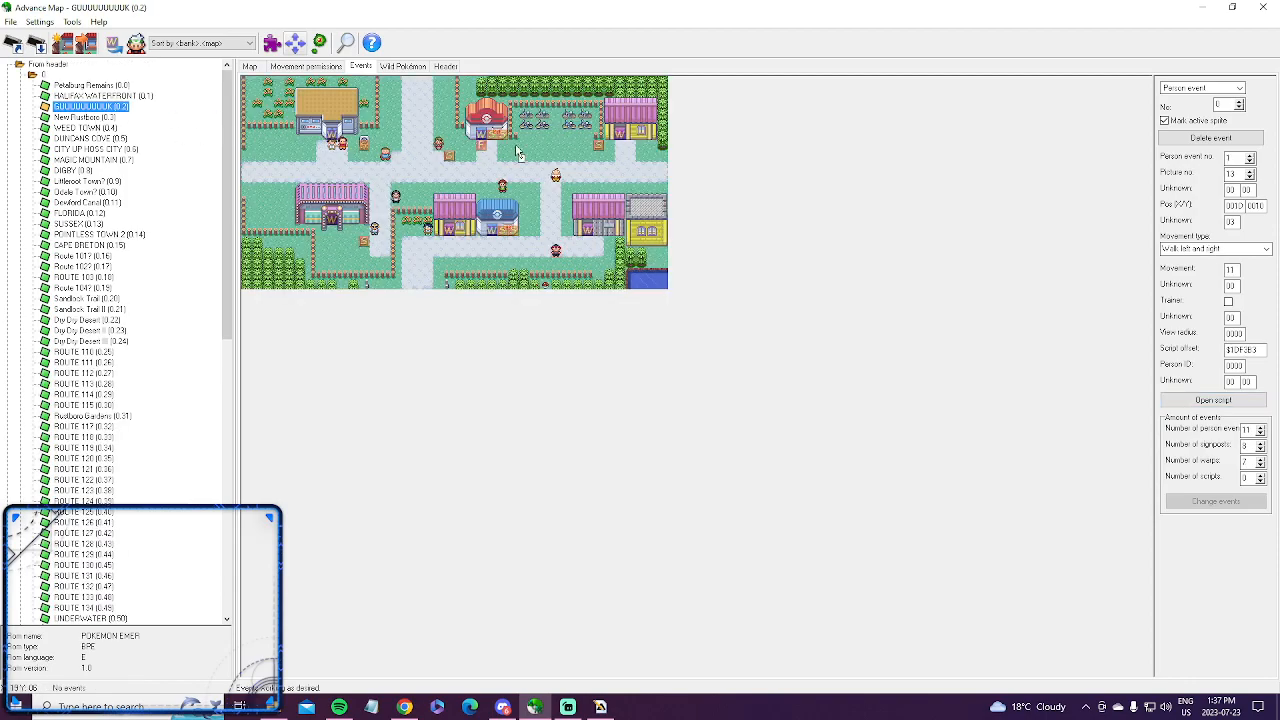
pyautogui.moveTo(396, 182)
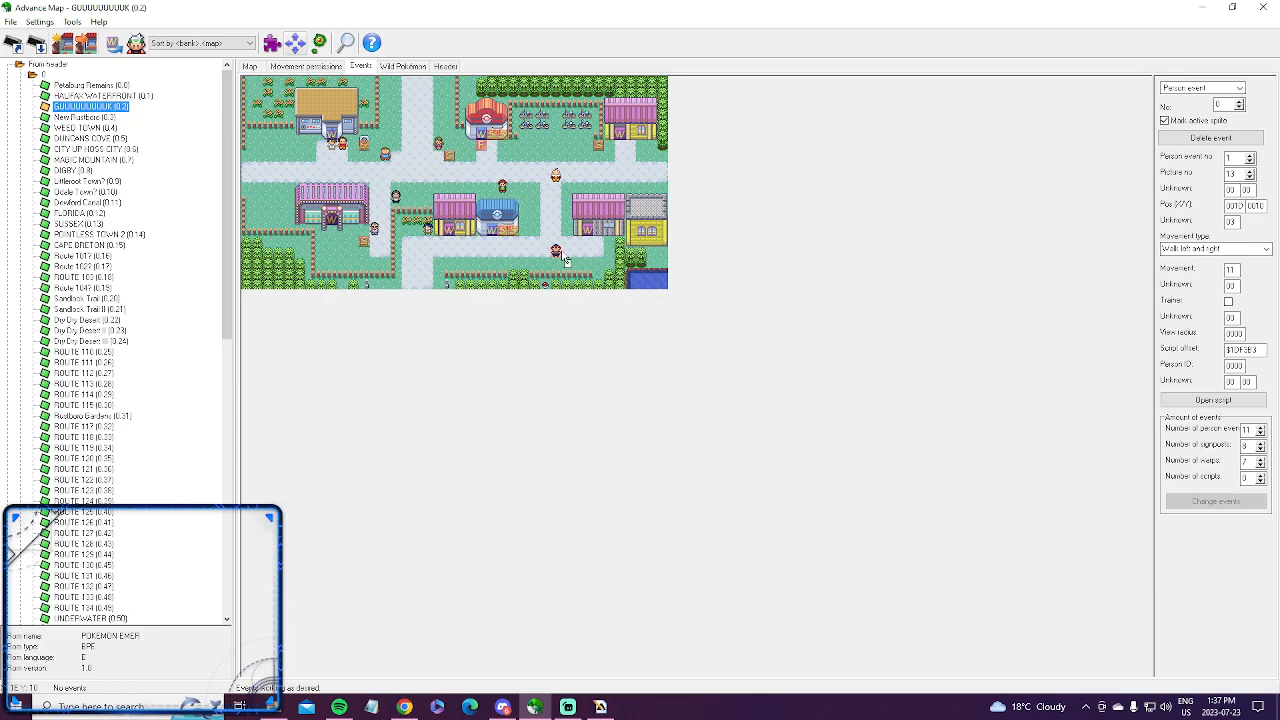
pyautogui.click(556, 252)
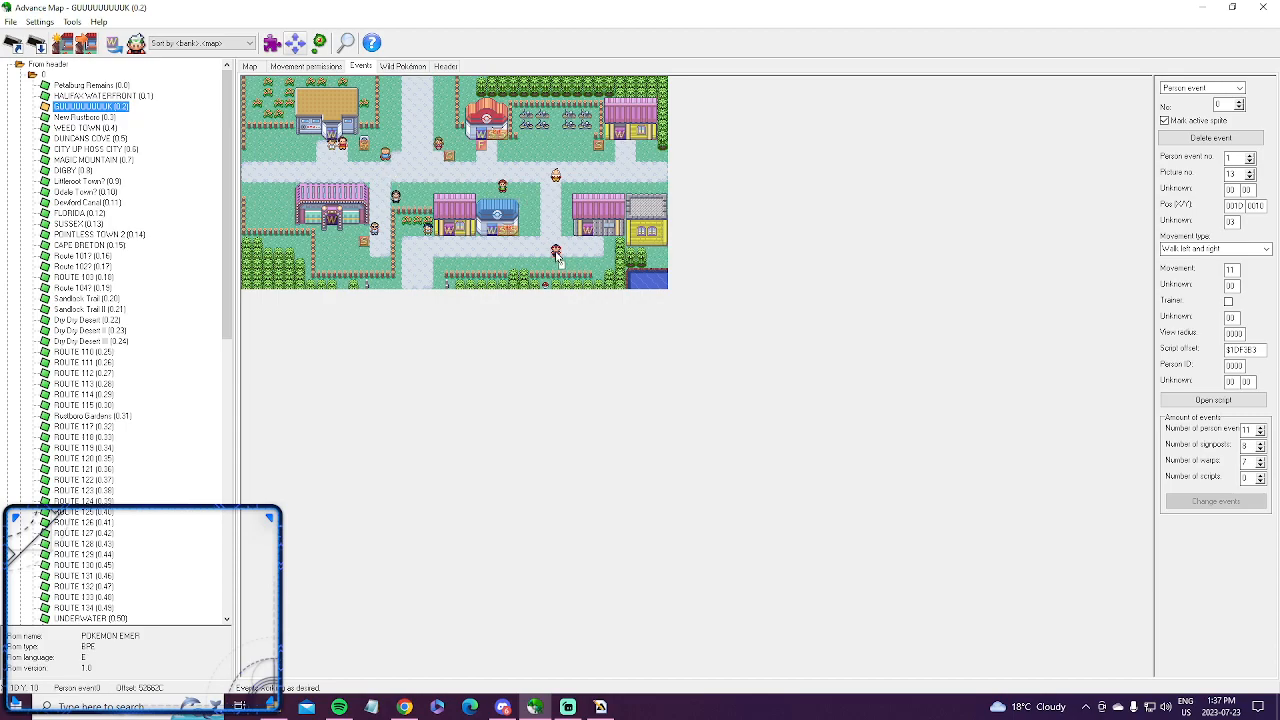
pyautogui.click(1212, 400)
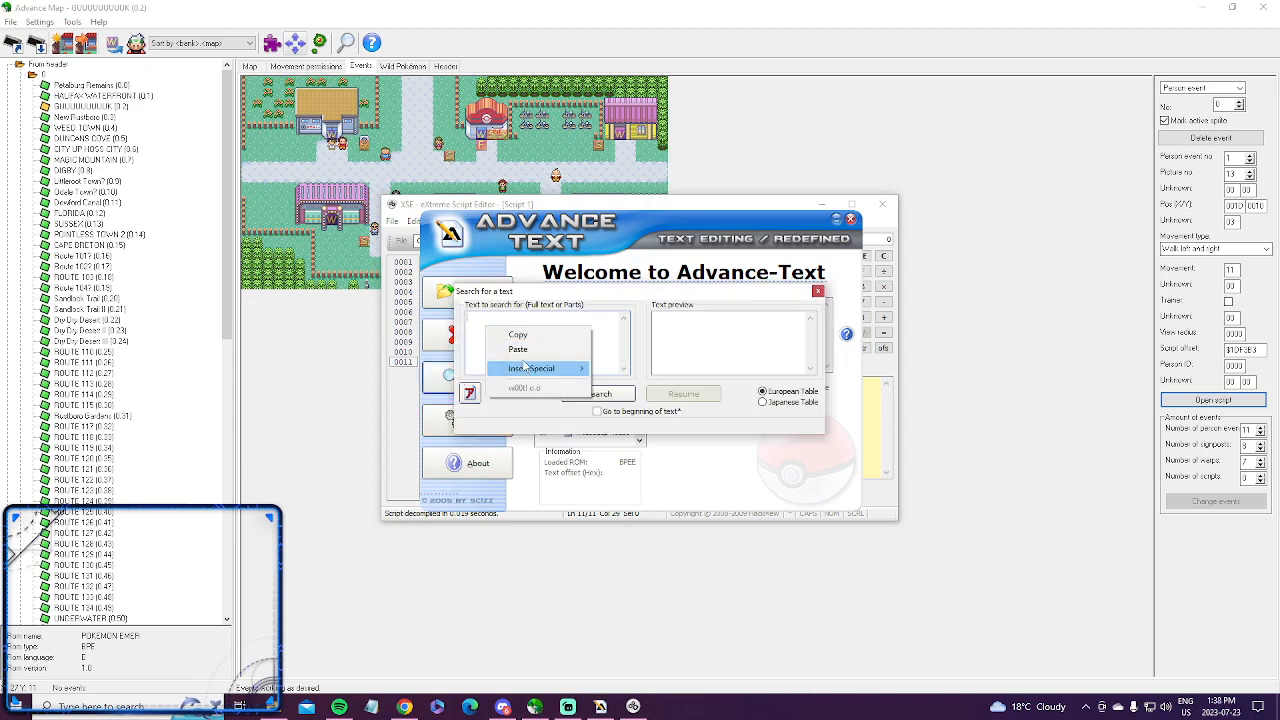
# Step: Search the game text for the NPC's line "You know, it's cool to have"
pyautogui.click(598, 392)
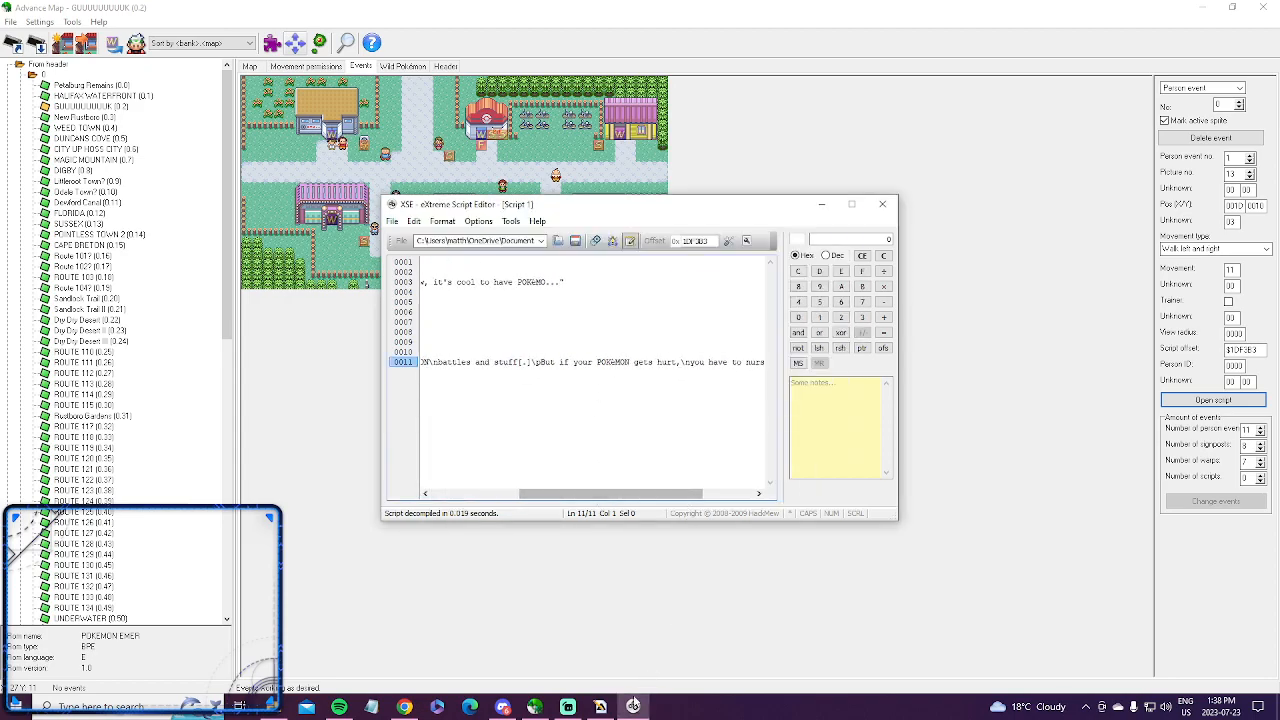
pyautogui.click(600, 708)
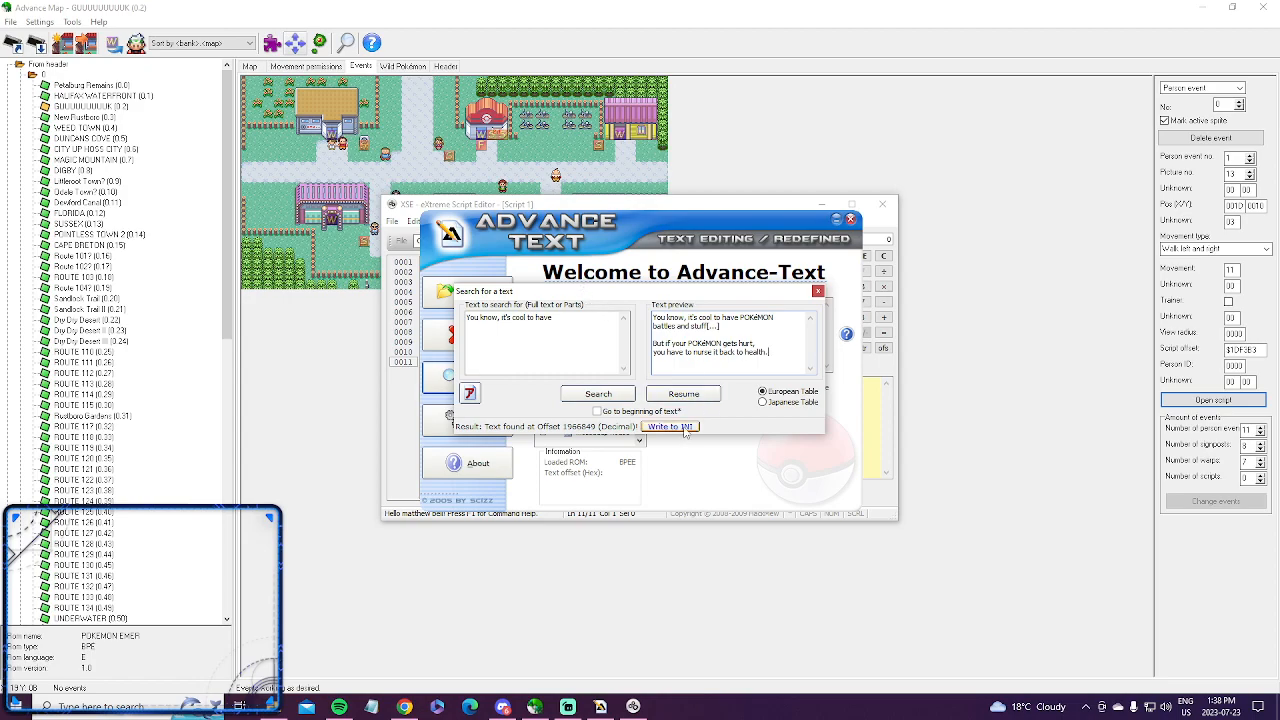
# Step: Write the found offset to the INI as entry guy1 under a new section mauvile
pyautogui.click(668, 426)
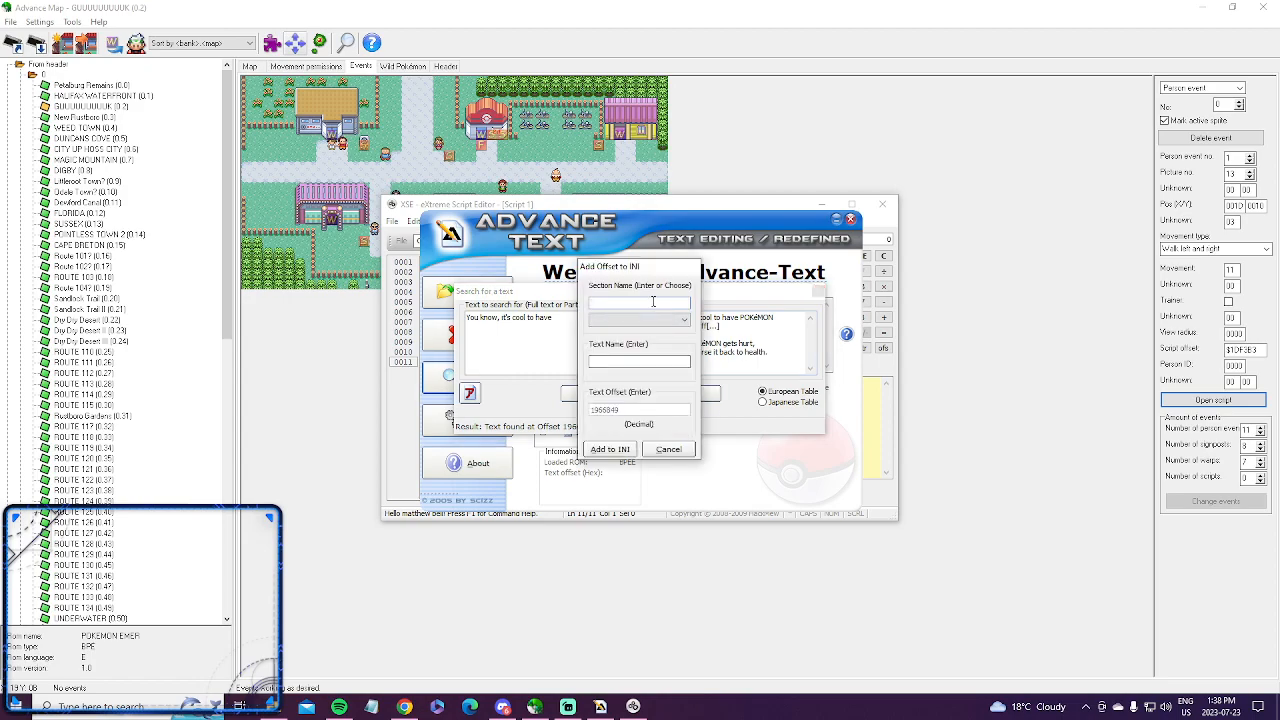
pyautogui.write('mauvile')
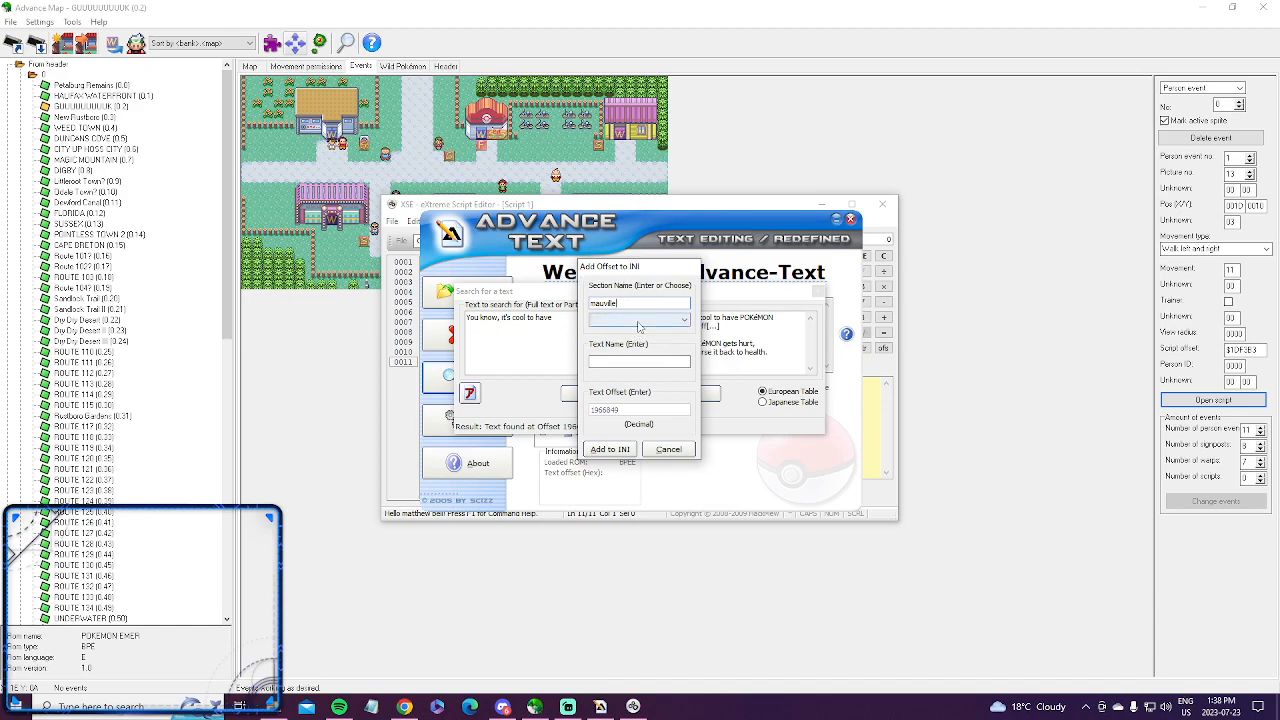
pyautogui.click(684, 320)
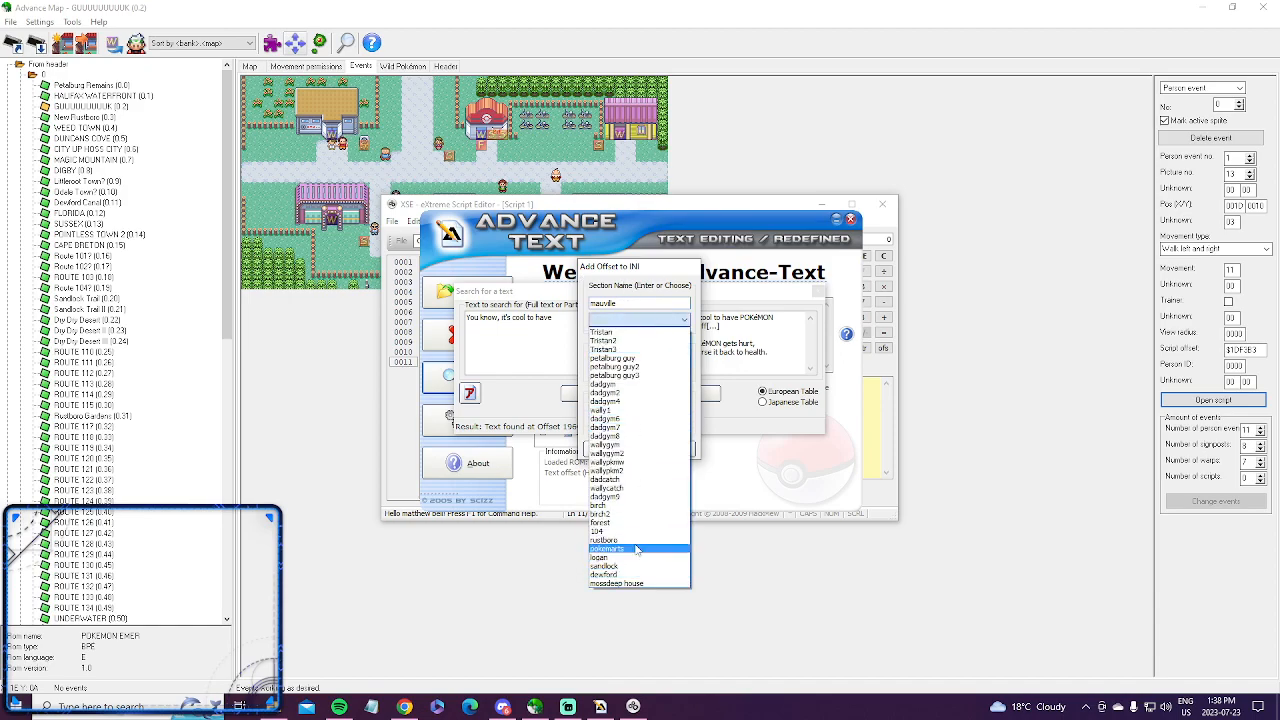
pyautogui.click(606, 548)
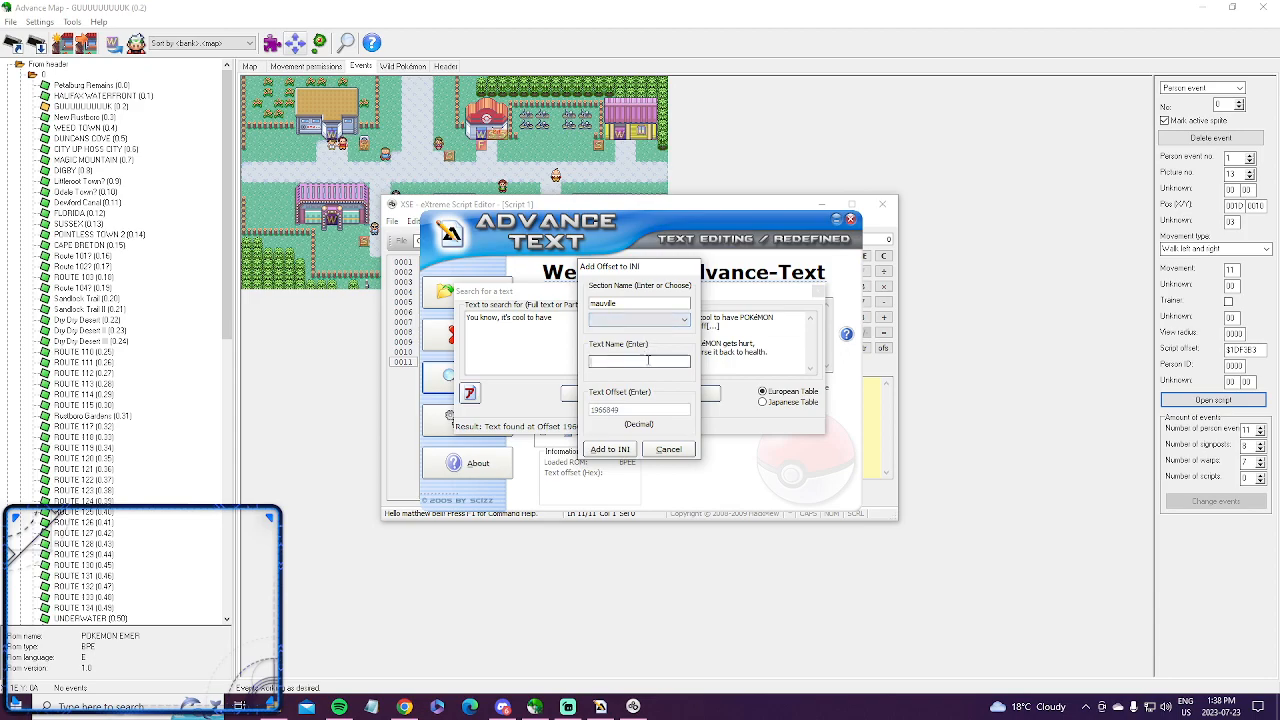
pyautogui.write('guy1')
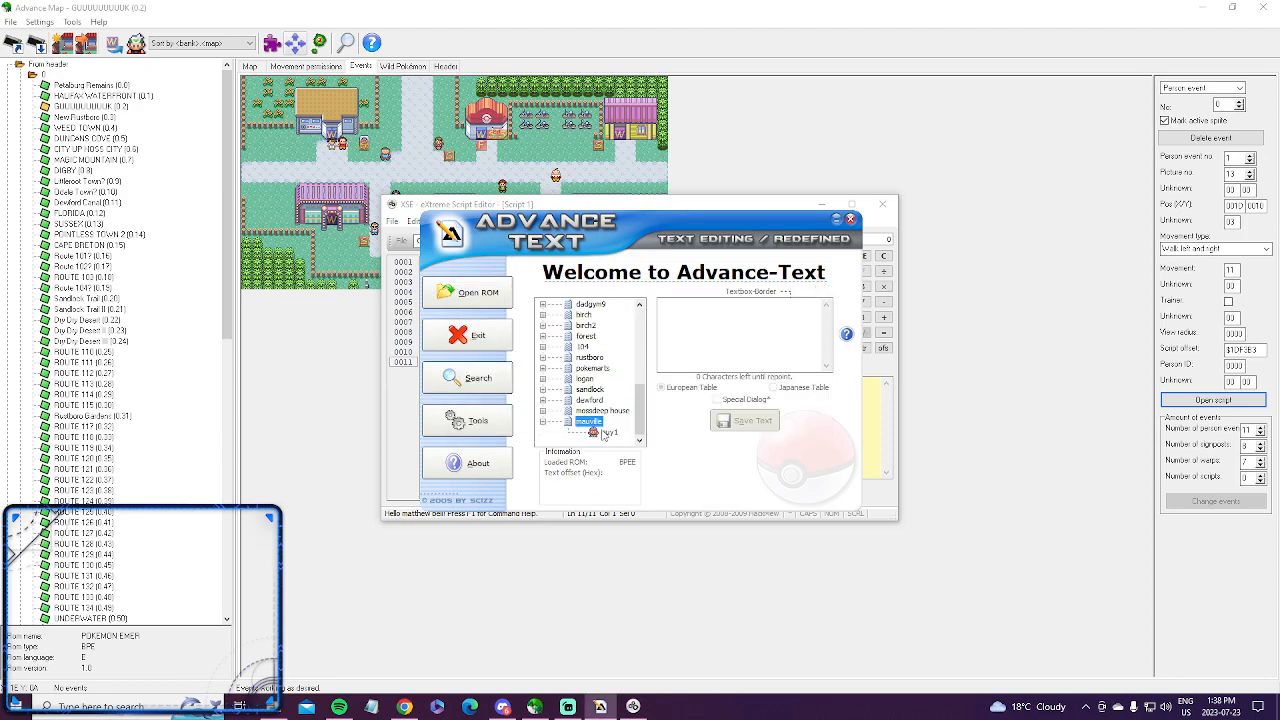
# Step: Replace the line with "Thanks for watching this video, subscribe if you enjoyed!" and save it to the ROM
pyautogui.click(608, 432)
pyautogui.write('Thanks for')
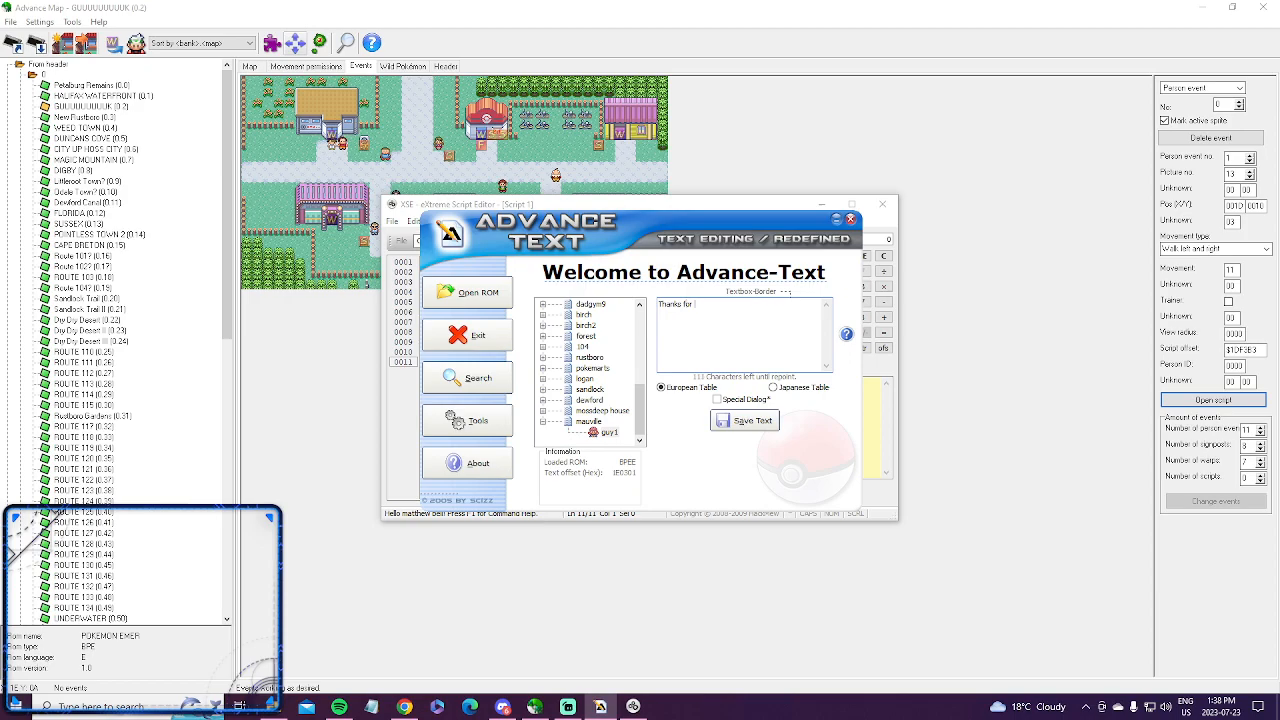
pyautogui.write('watching this video!')
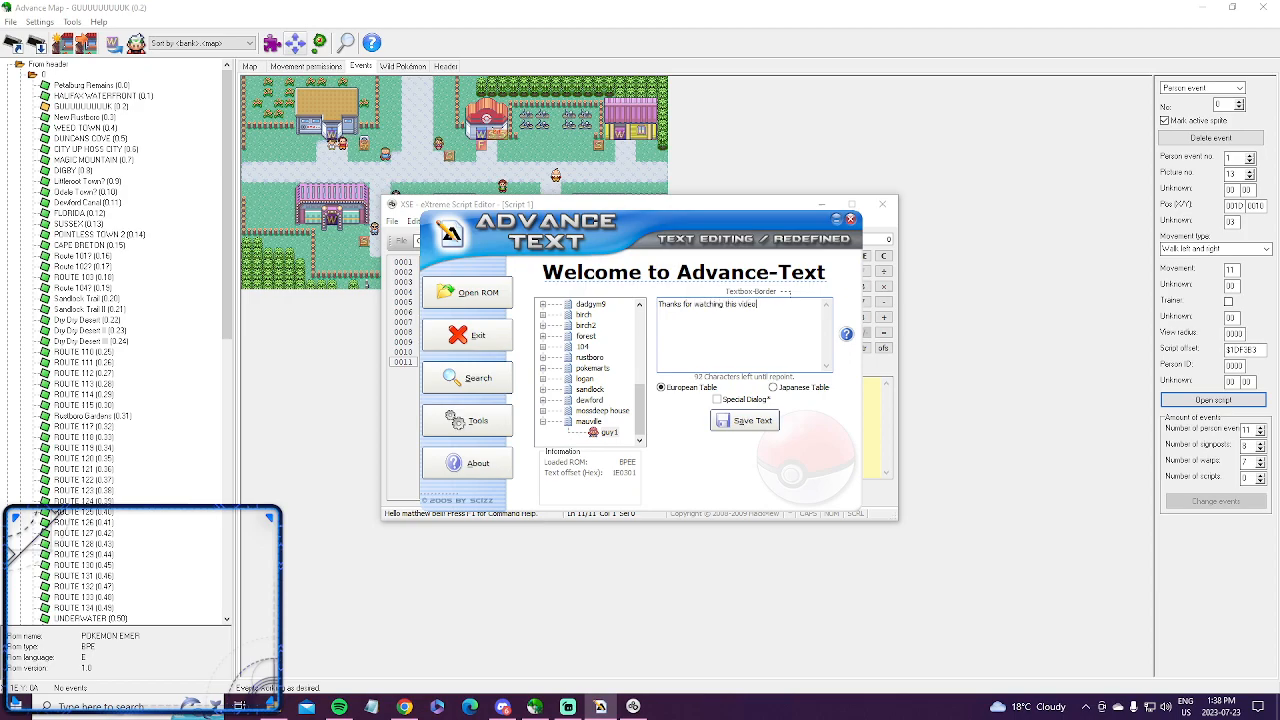
pyautogui.write('subscribe if you')
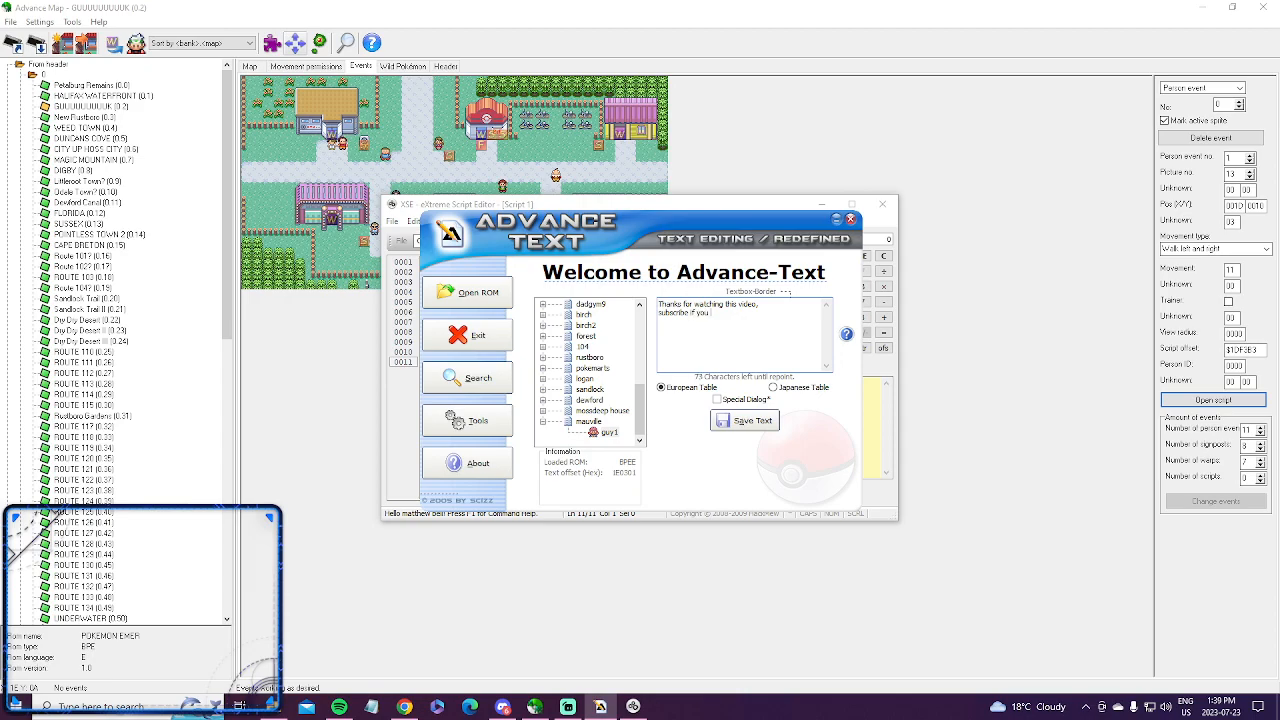
pyautogui.write('enjoyed!')
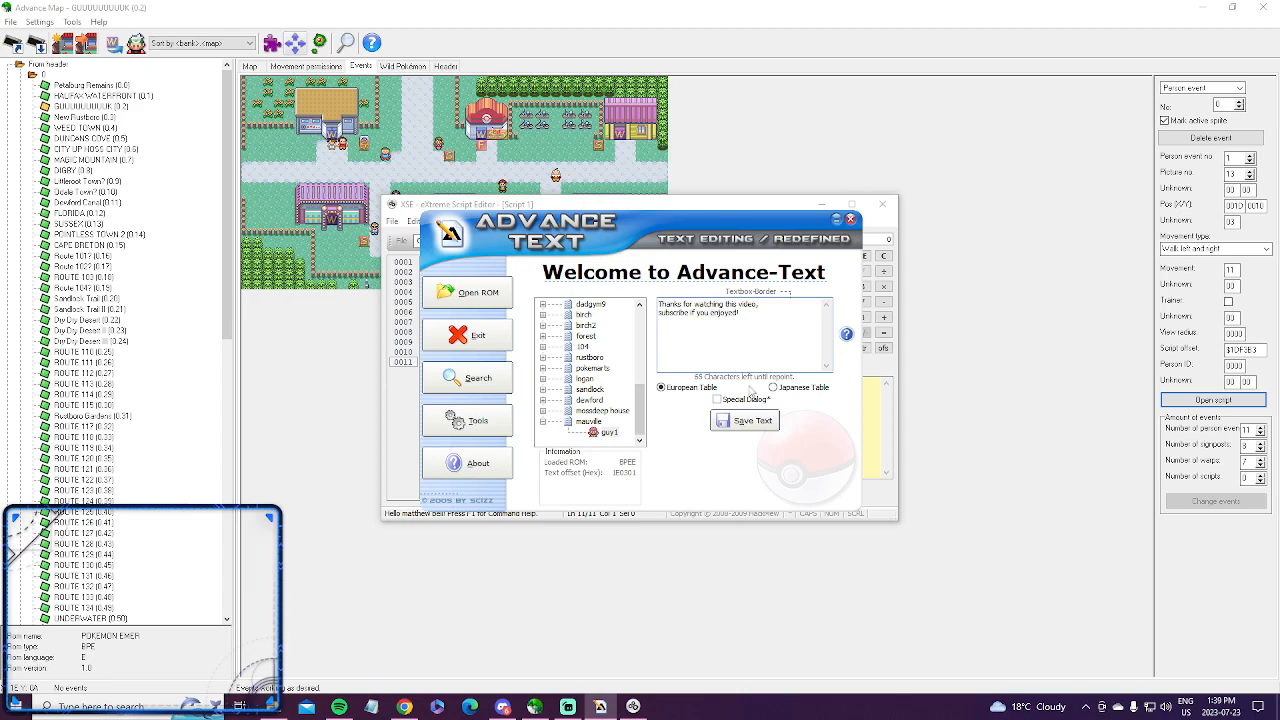
pyautogui.click(884, 204)
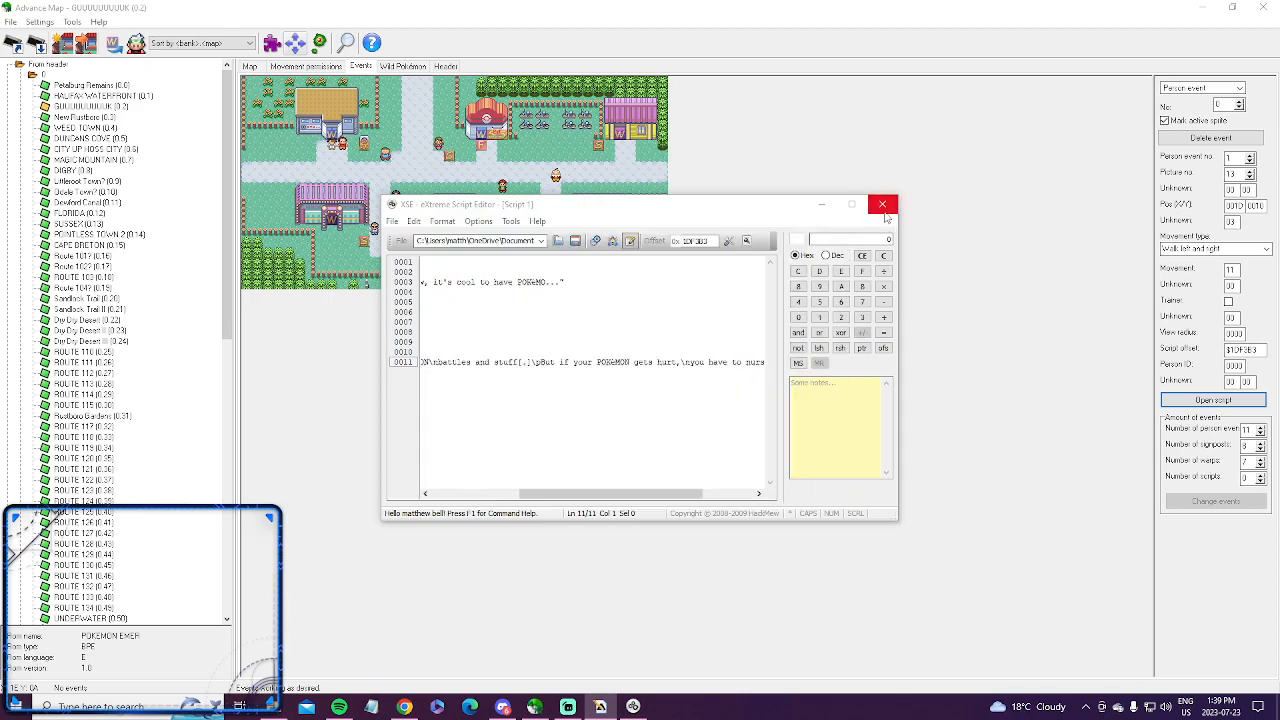
# Step: Reopen the NPC's script in XSE to confirm the new thank-you message
pyautogui.click(884, 204)
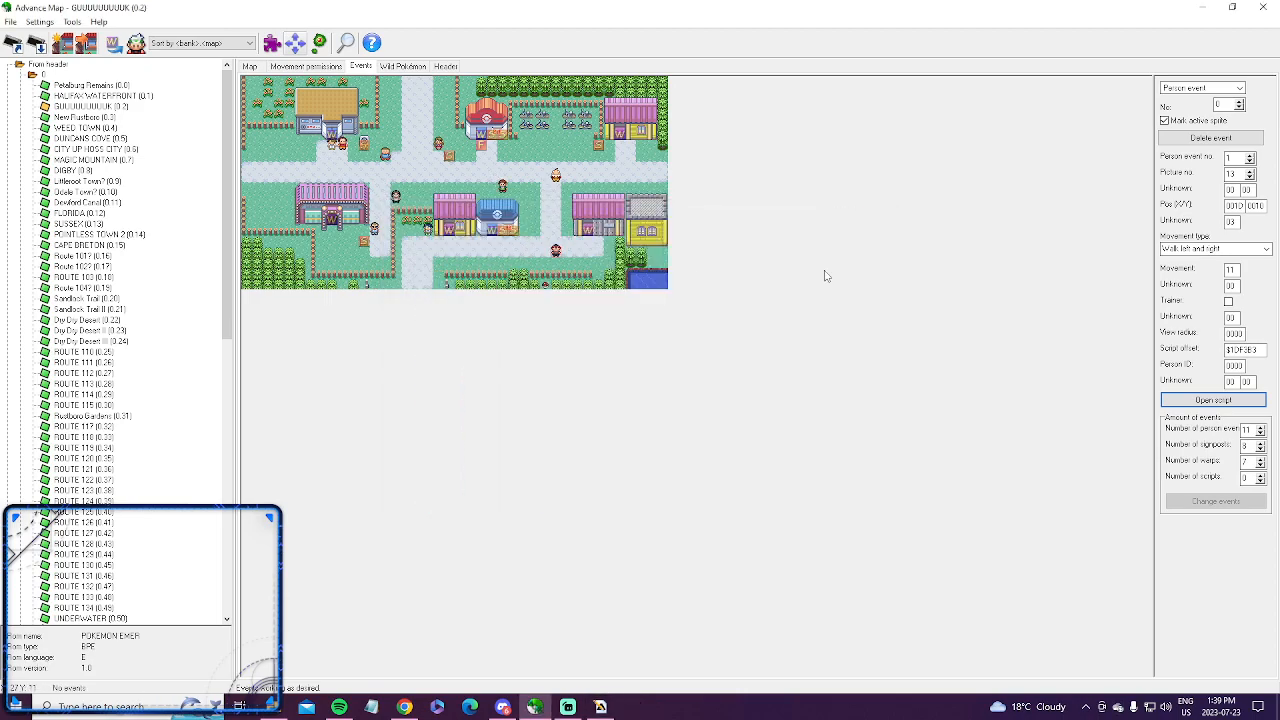
pyautogui.click(1212, 400)
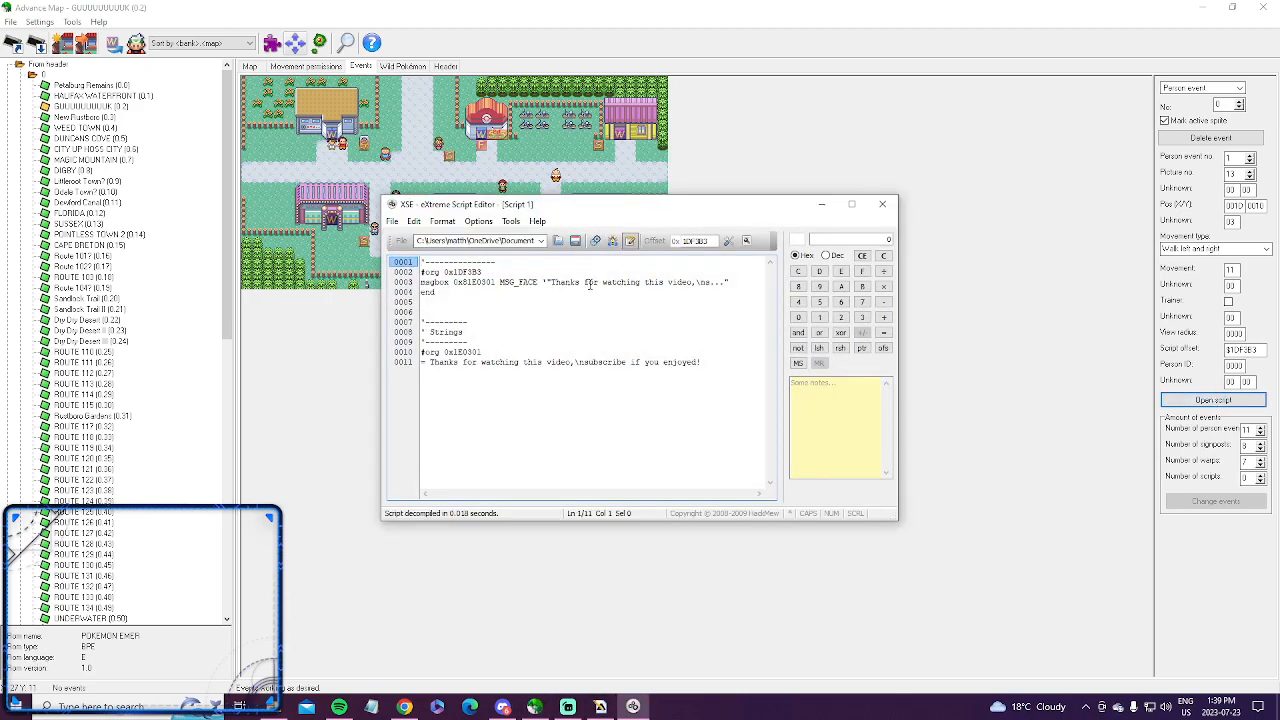
pyautogui.moveTo(884, 204)
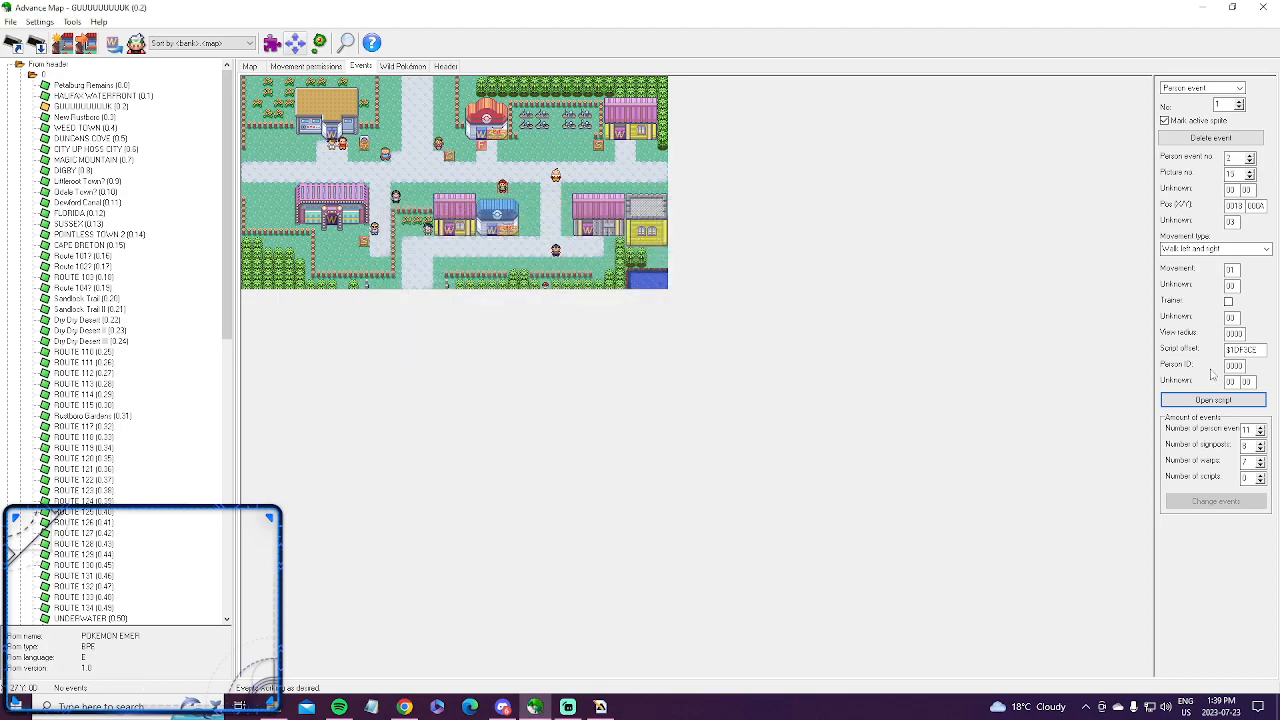
# Step: Reopen Advance-Text and search the game text for hello
pyautogui.click(1212, 400)
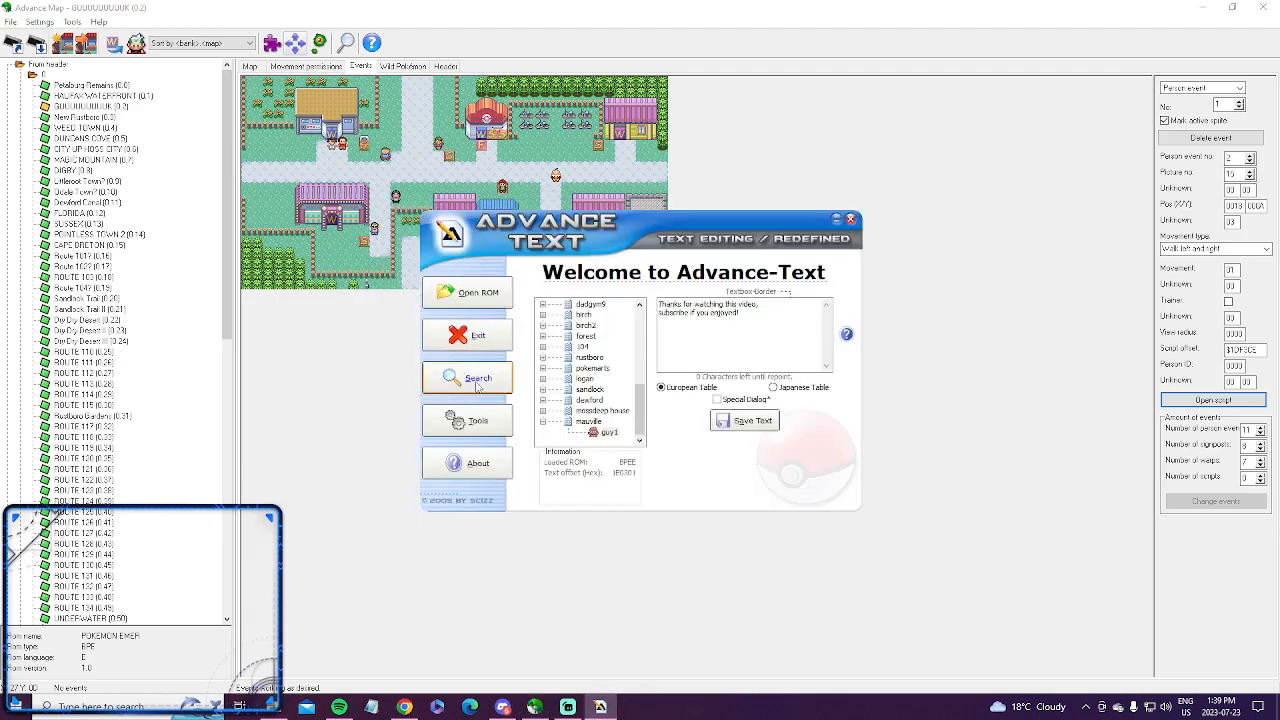
pyautogui.click(468, 378)
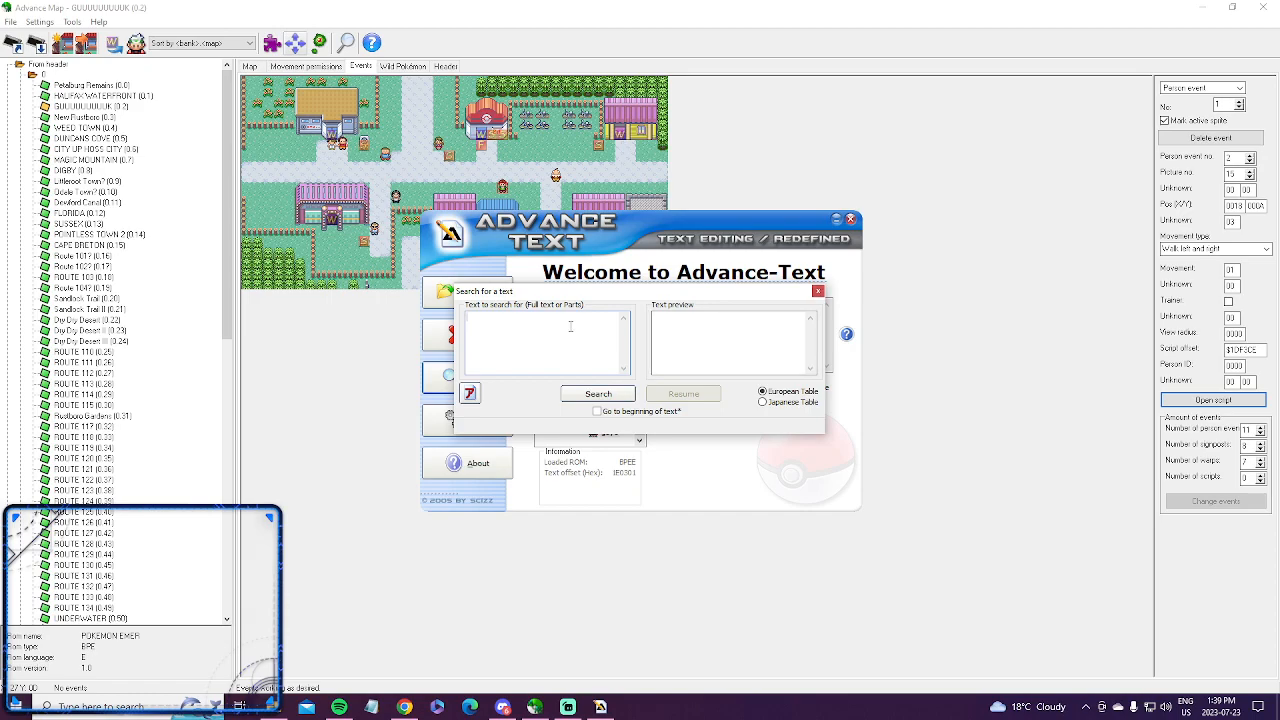
pyautogui.moveTo(570, 326)
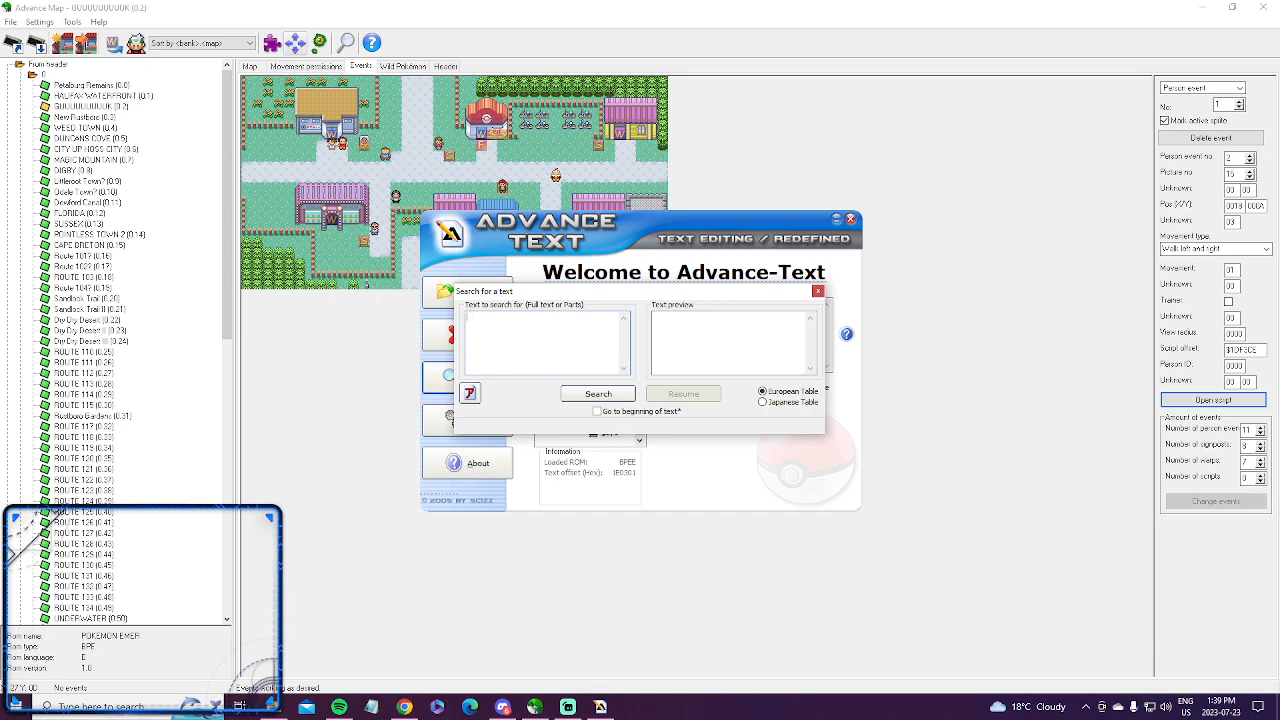
pyautogui.write('lel')
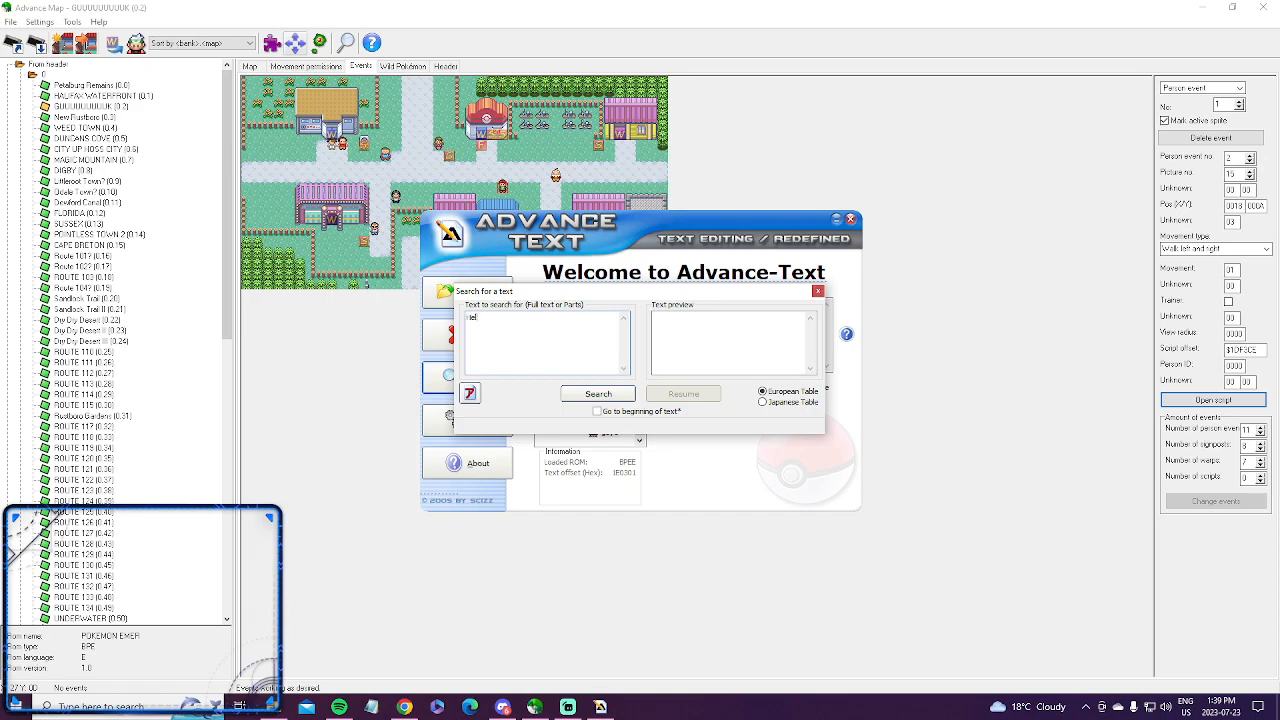
pyautogui.click(596, 392)
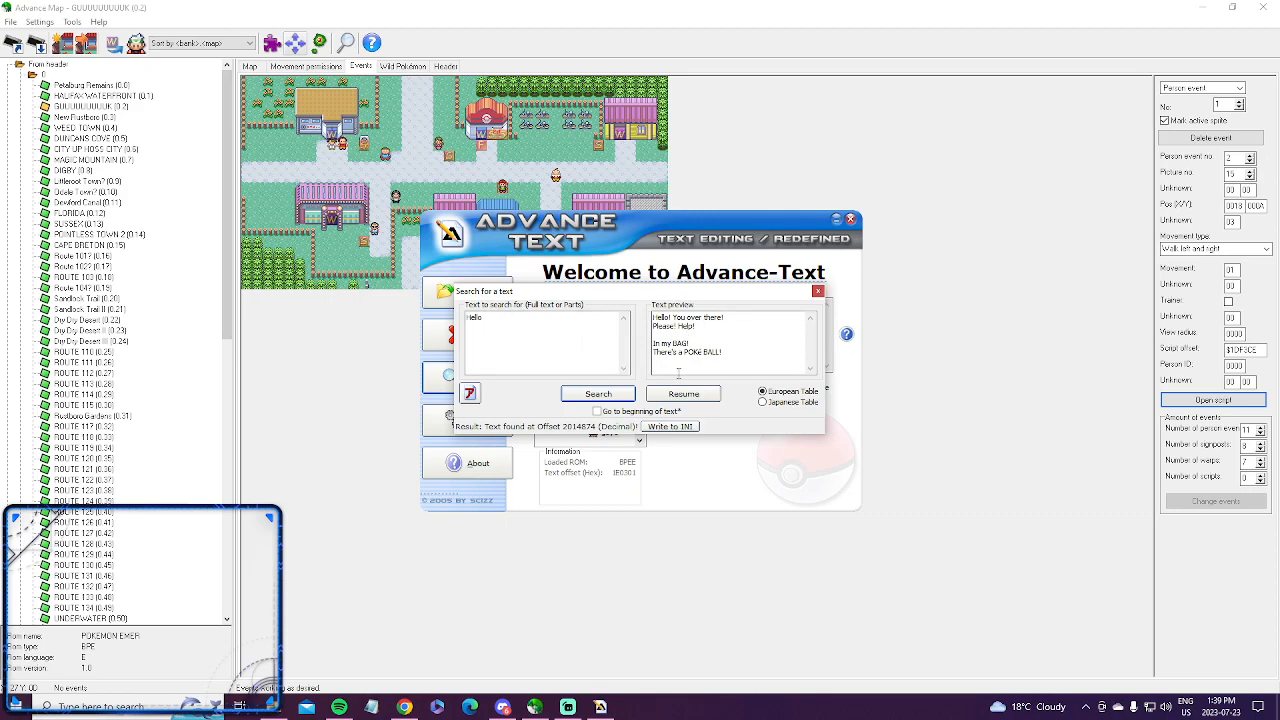
# Step: Resume through the next five matches containing hello, ending on a Pokémon Contest line
pyautogui.click(684, 392)
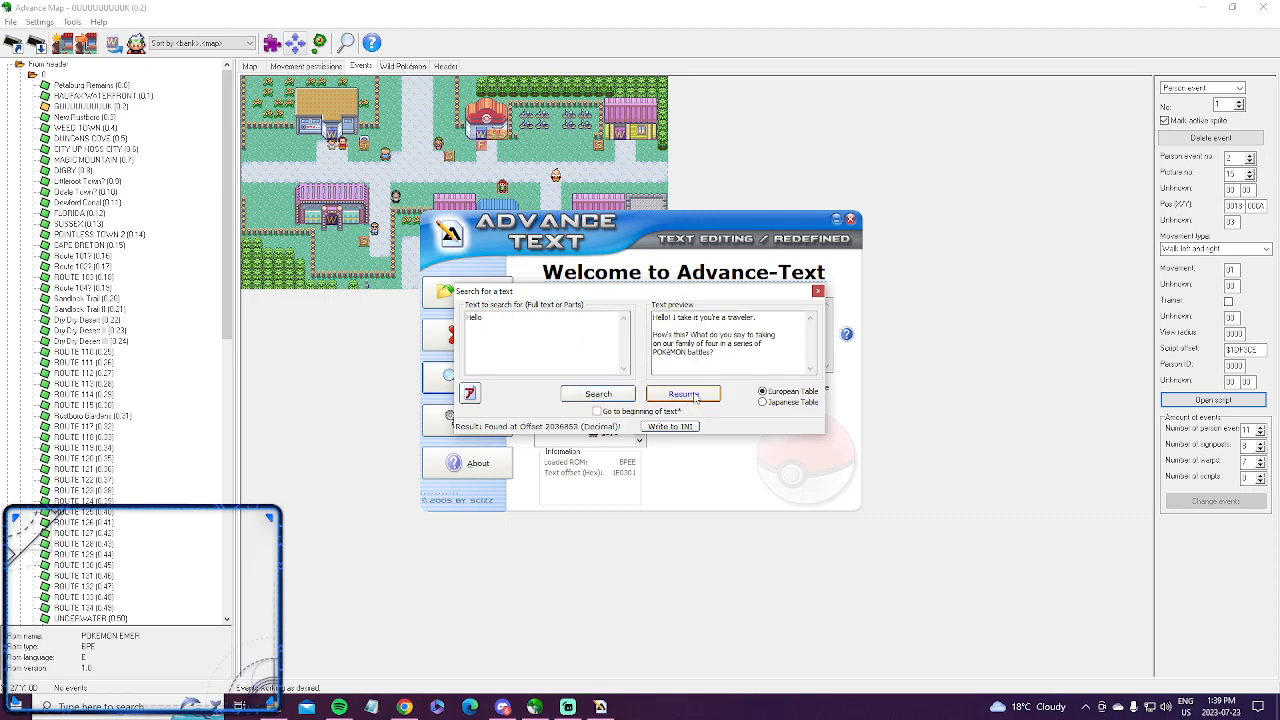
pyautogui.click(684, 392)
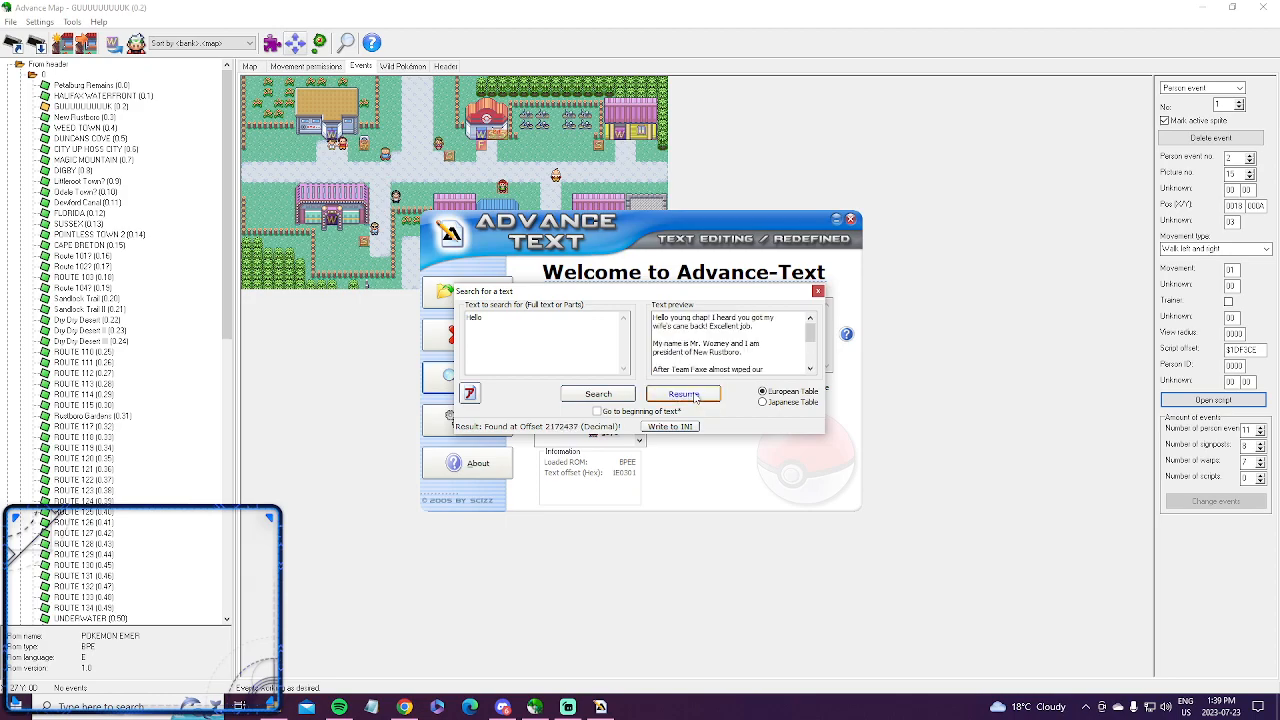
pyautogui.click(682, 392)
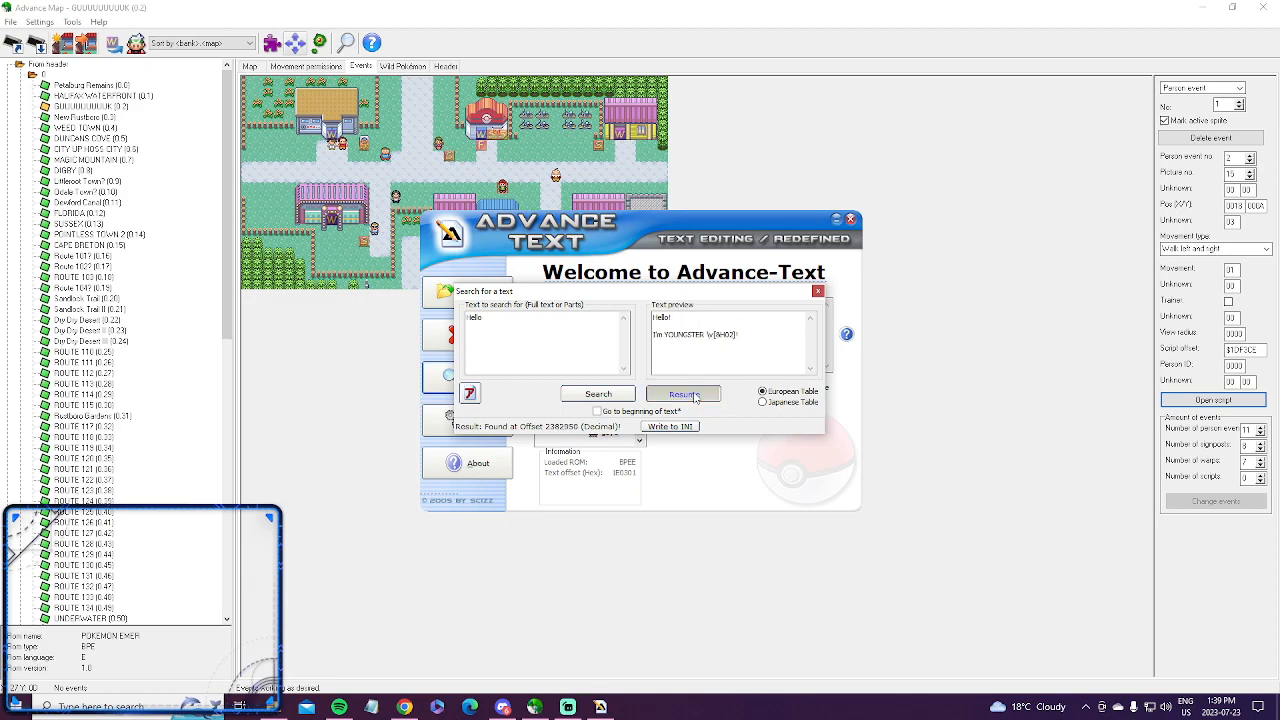
pyautogui.click(684, 392)
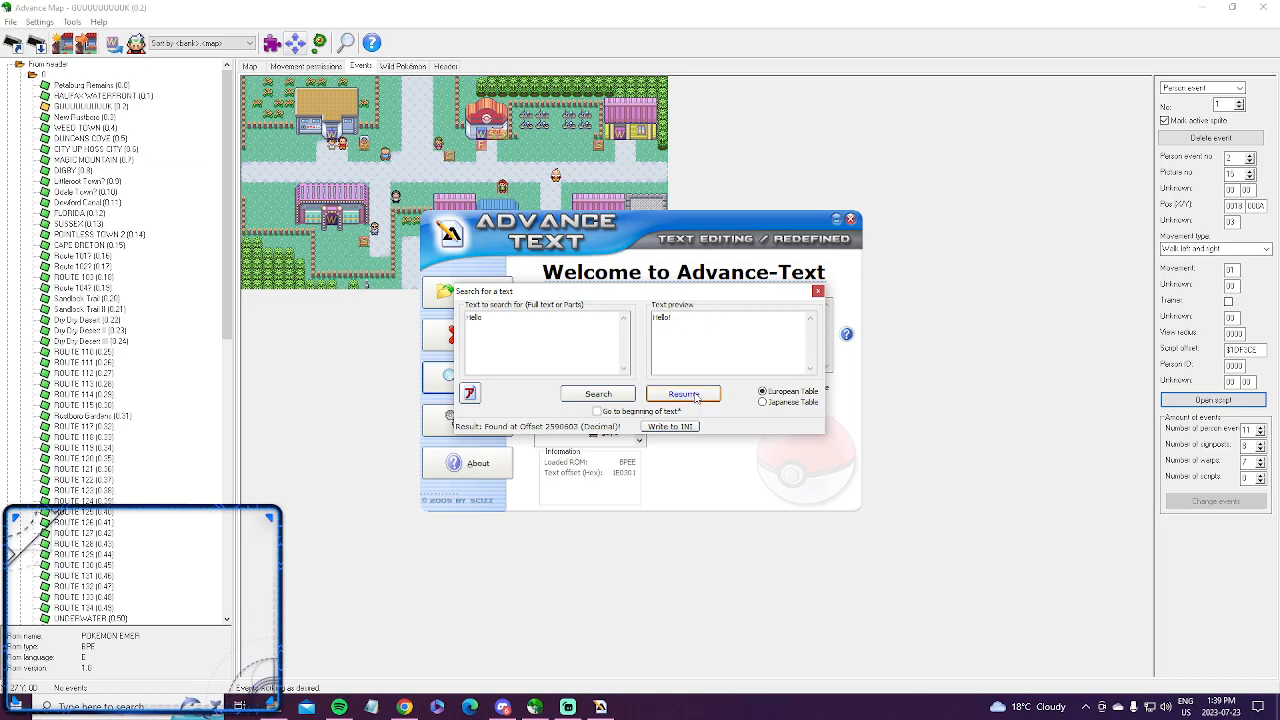
pyautogui.click(684, 392)
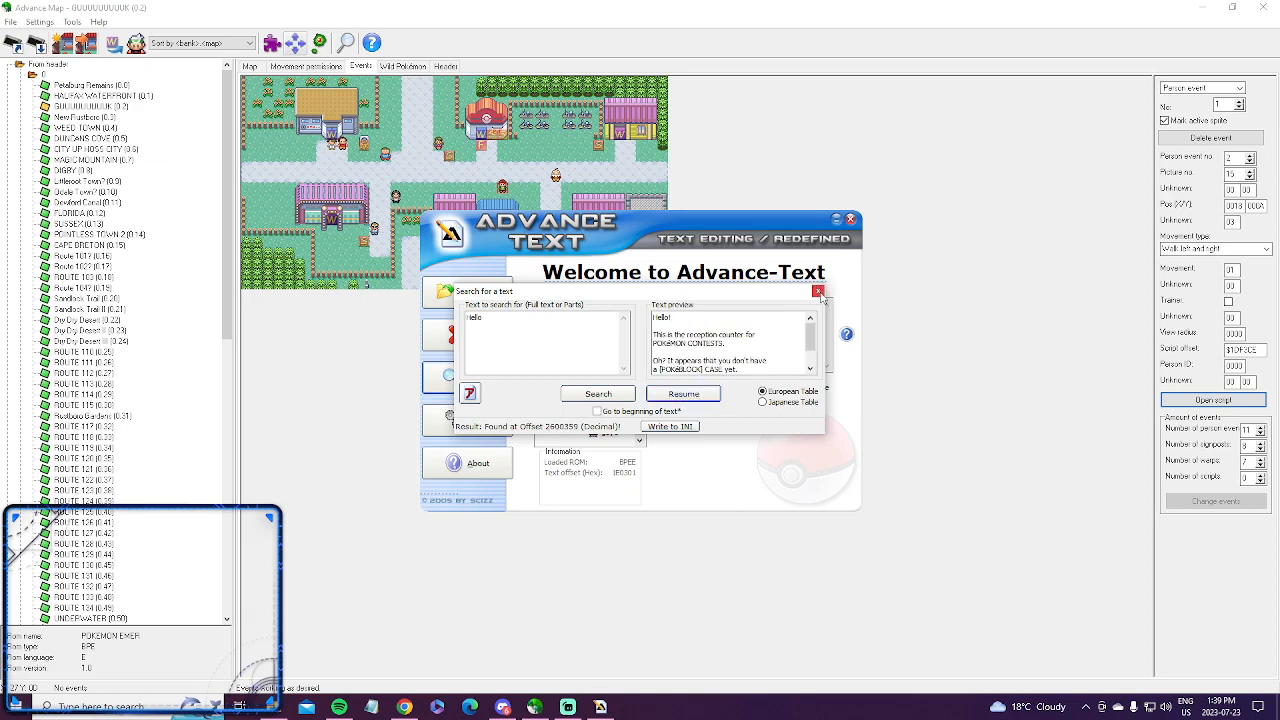
pyautogui.moveTo(818, 292)
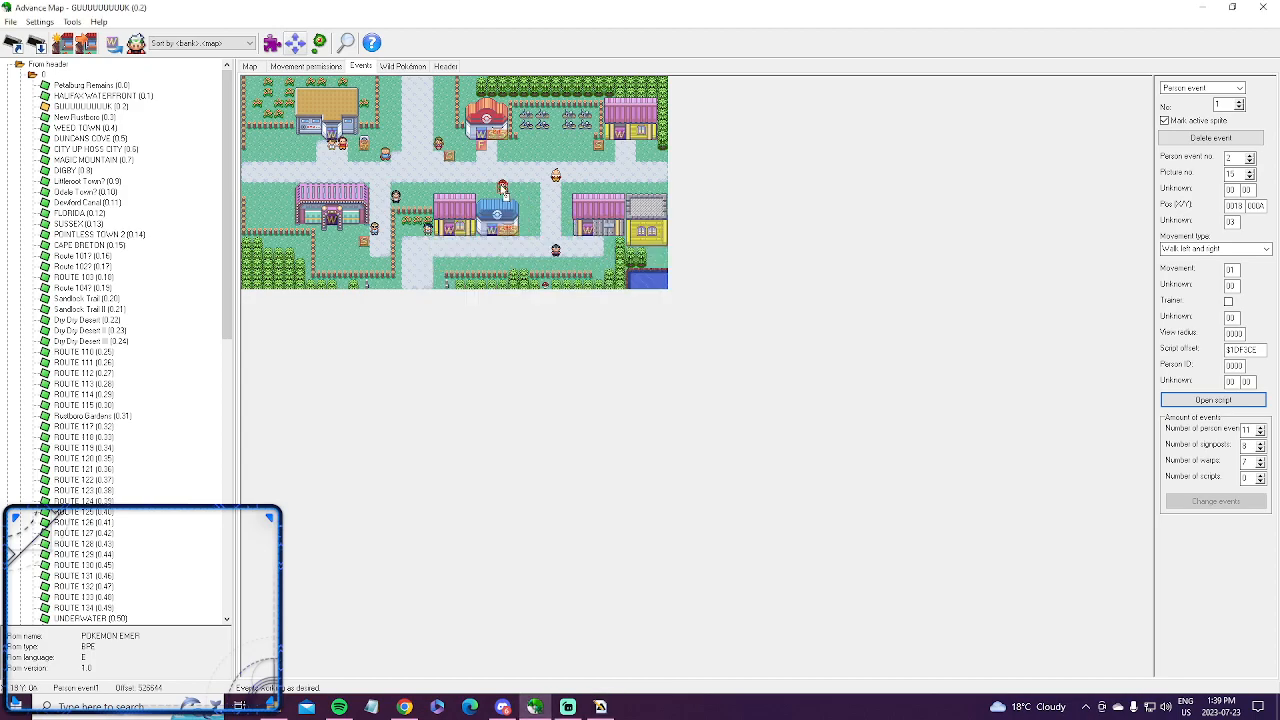
# Step: Search the game text for the line beginning "Even if you're"
pyautogui.click(1212, 400)
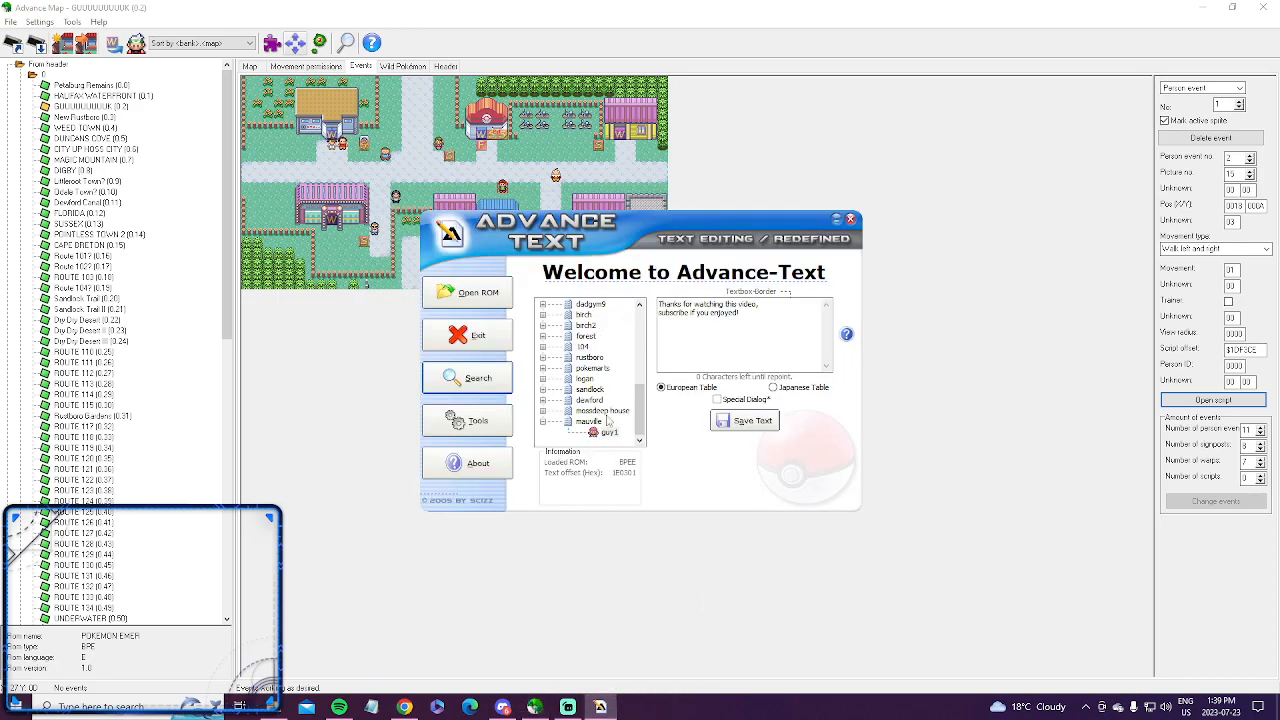
pyautogui.click(468, 376)
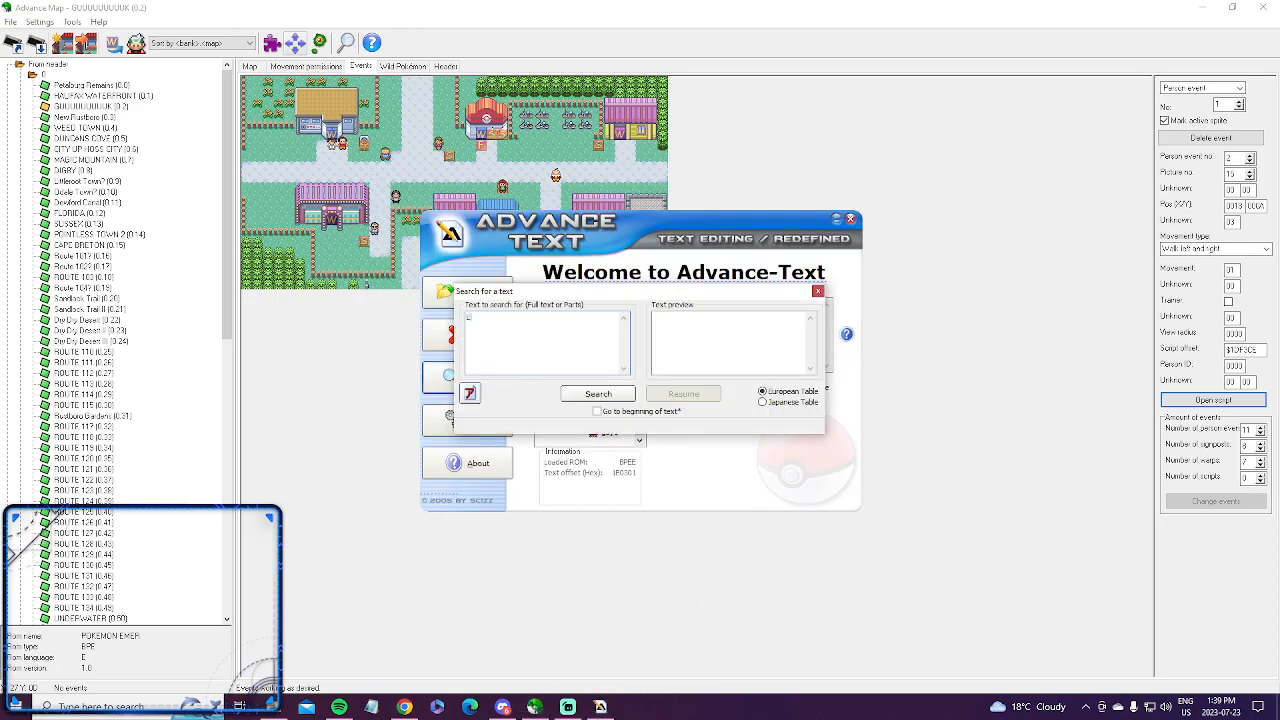
pyautogui.write('Even if')
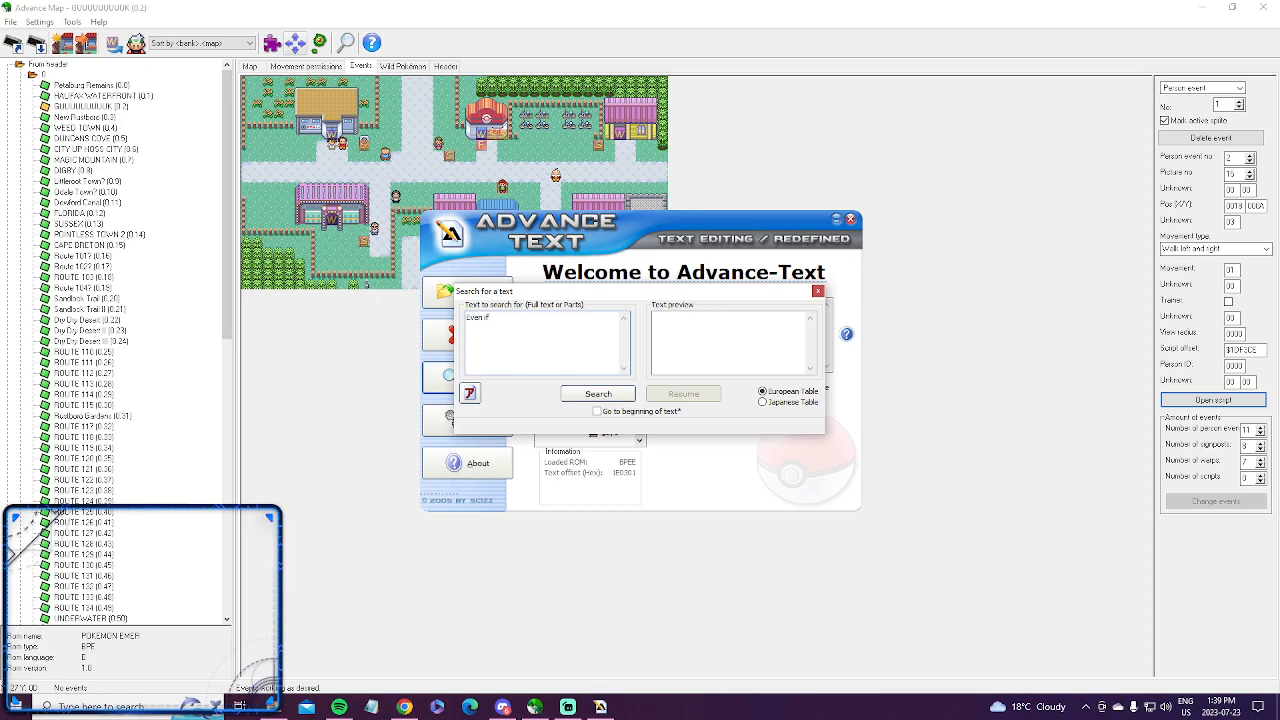
pyautogui.write("you're")
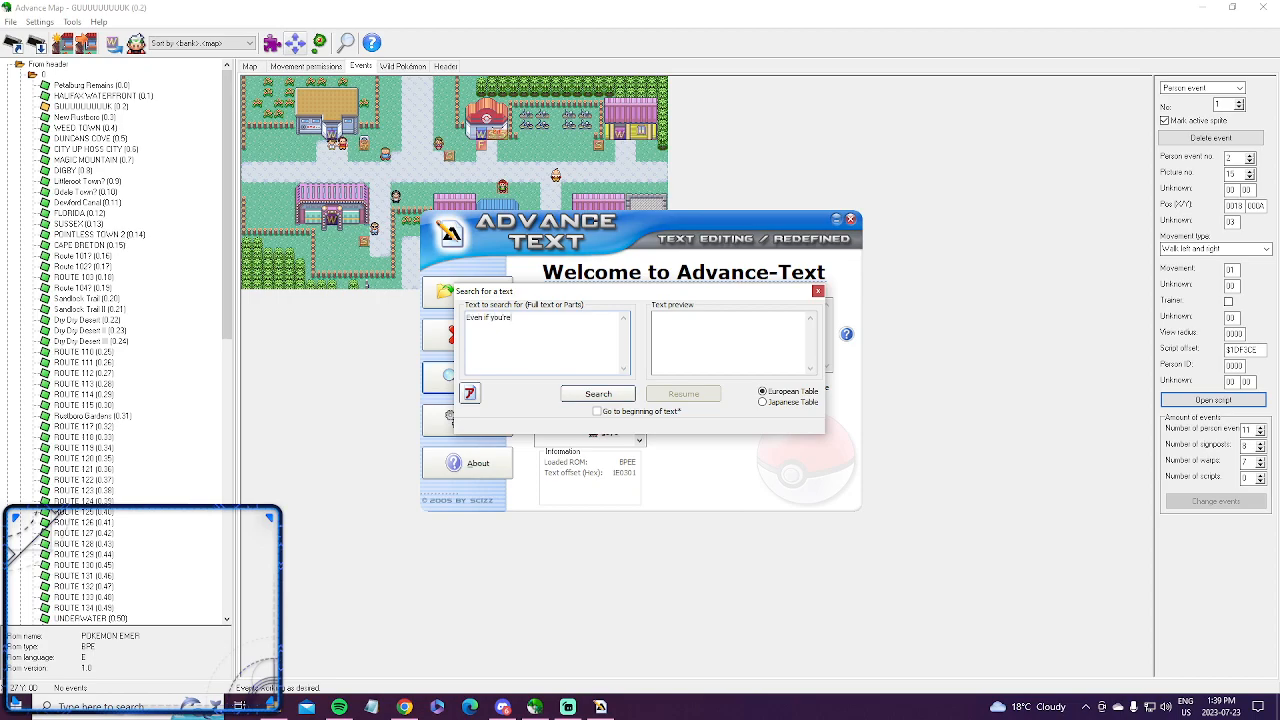
pyautogui.click(596, 392)
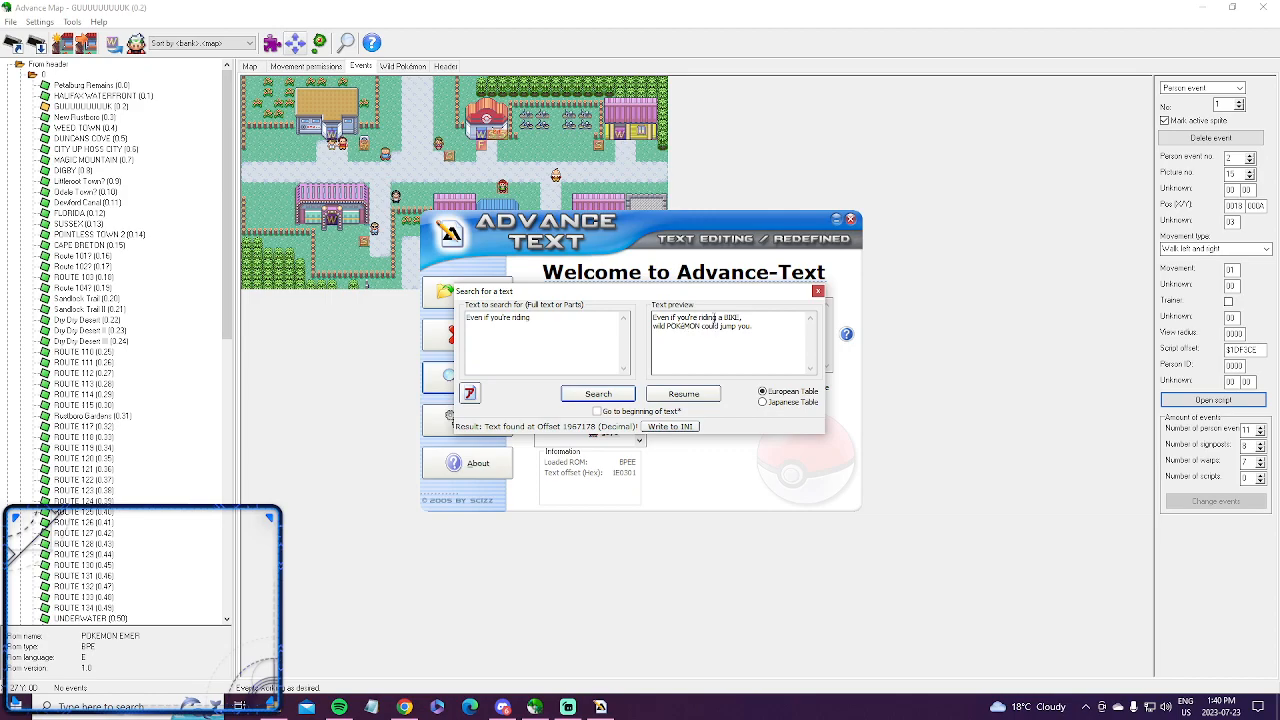
# Step: Add the found offset as a new entry in the Mauville section and preview a stored entry
pyautogui.click(670, 426)
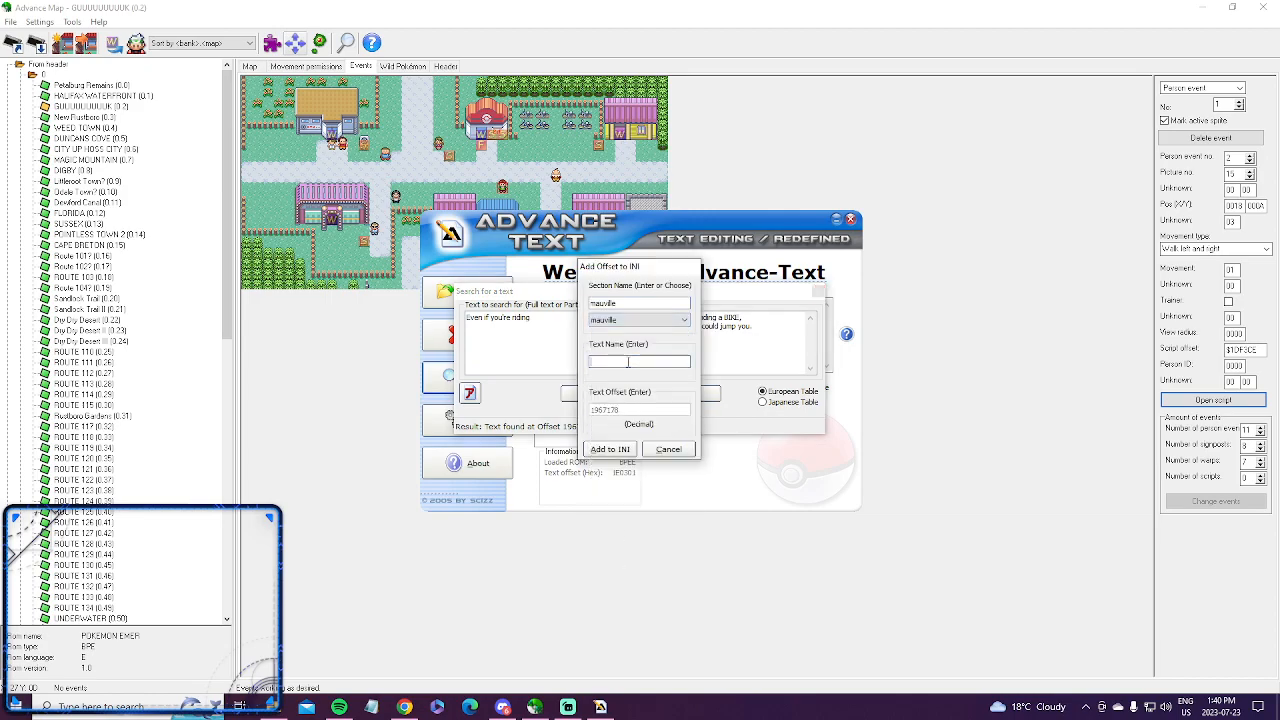
pyautogui.click(608, 448)
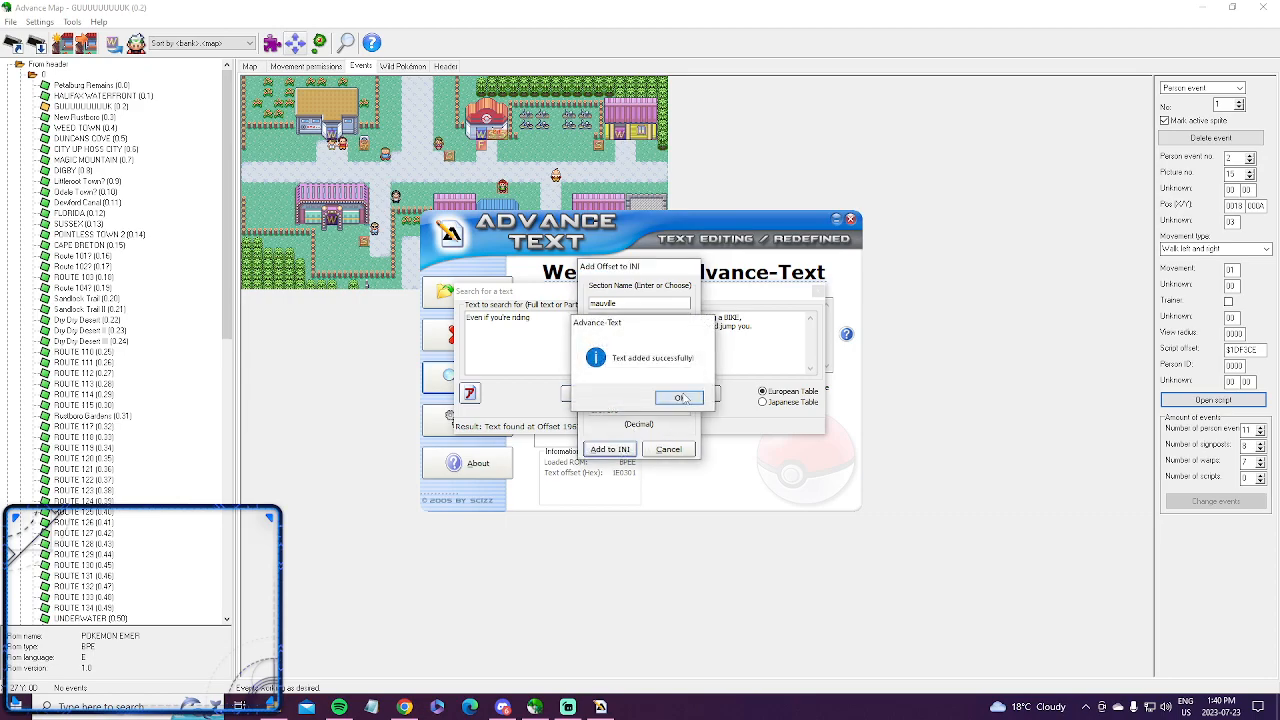
pyautogui.click(680, 398)
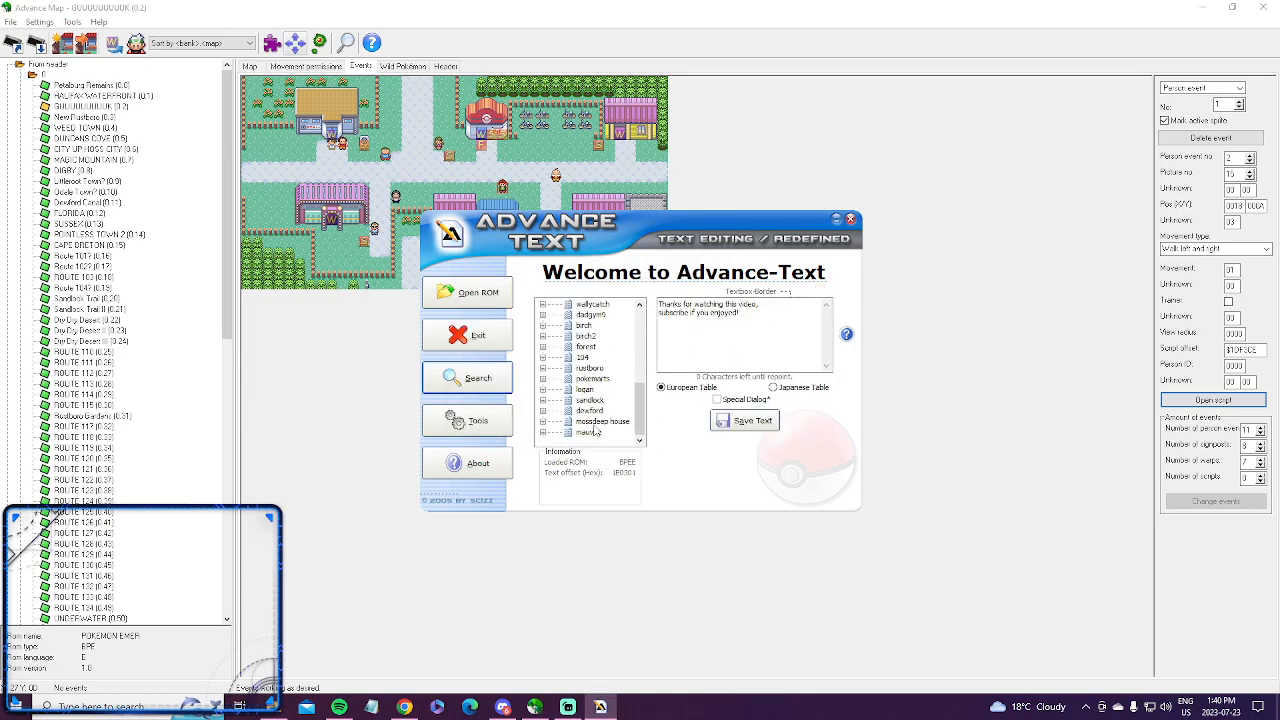
# Step: Expand the Mauville section showing its two entries and bring up the extra tool options
pyautogui.click(610, 432)
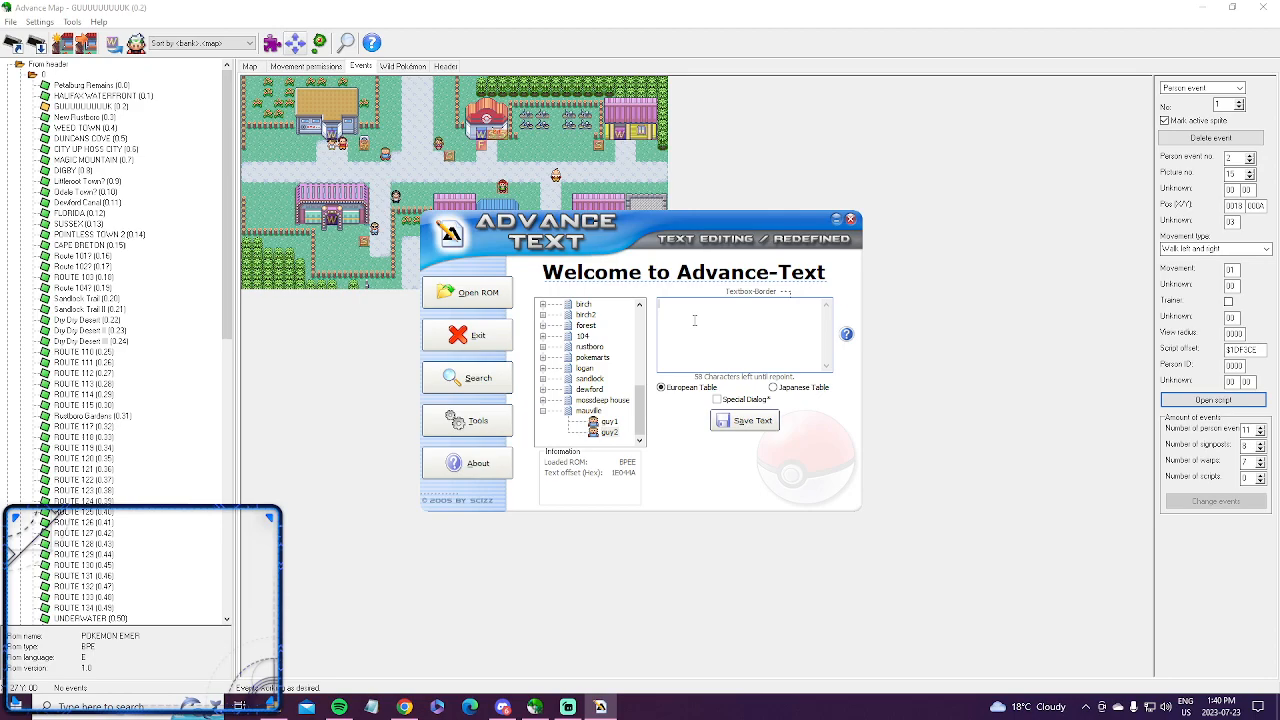
pyautogui.moveTo(684, 300)
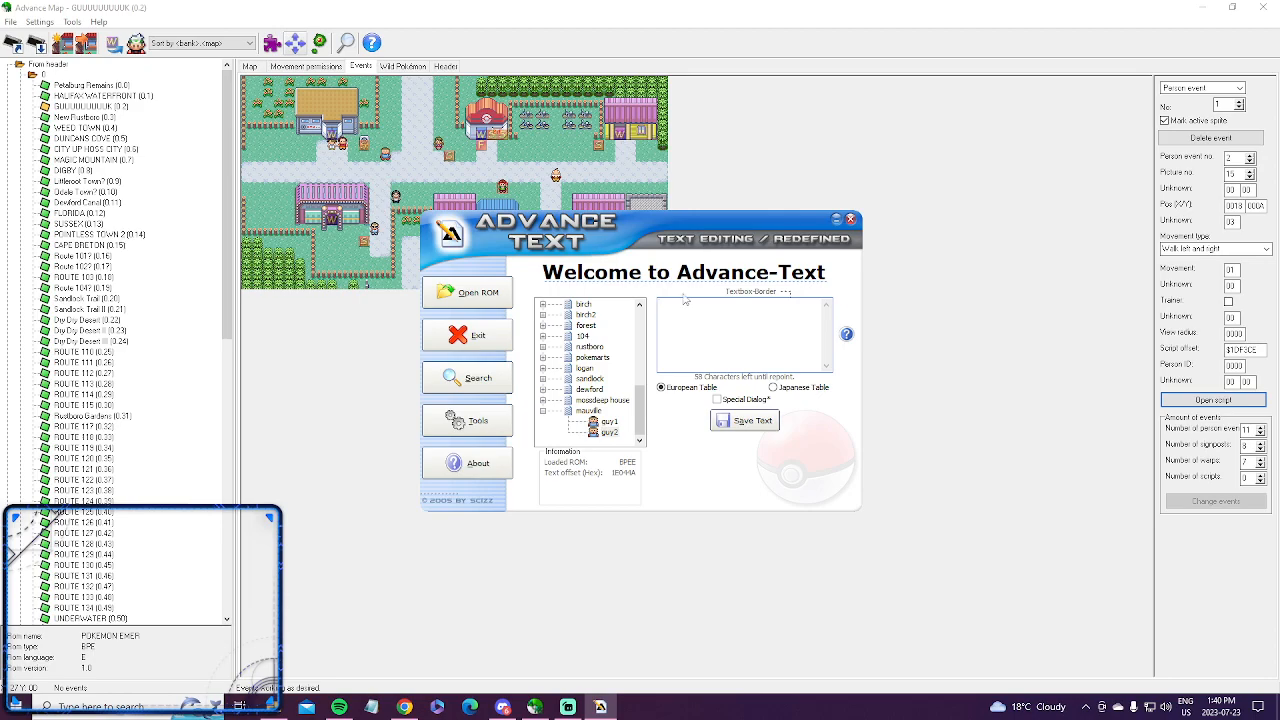
pyautogui.moveTo(692, 300)
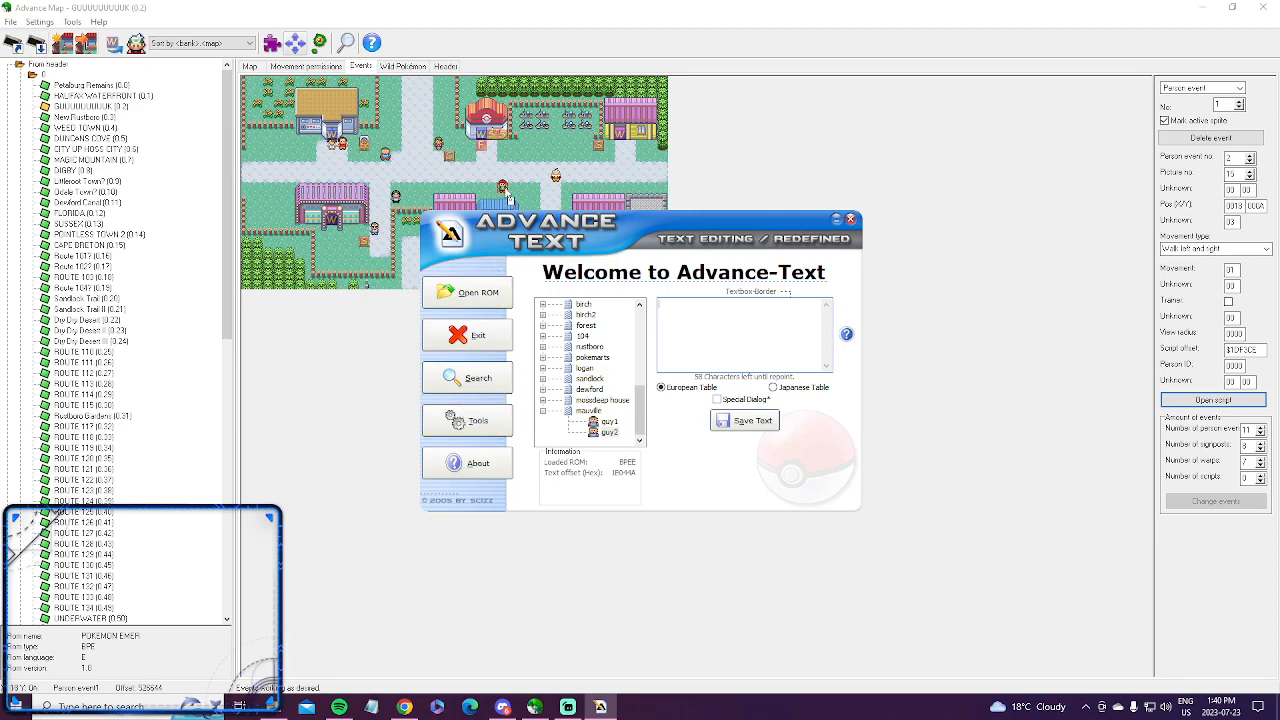
pyautogui.click(476, 420)
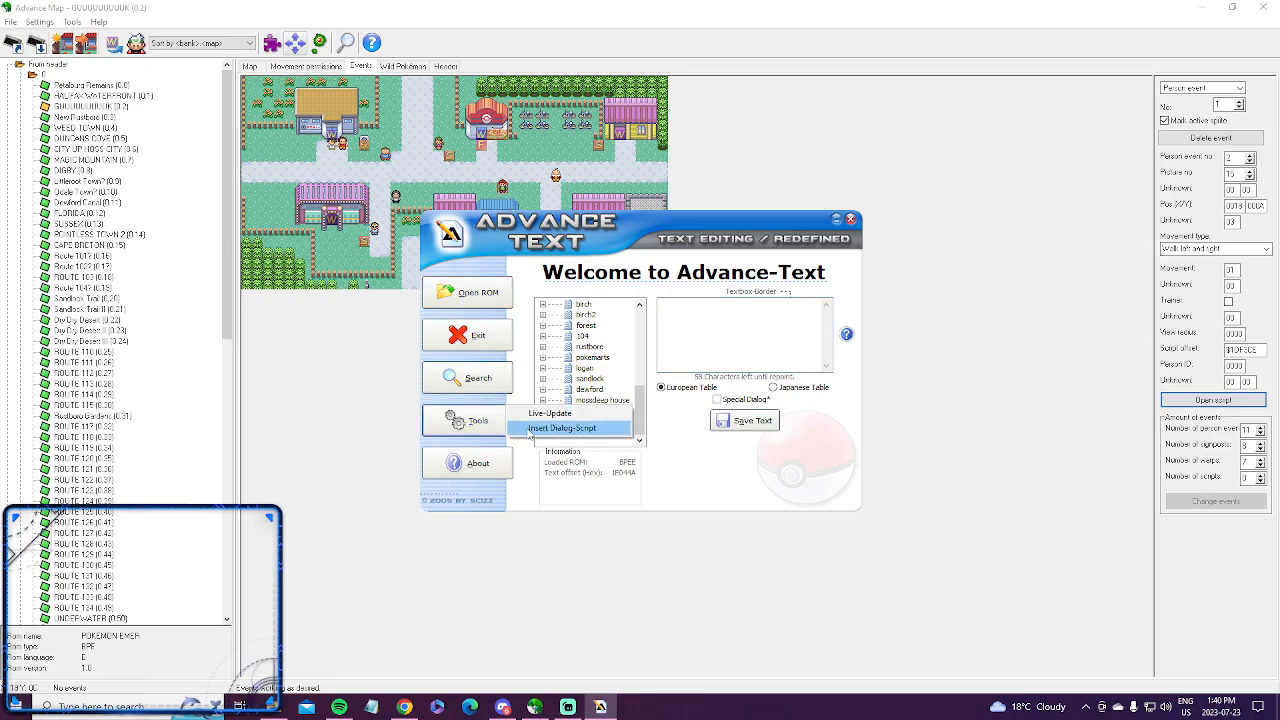
# Step: Start Insert Dialog Script and bring its Add Dialog Script window to the front
pyautogui.click(562, 428)
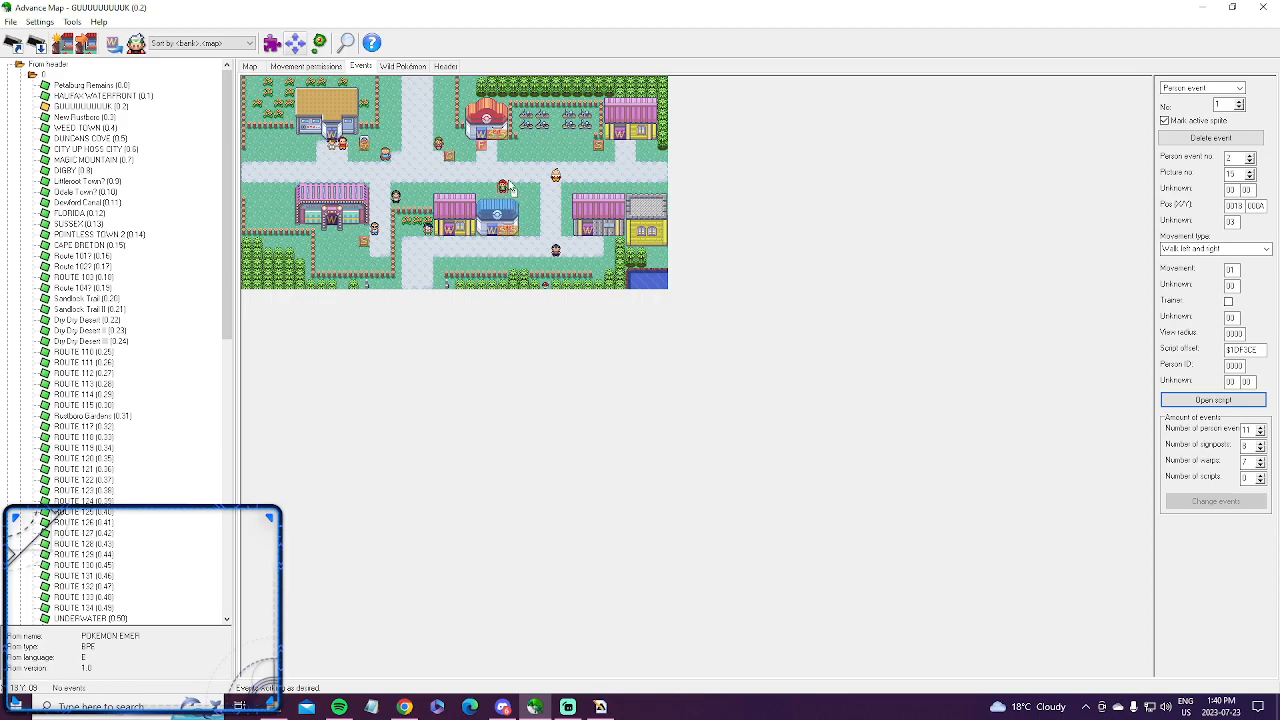
pyautogui.click(508, 188)
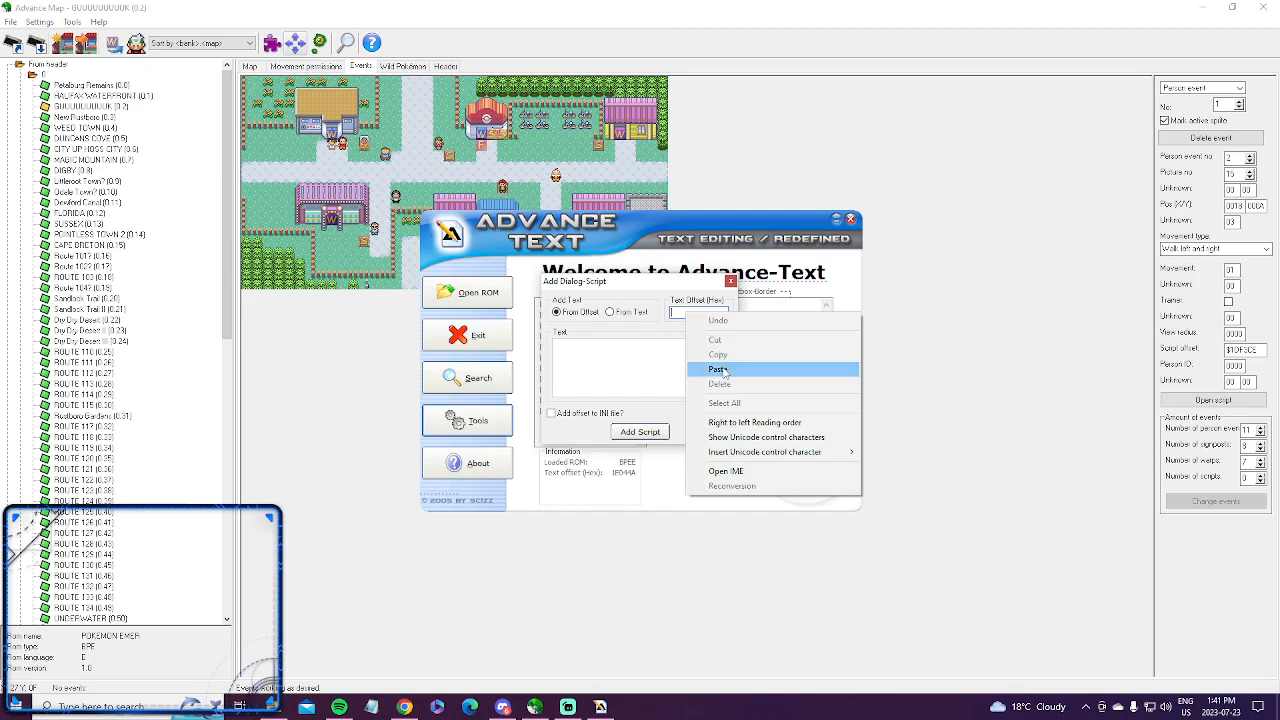
# Step: Paste the copied offset into Text Offset and settle on From Text mode
pyautogui.click(716, 368)
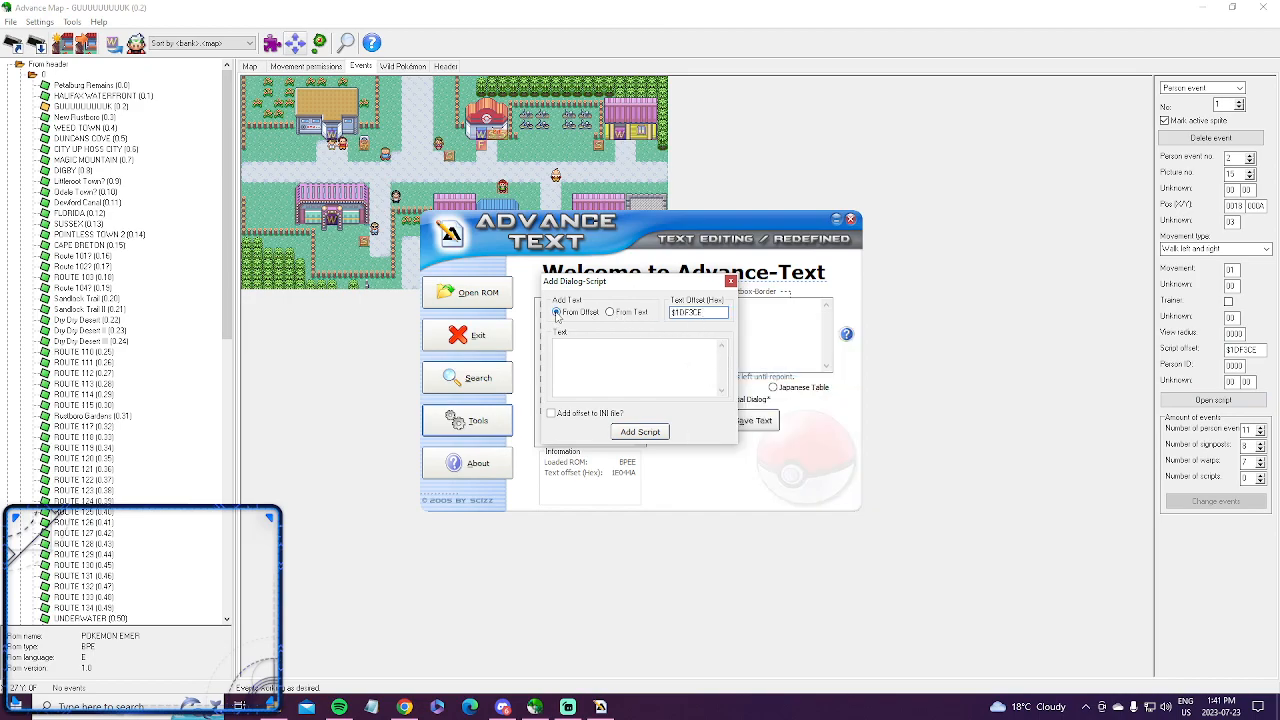
pyautogui.click(610, 312)
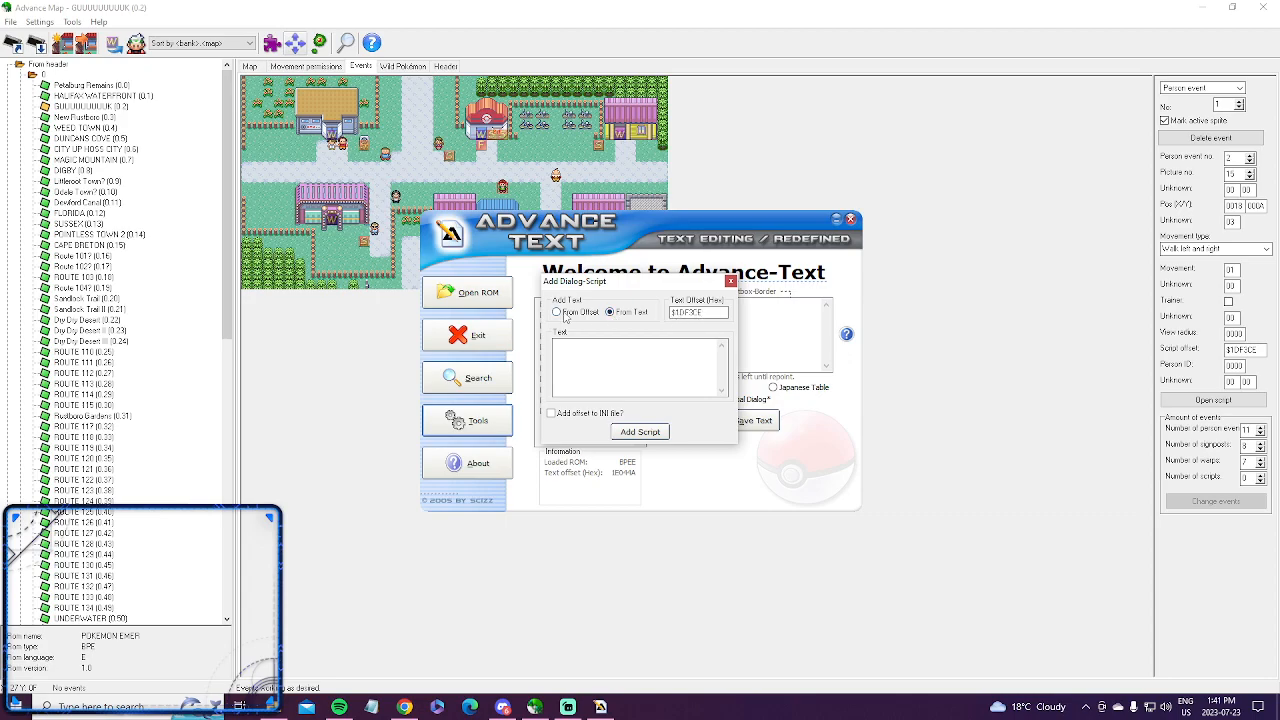
pyautogui.click(556, 312)
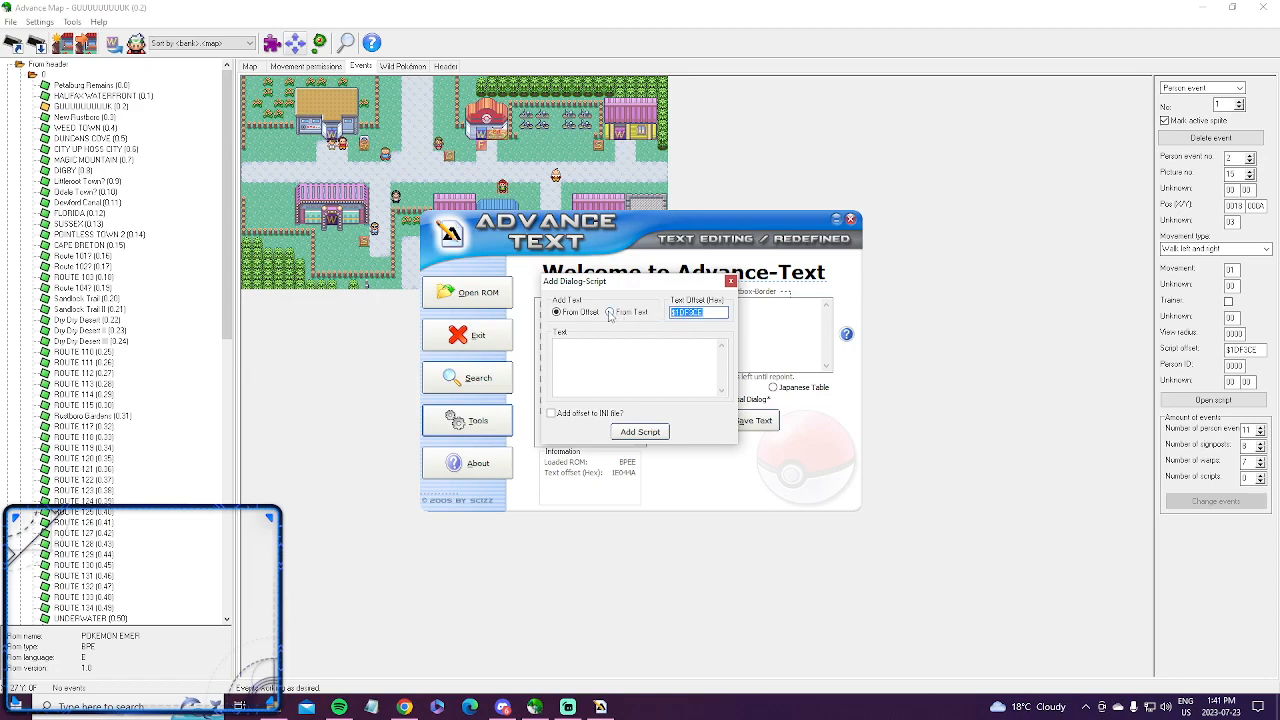
pyautogui.click(610, 312)
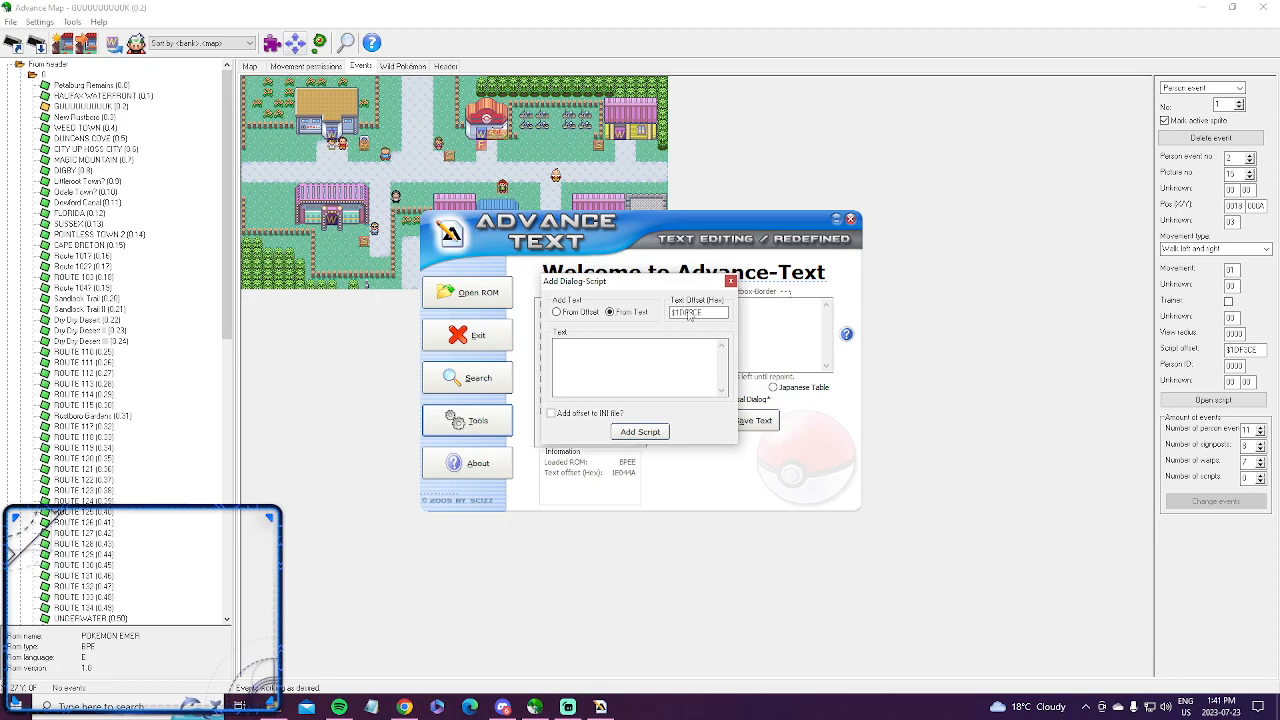
# Step: Enter placeholder dialogue lines into the Text box of the script form
pyautogui.click(640, 368)
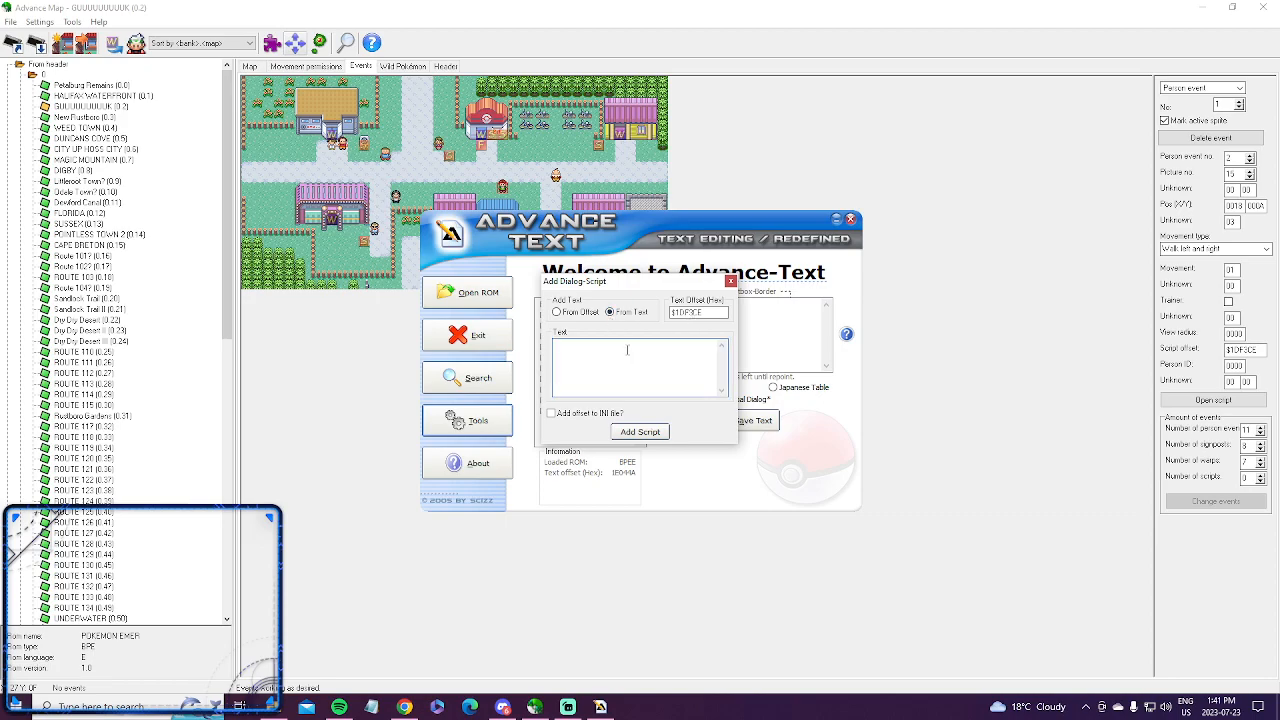
pyautogui.write('1')
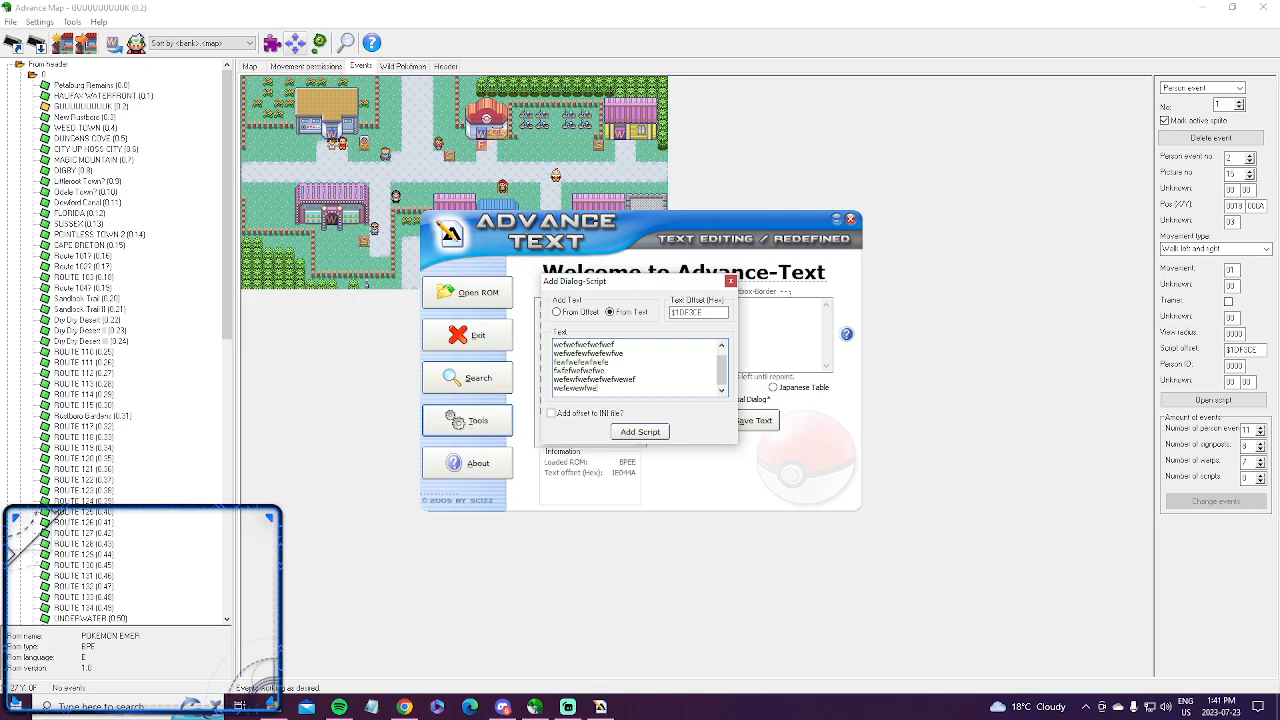
pyautogui.scroll(-3)
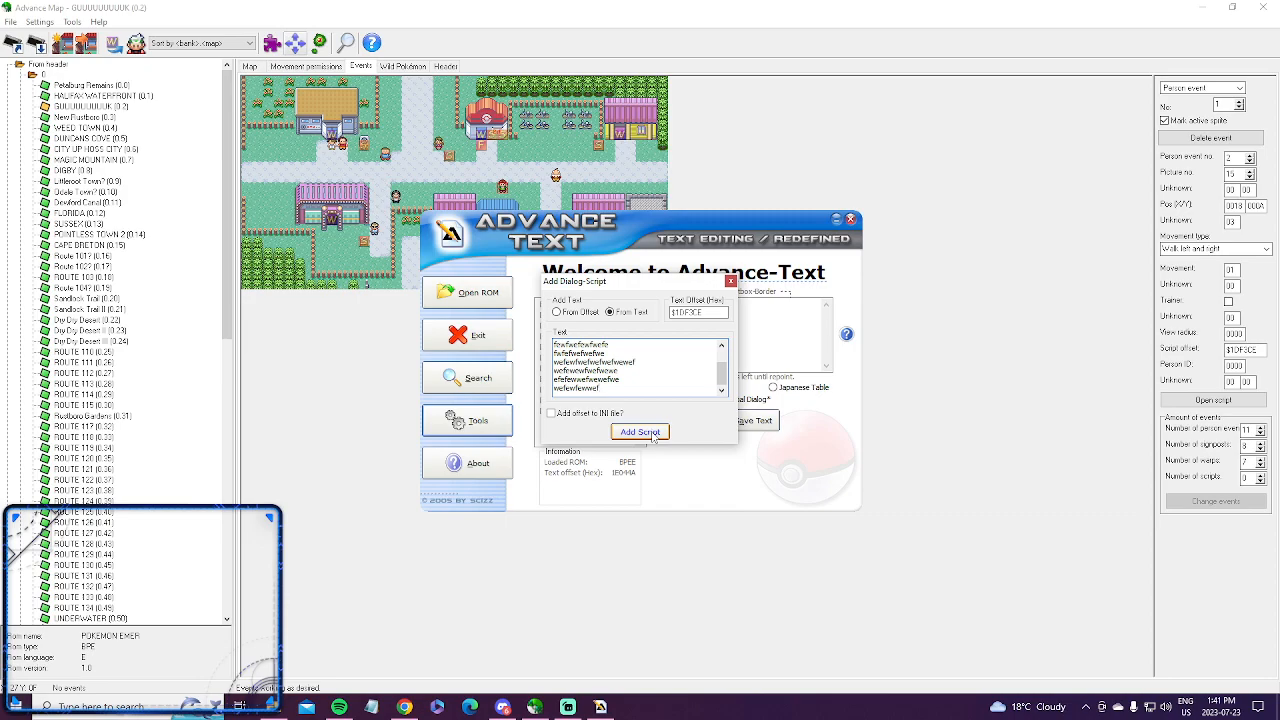
# Step: Add the script to the ROM and confirm the saved-script message
pyautogui.click(640, 432)
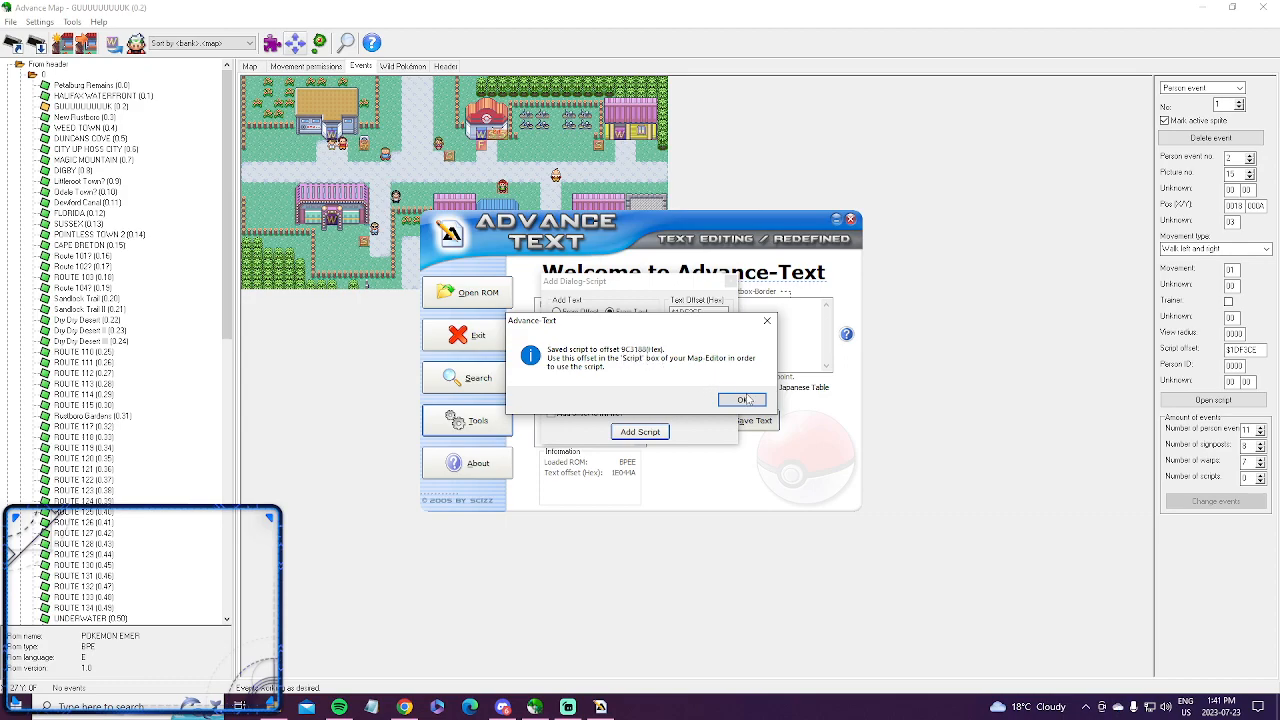
pyautogui.click(740, 400)
pyautogui.write('$9C3188')
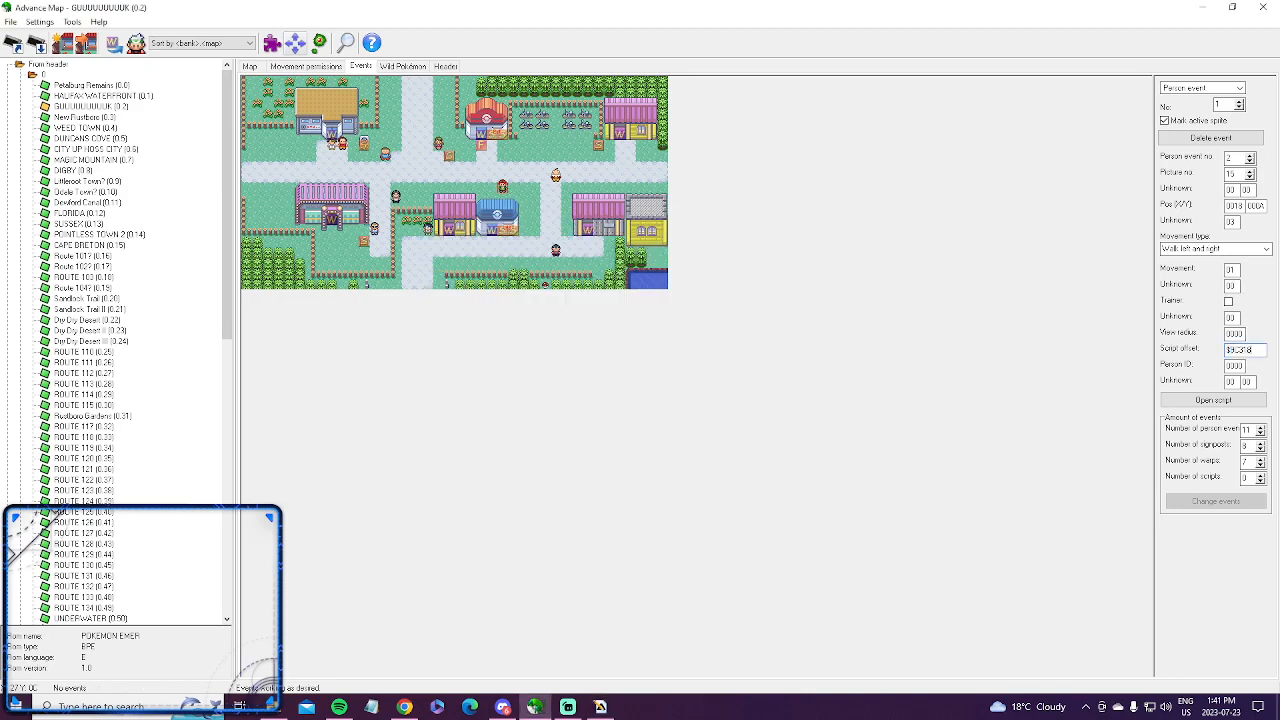
pyautogui.click(1212, 400)
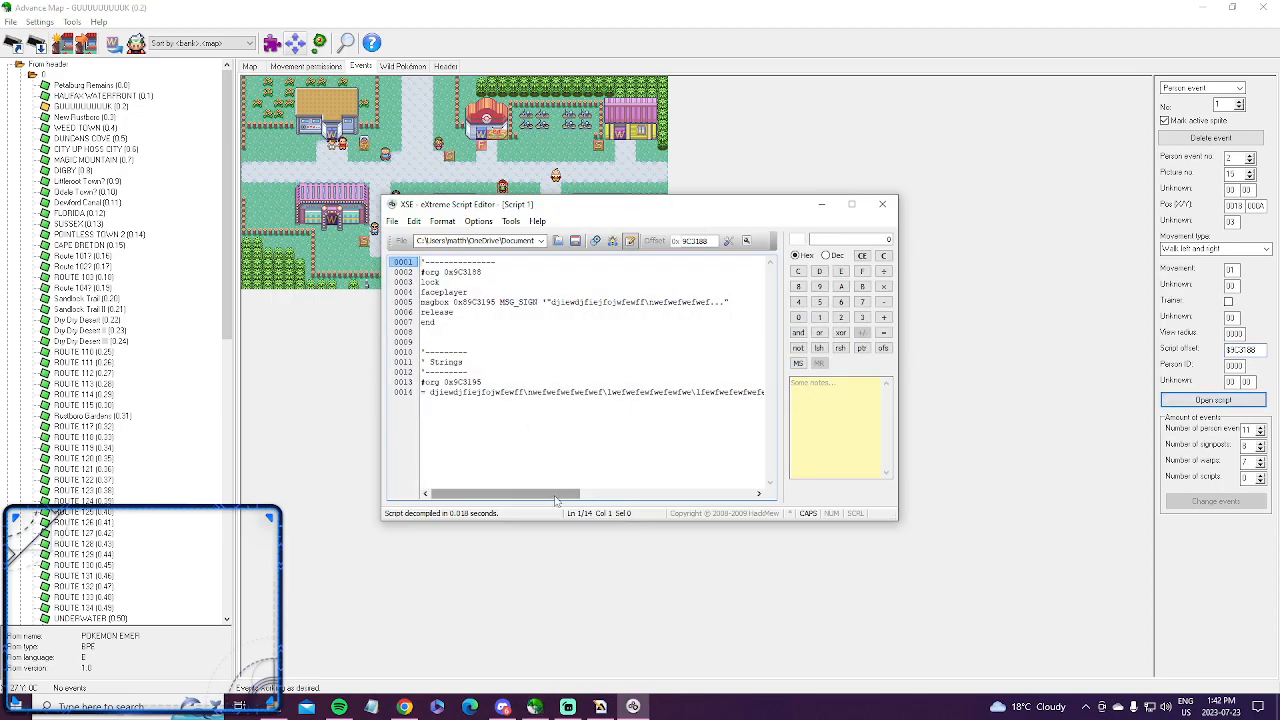
pyautogui.moveTo(880, 204)
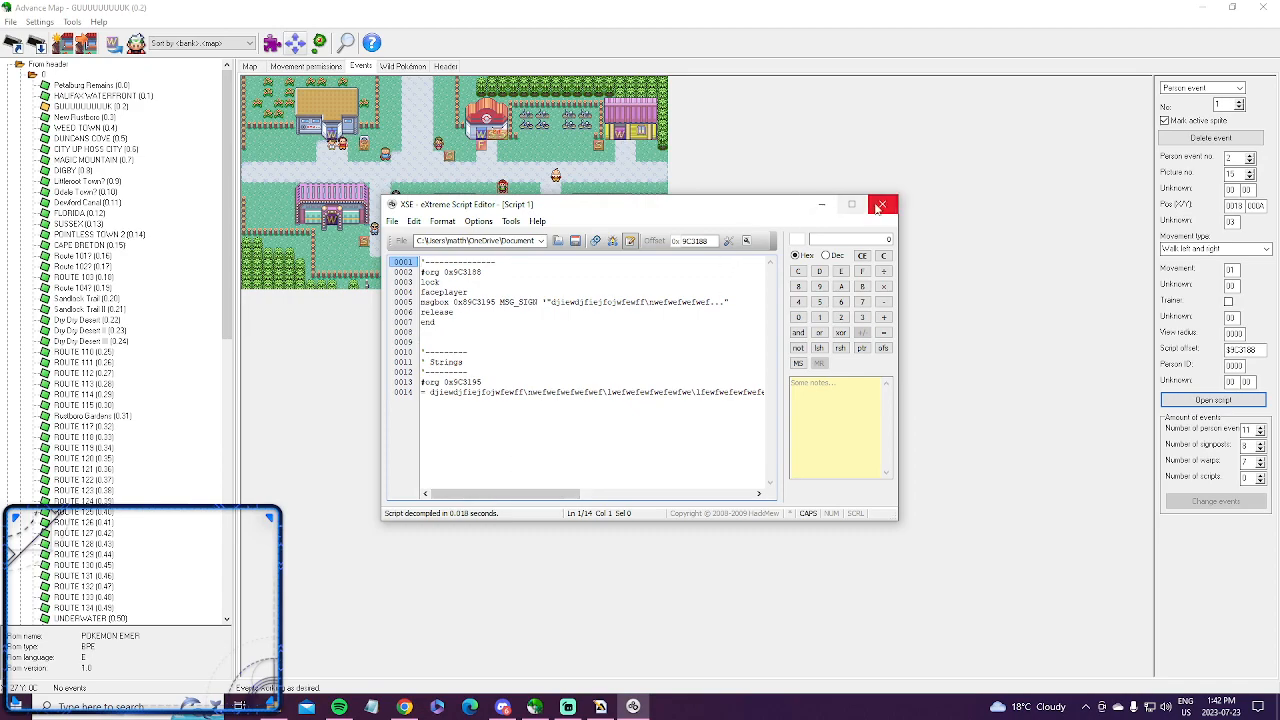
pyautogui.click(880, 204)
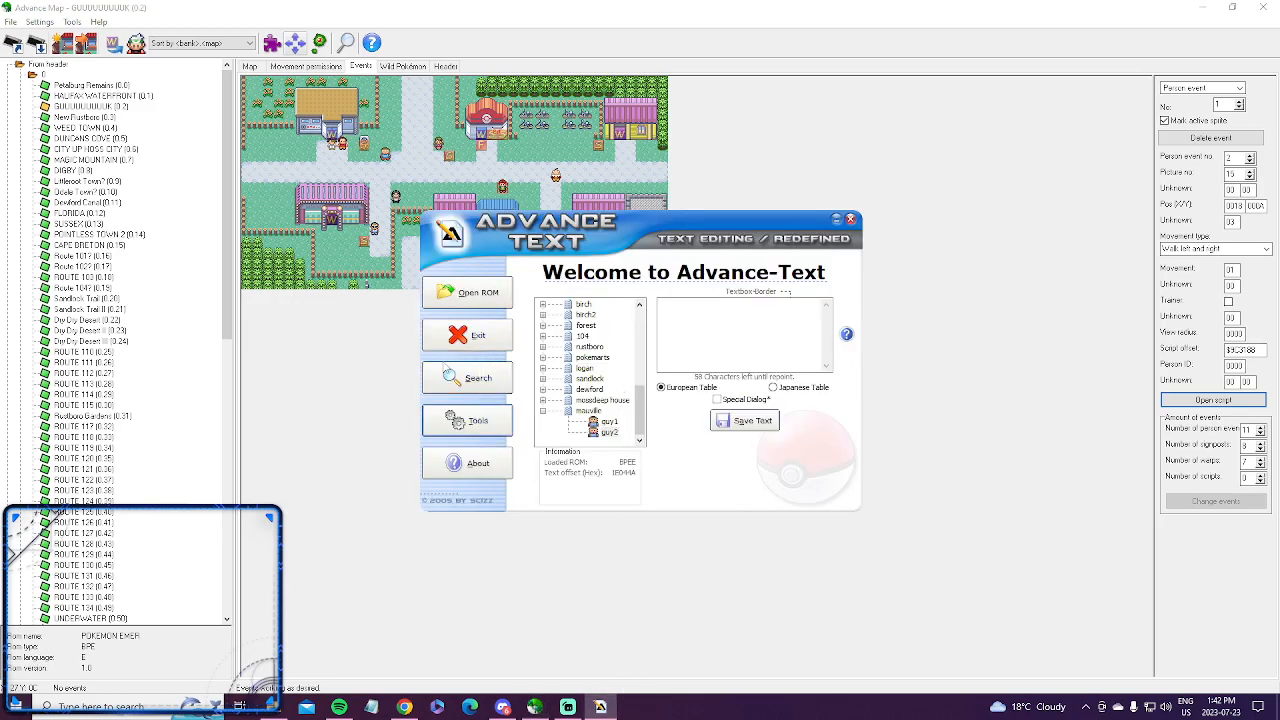
# Step: Select another person event and load its Wally dialogue script in XSE
pyautogui.click(852, 218)
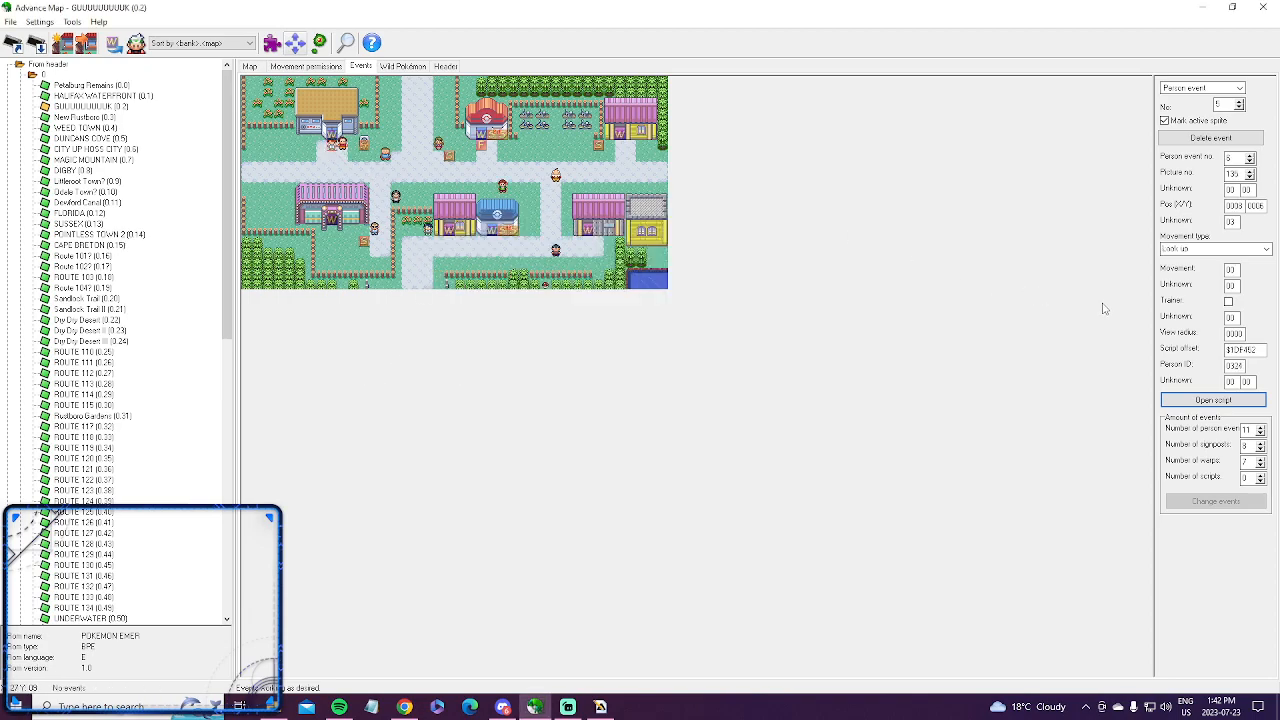
pyautogui.click(1212, 400)
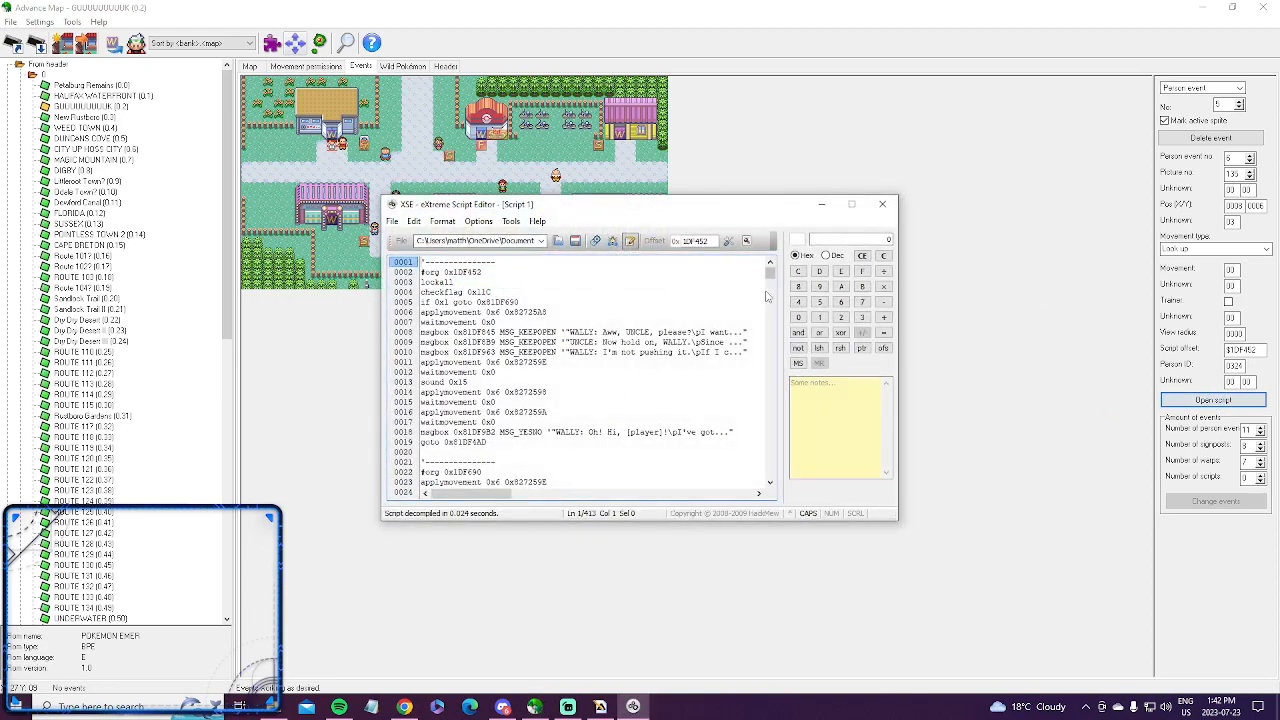
# Step: Glance at the script start and put away the text search window
pyautogui.scroll(-3)
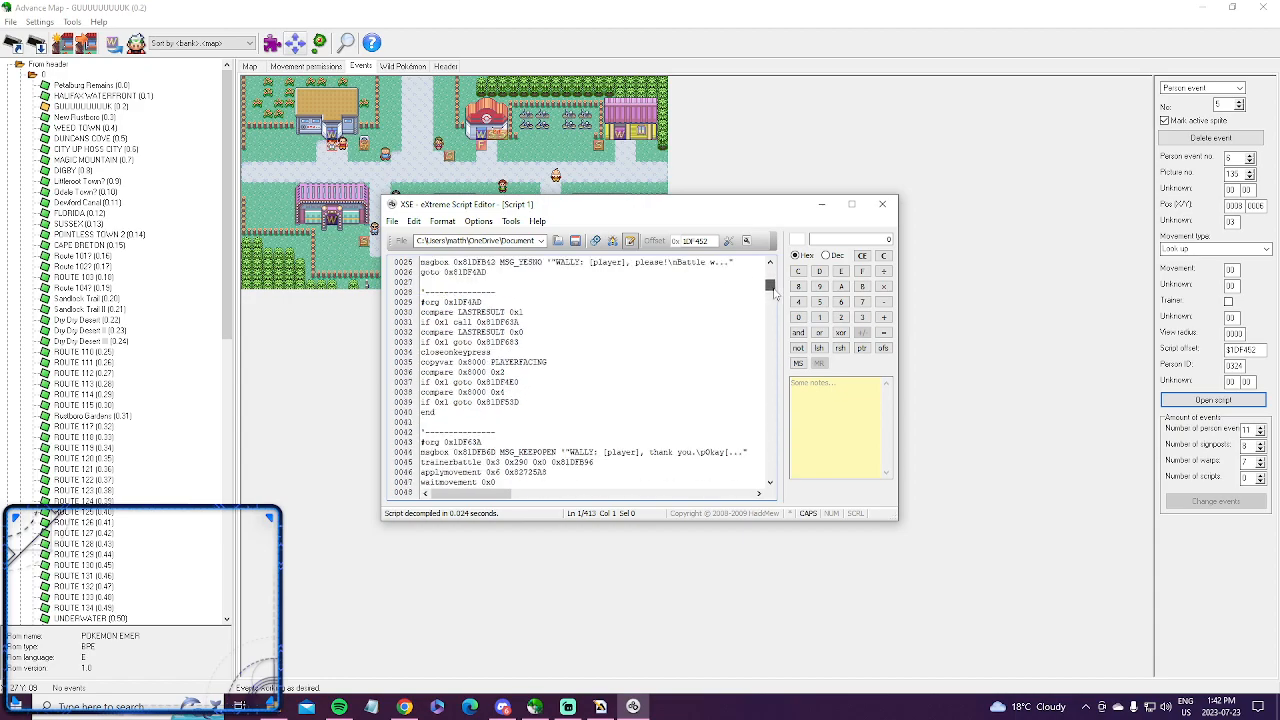
pyautogui.scroll(3)
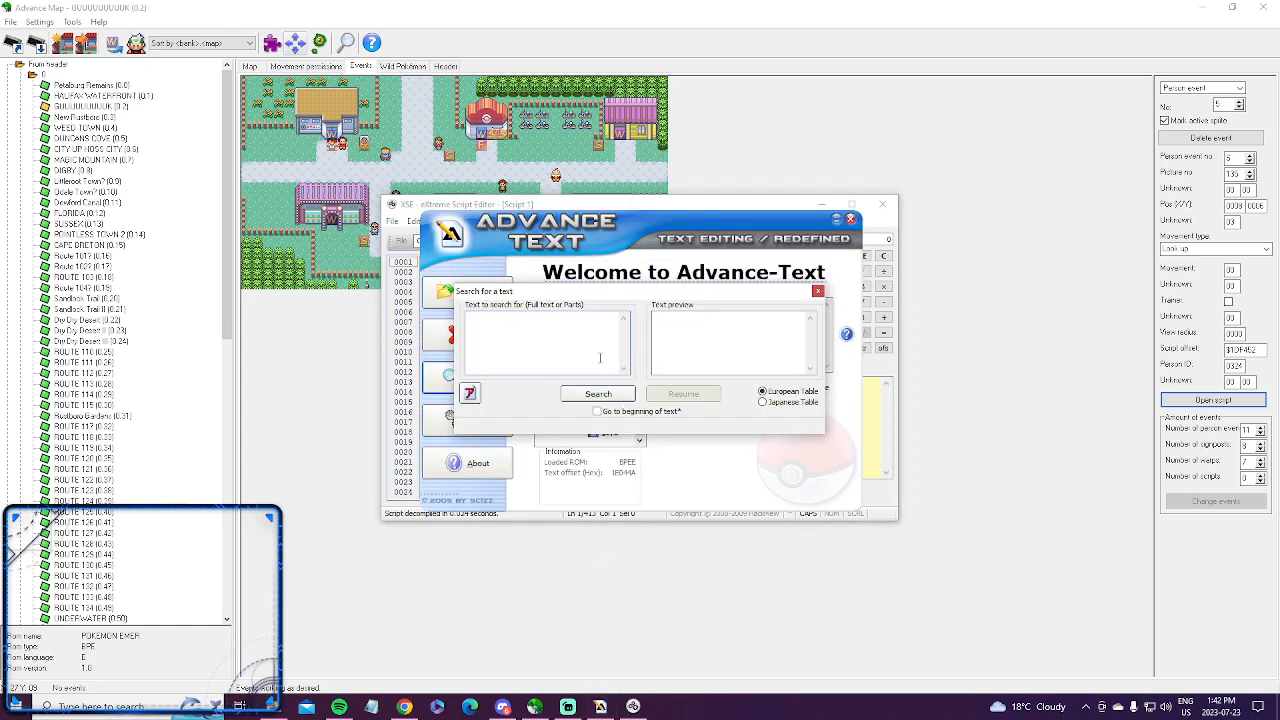
pyautogui.click(816, 292)
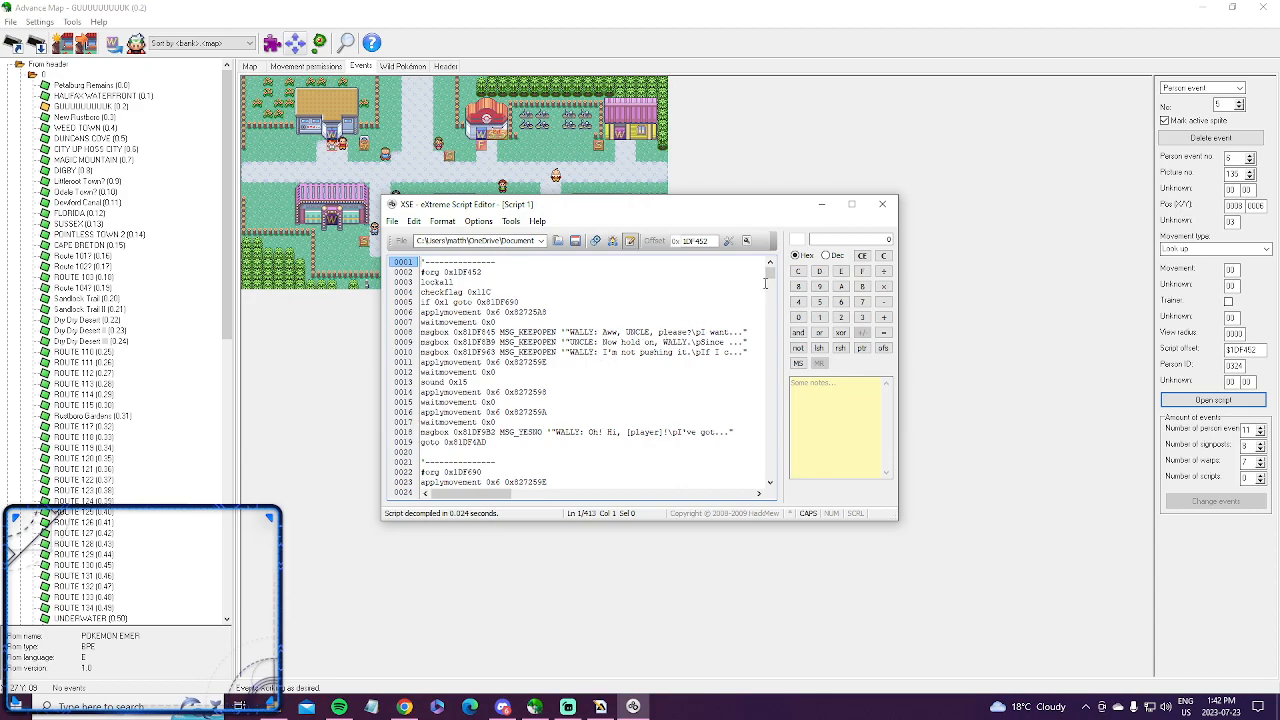
# Step: Scroll through the Wally script's movements down to its Strings section
pyautogui.scroll(-3)
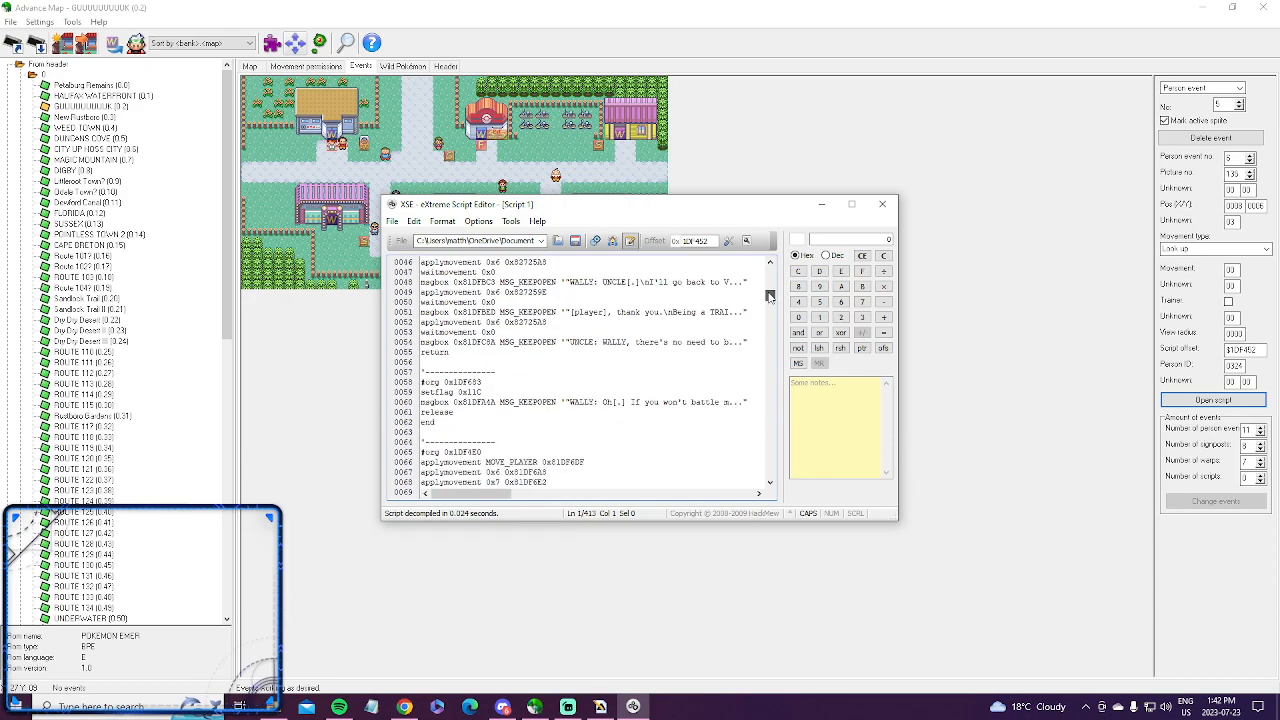
pyautogui.scroll(-3)
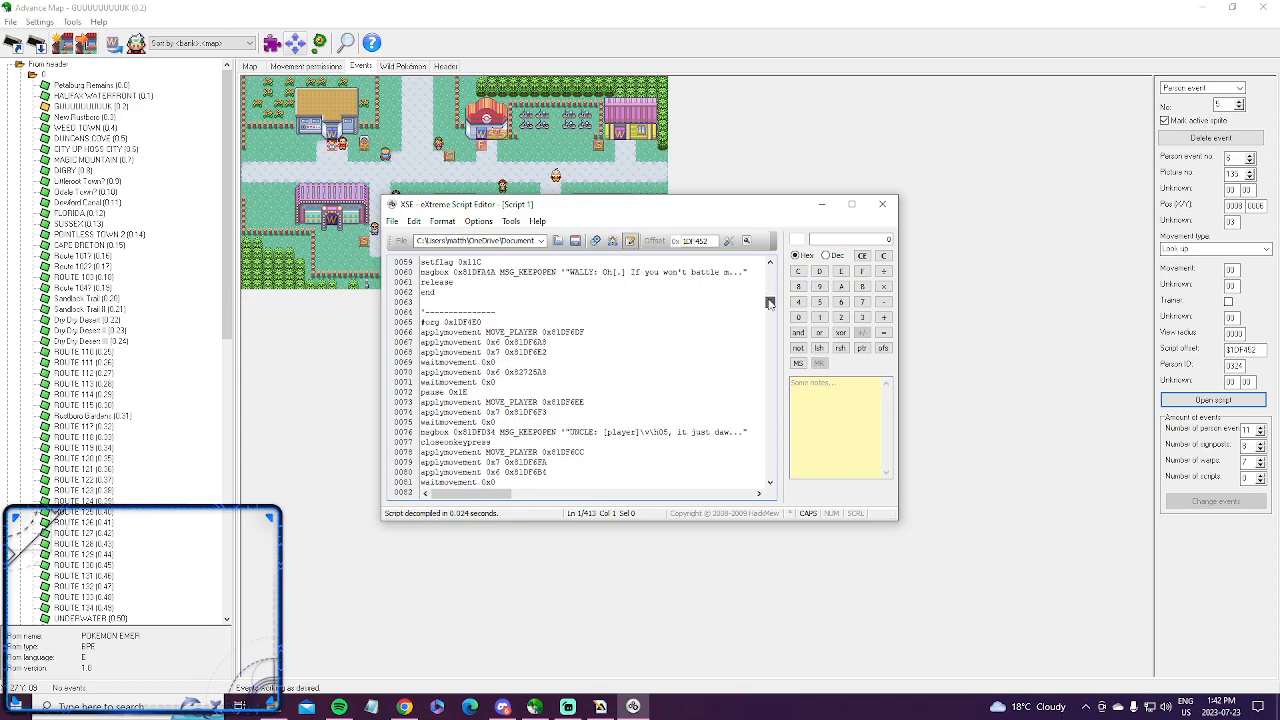
pyautogui.scroll(-3)
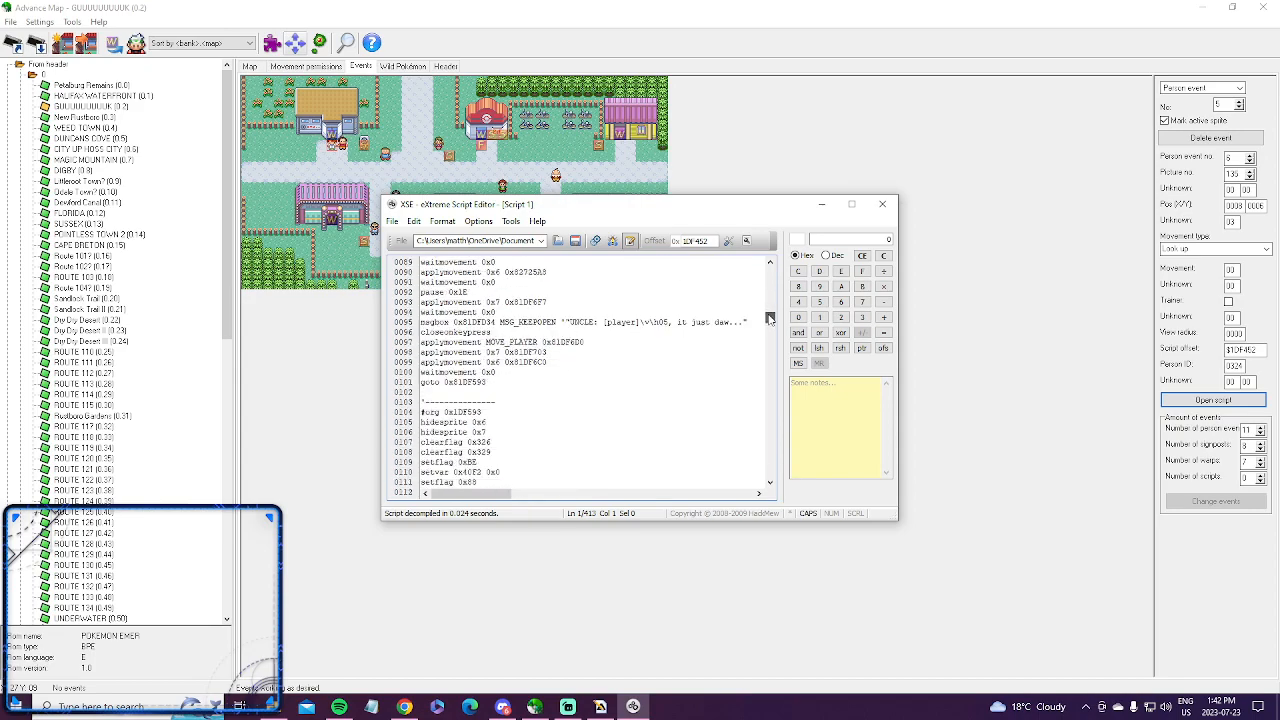
pyautogui.scroll(-3)
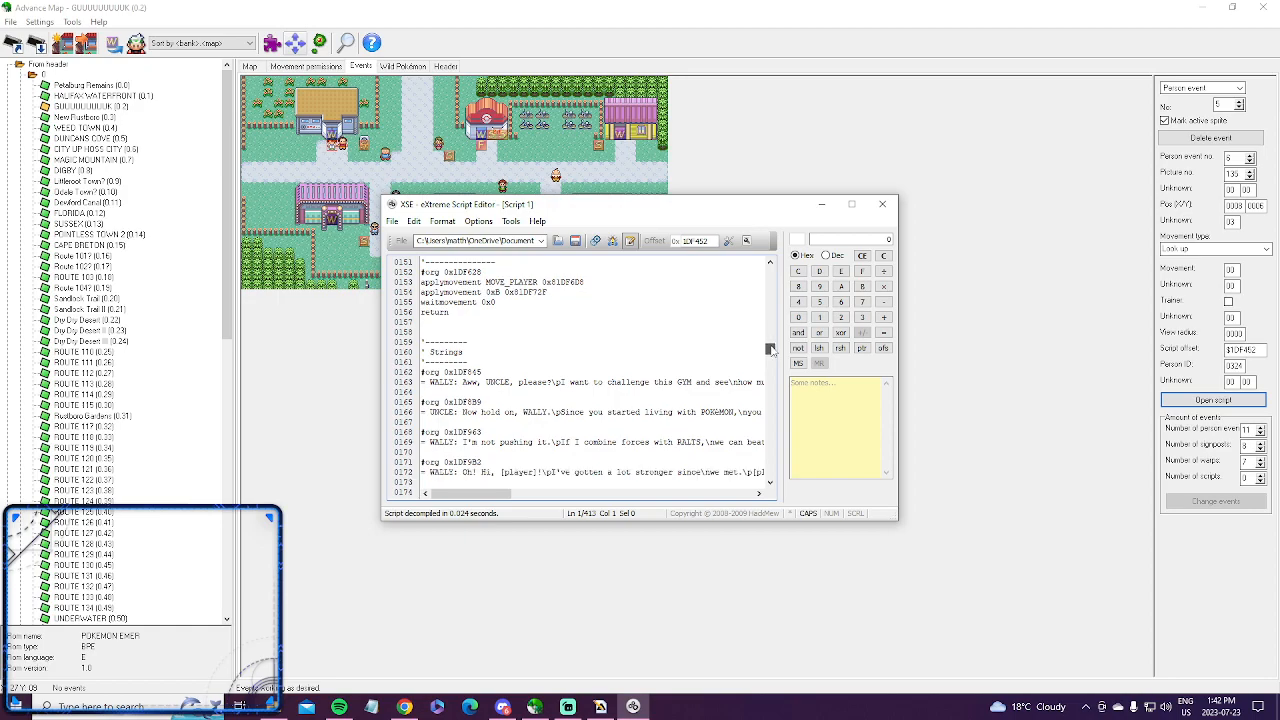
pyautogui.scroll(-3)
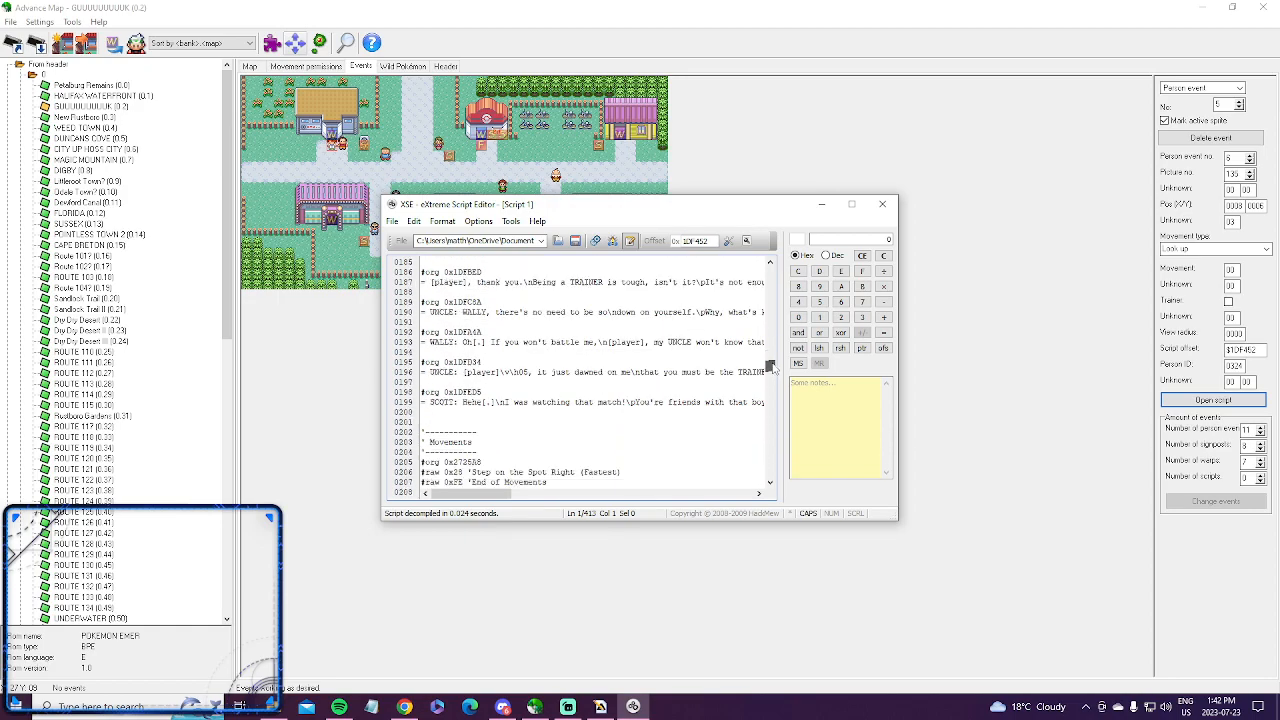
pyautogui.scroll(-3)
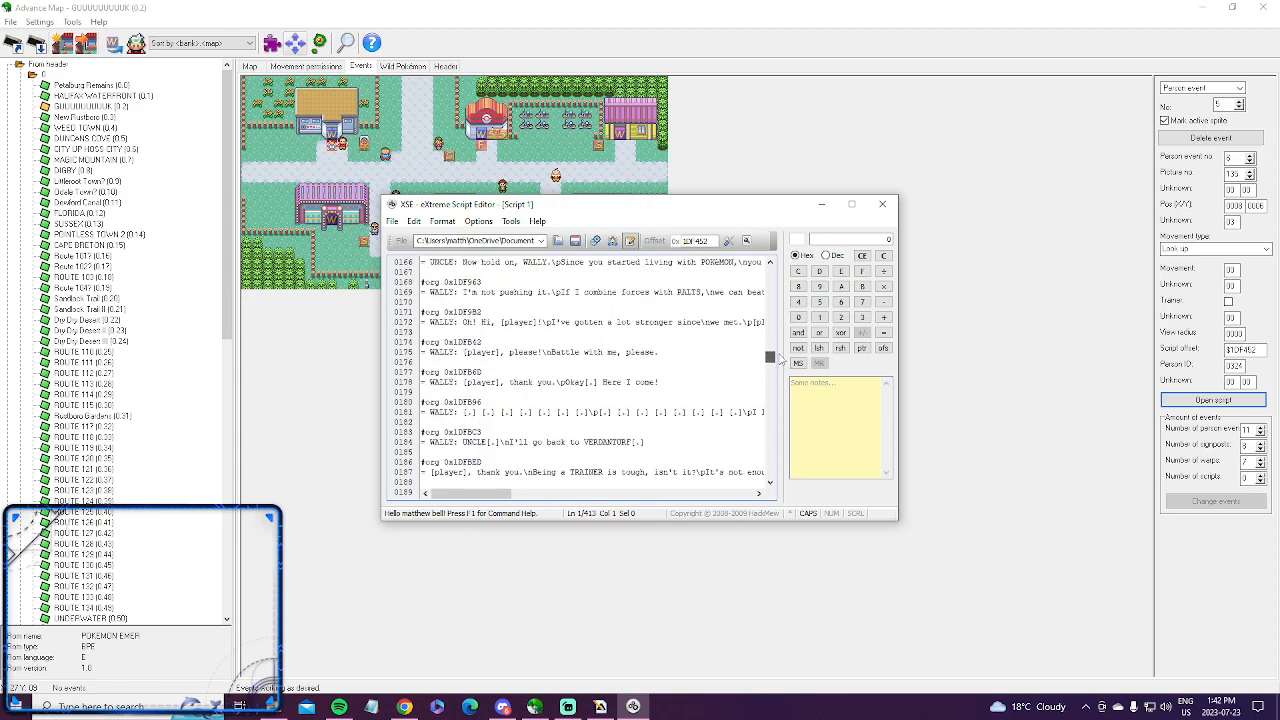
pyautogui.scroll(-3)
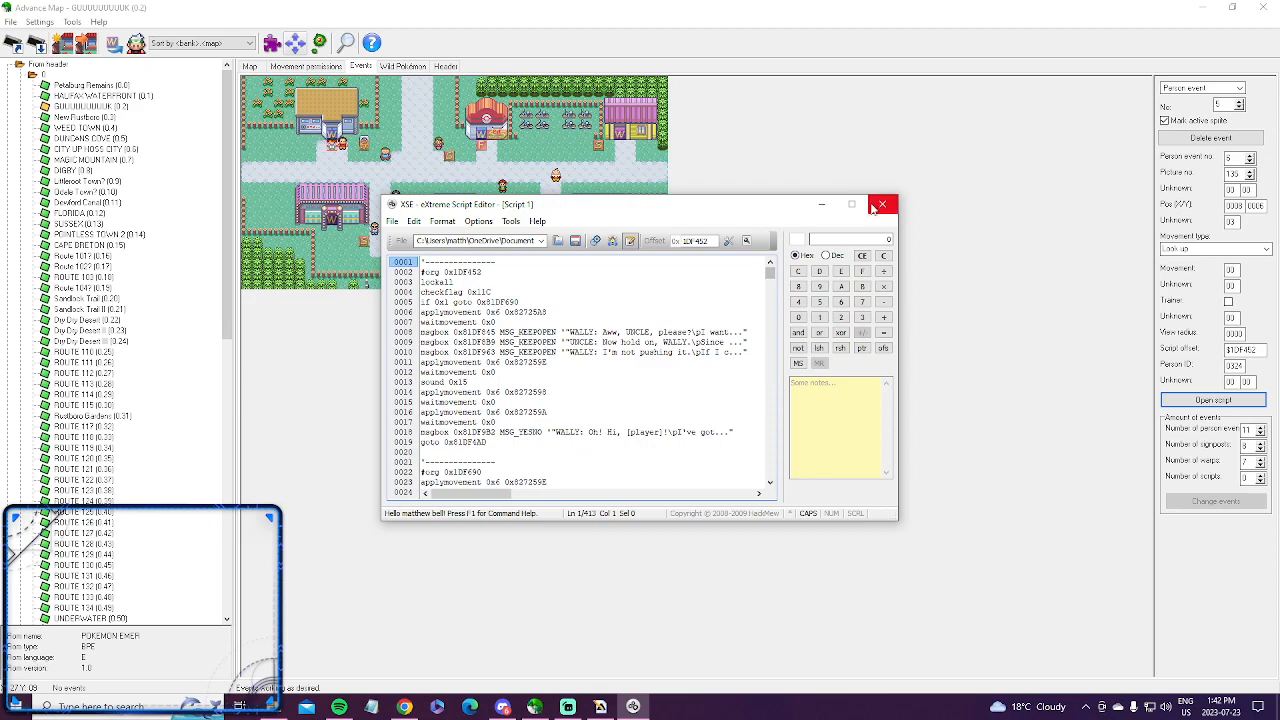
pyautogui.moveTo(882, 204)
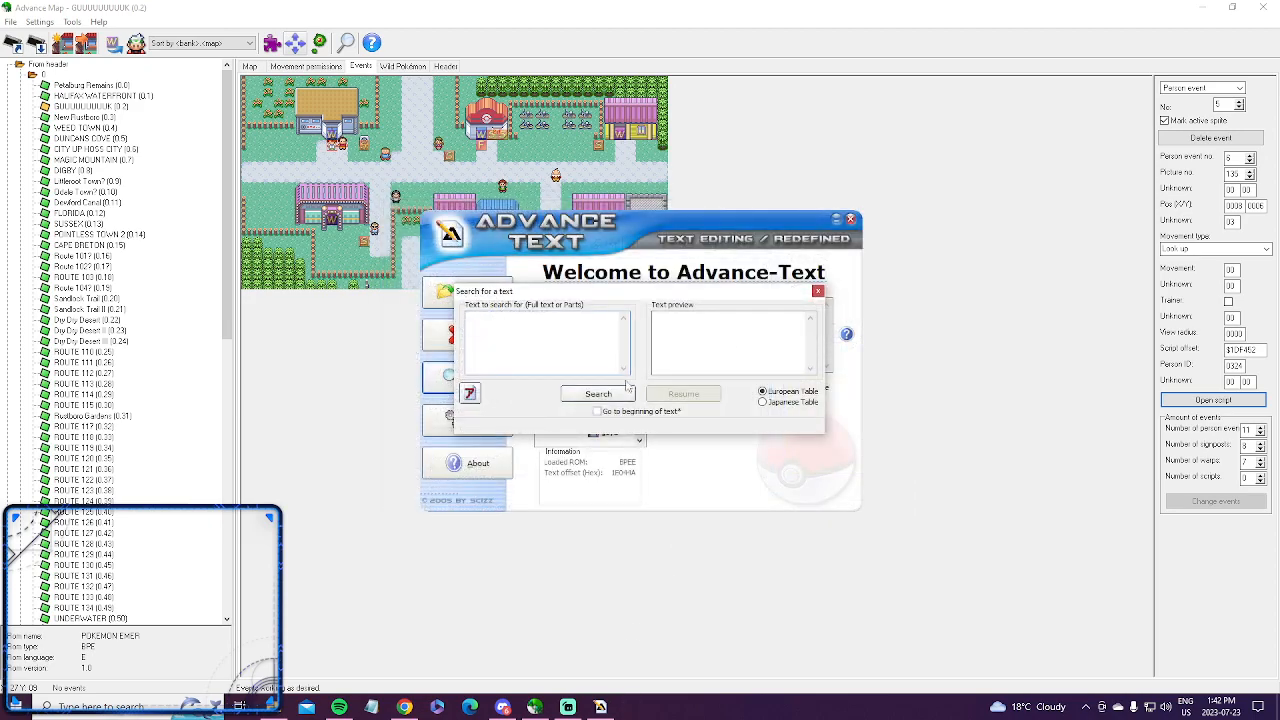
# Step: Close the Search for a text dialog and drop down the Tools menu
pyautogui.click(540, 332)
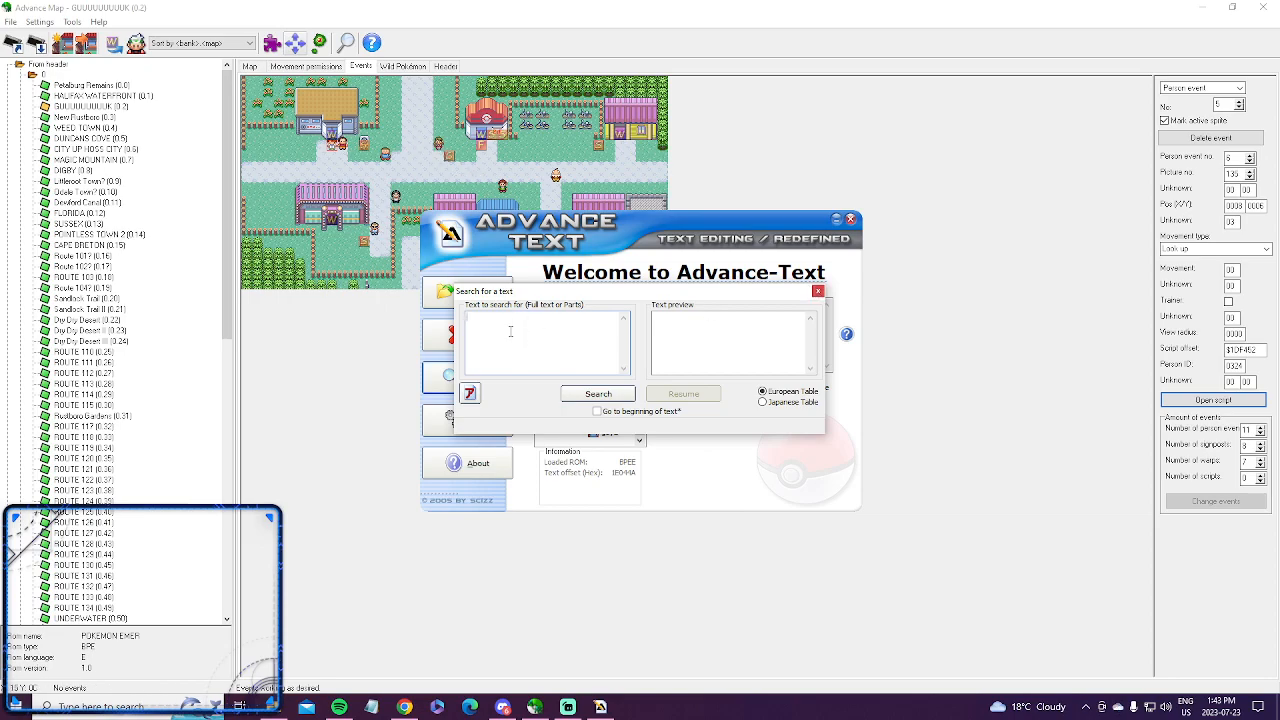
pyautogui.click(816, 292)
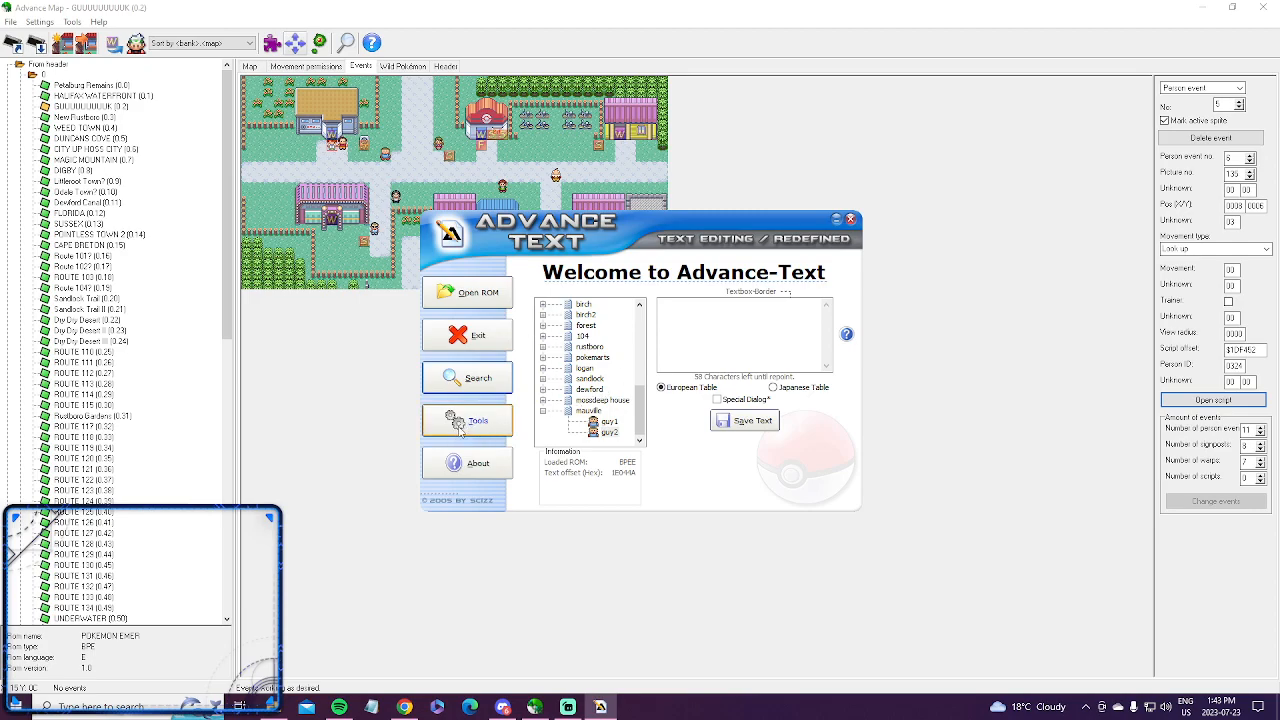
pyautogui.click(468, 420)
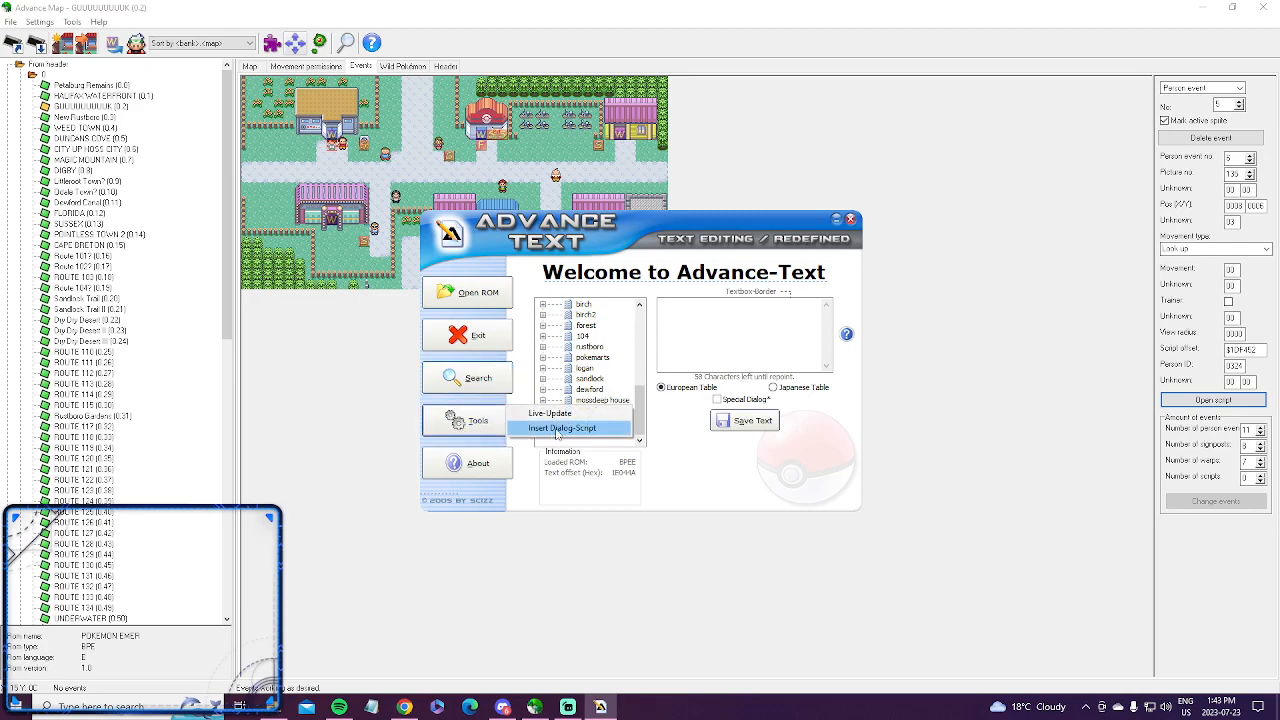
# Step: Briefly set Add Dialog Script to From Text, cancel it and exit Advance-Text
pyautogui.click(564, 428)
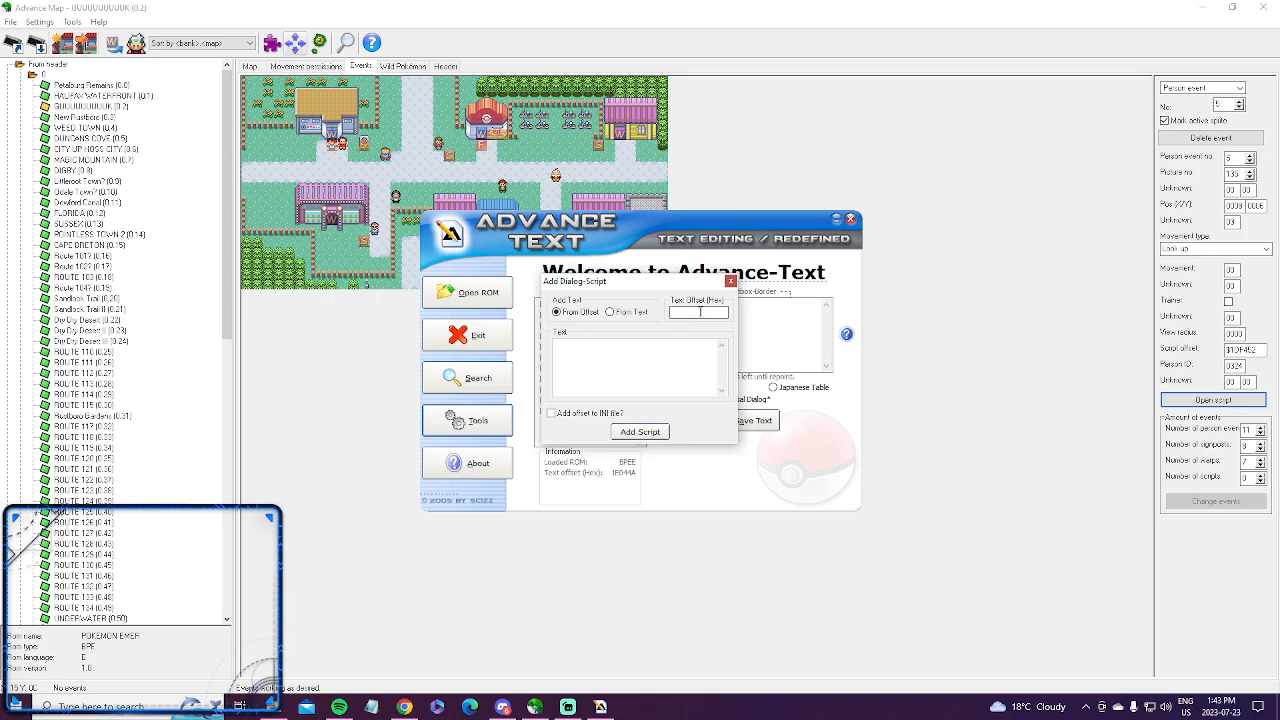
pyautogui.click(612, 312)
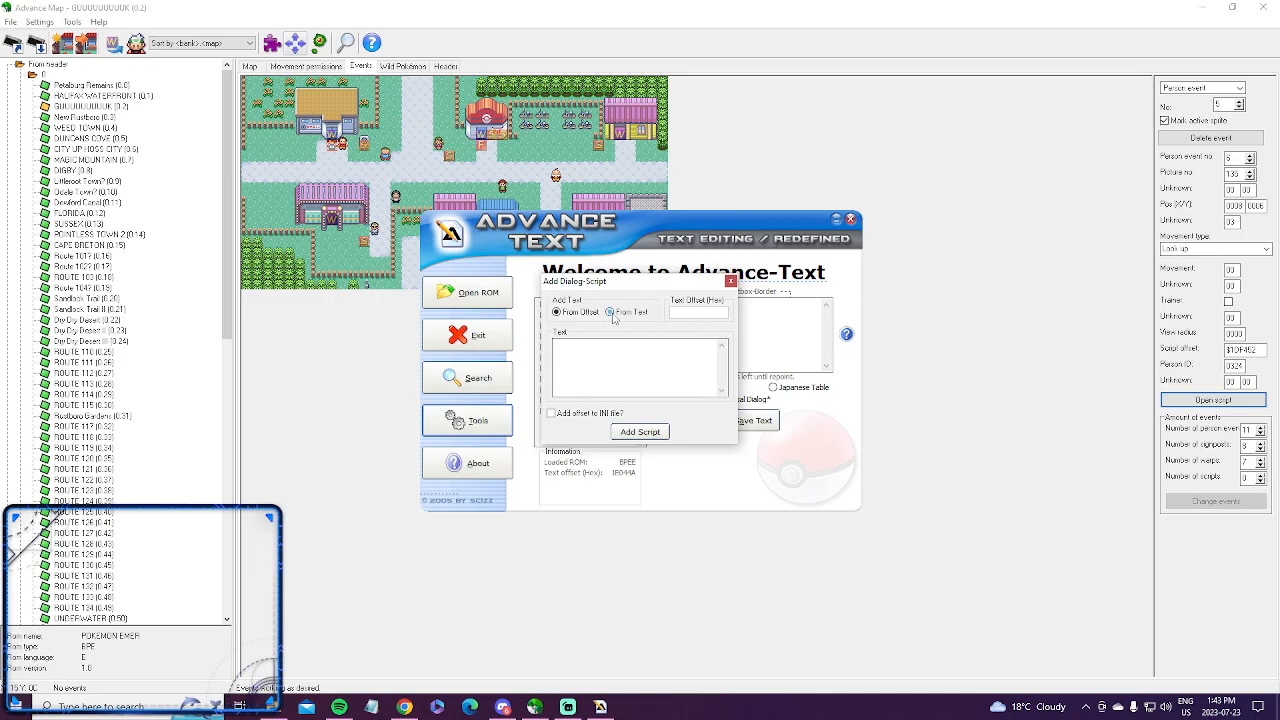
pyautogui.click(610, 312)
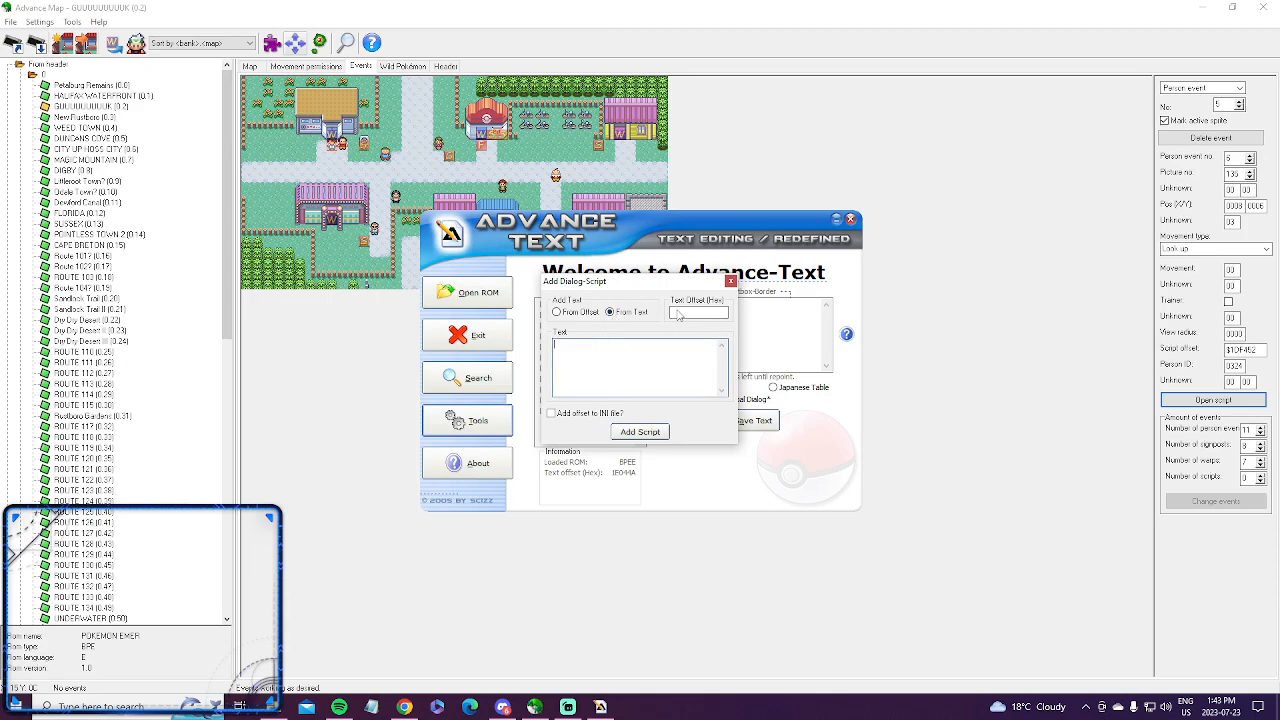
pyautogui.click(730, 280)
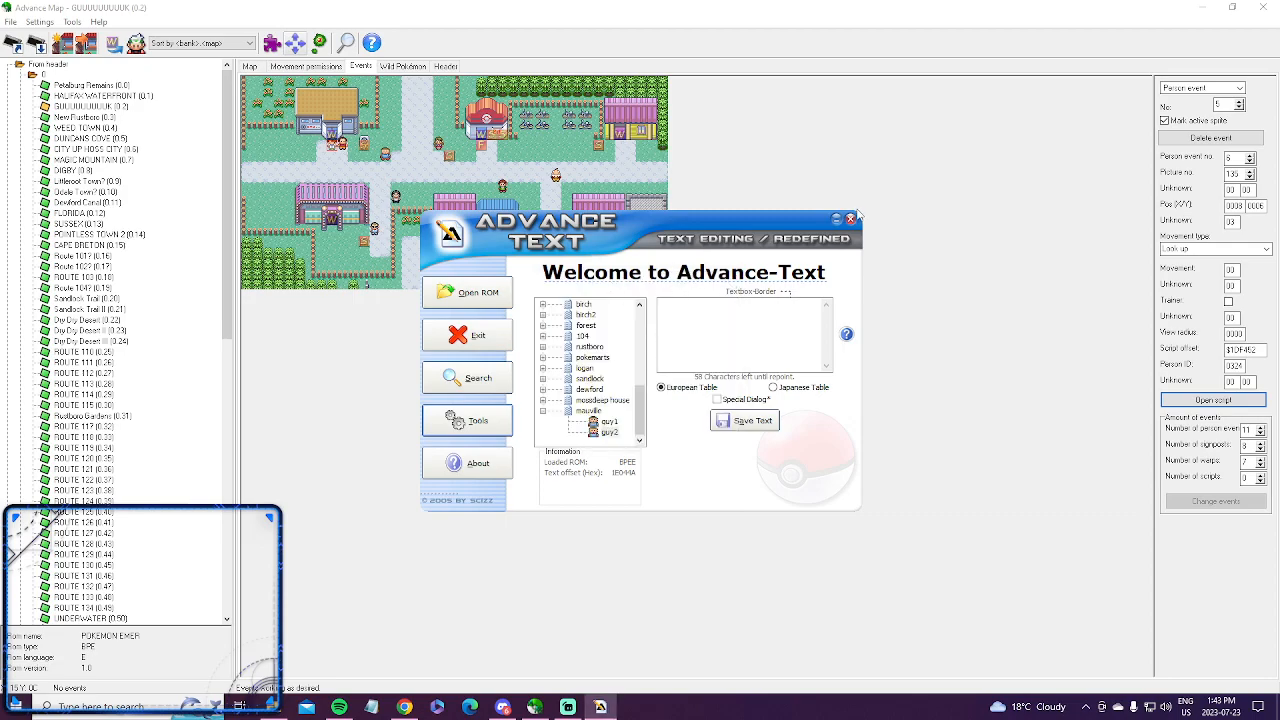
pyautogui.click(850, 218)
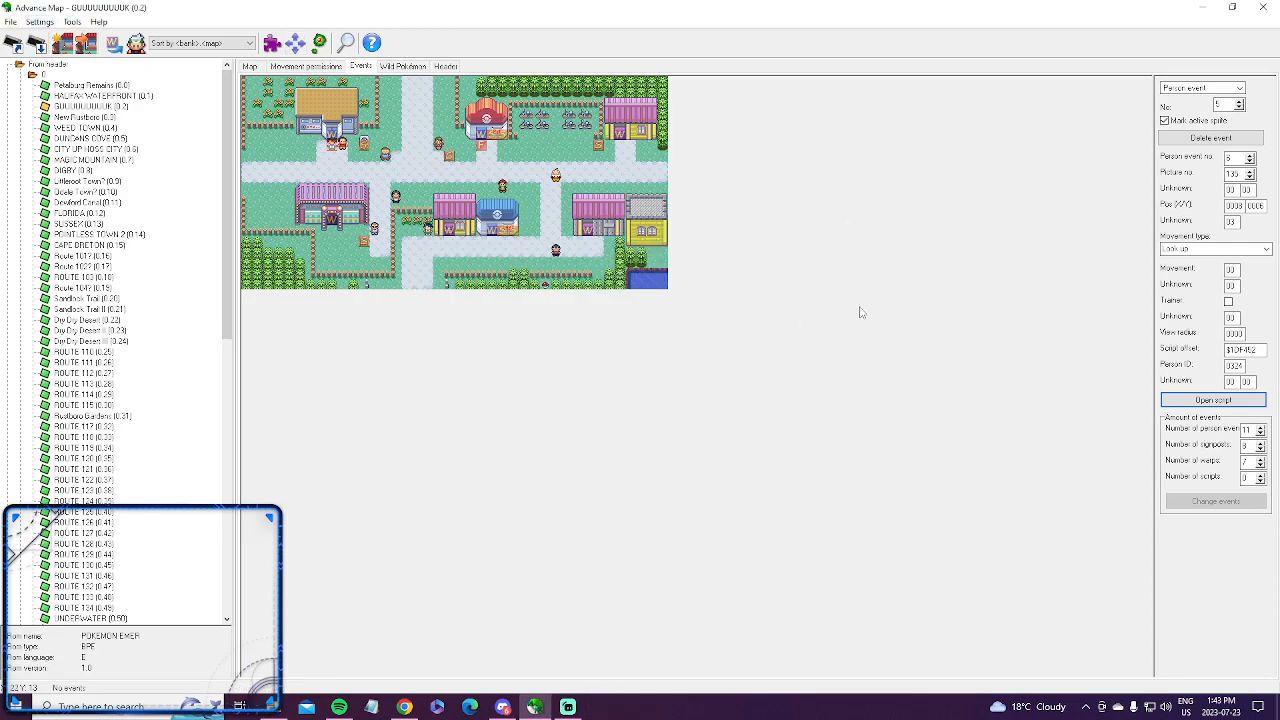
pyautogui.moveTo(756, 302)
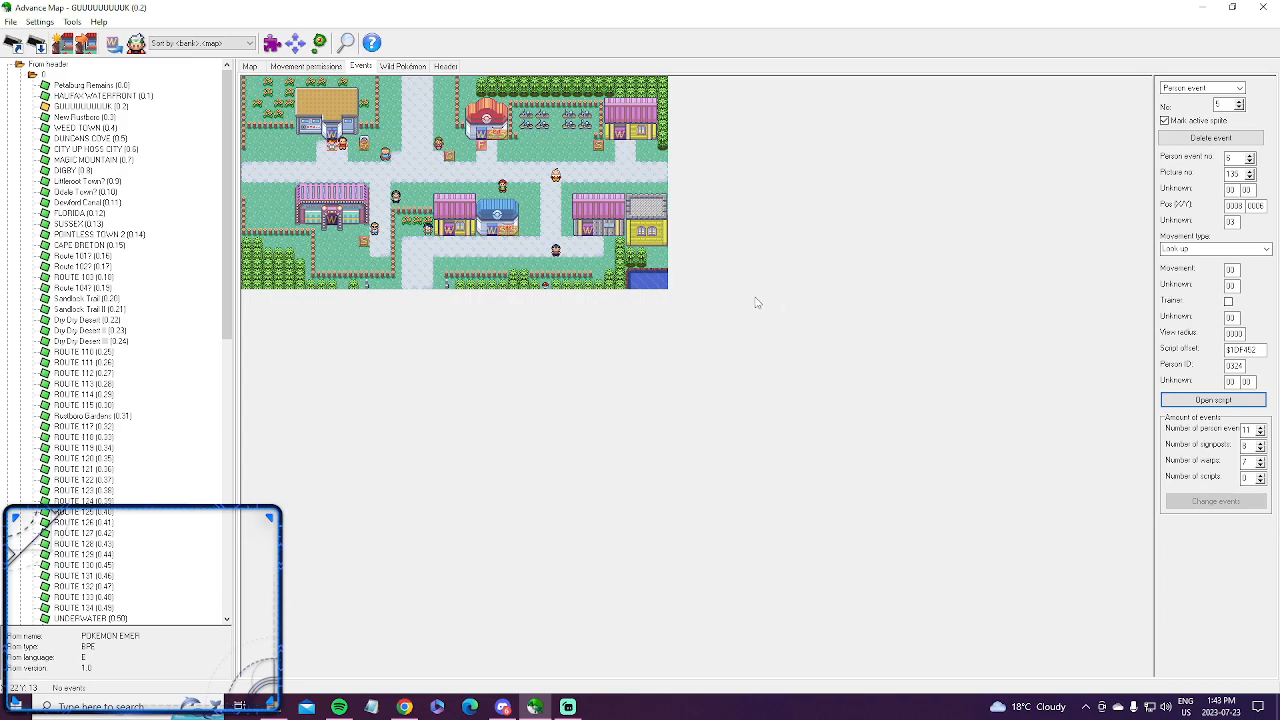
pyautogui.moveTo(530, 296)
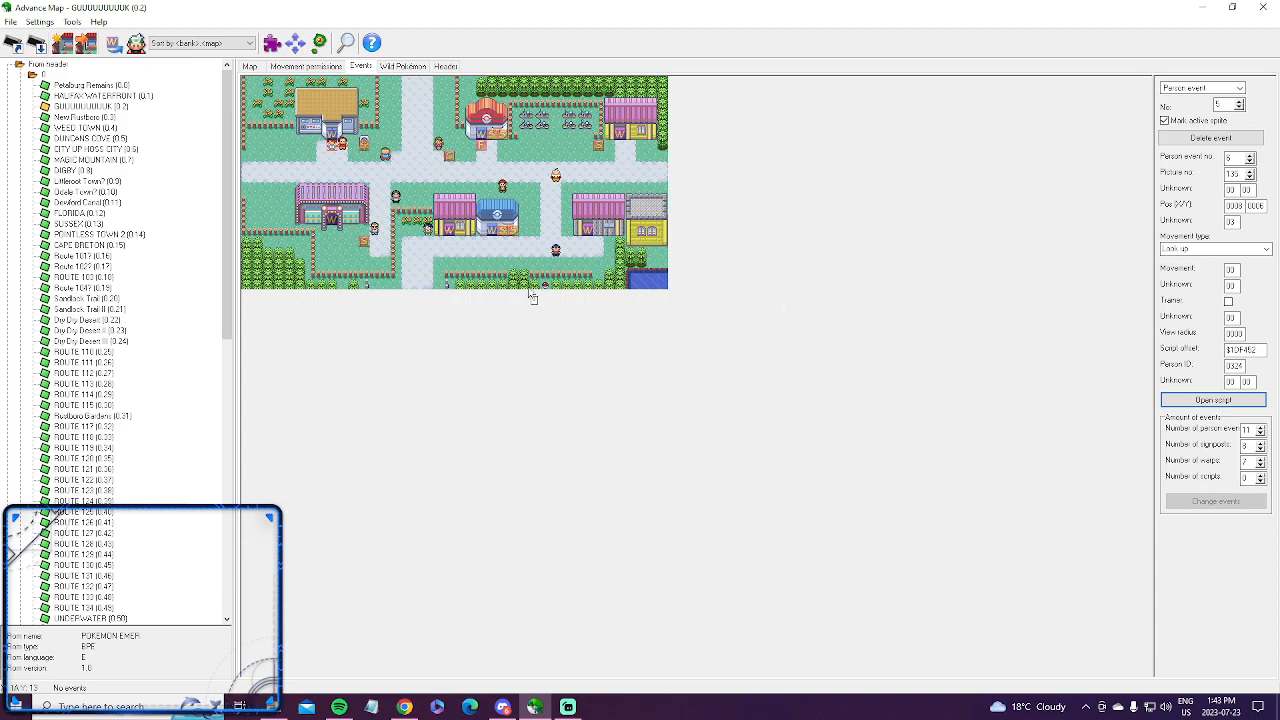
pyautogui.moveTo(536, 640)
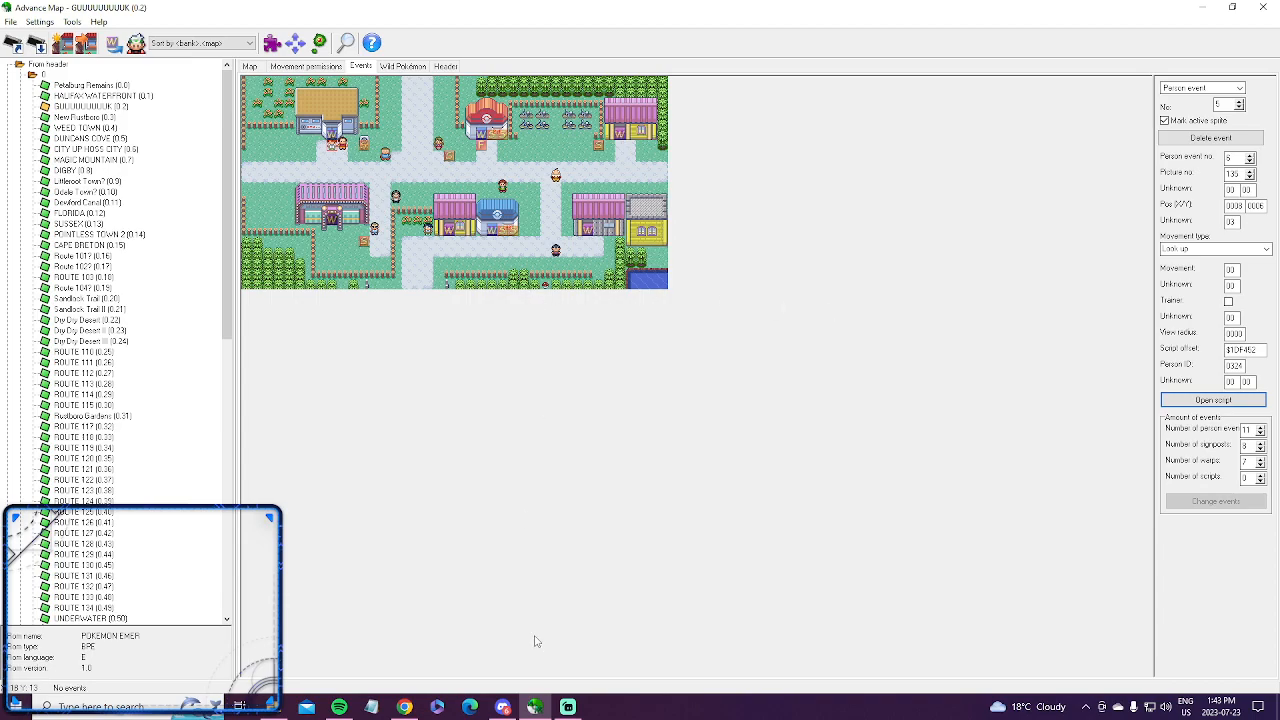
pyautogui.moveTo(472, 364)
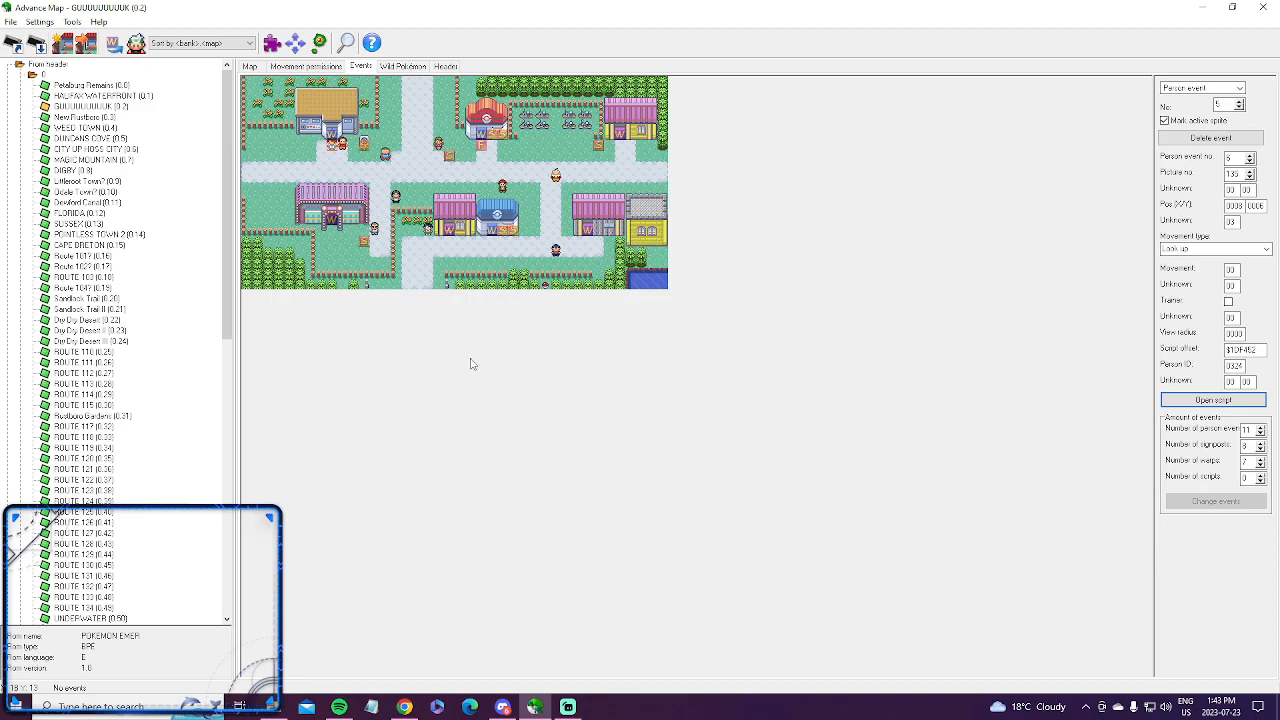
pyautogui.moveTo(418, 160)
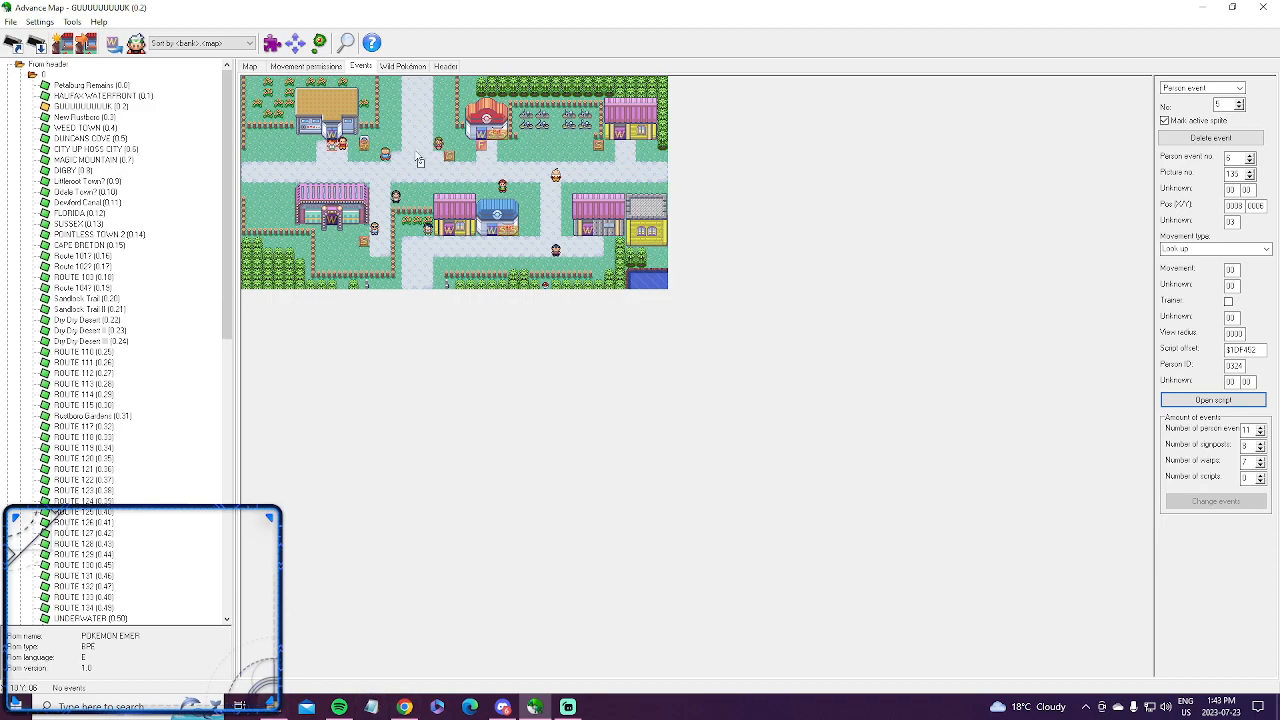
# Step: Launch XSE on the selected Mauville person event's script
pyautogui.click(1212, 400)
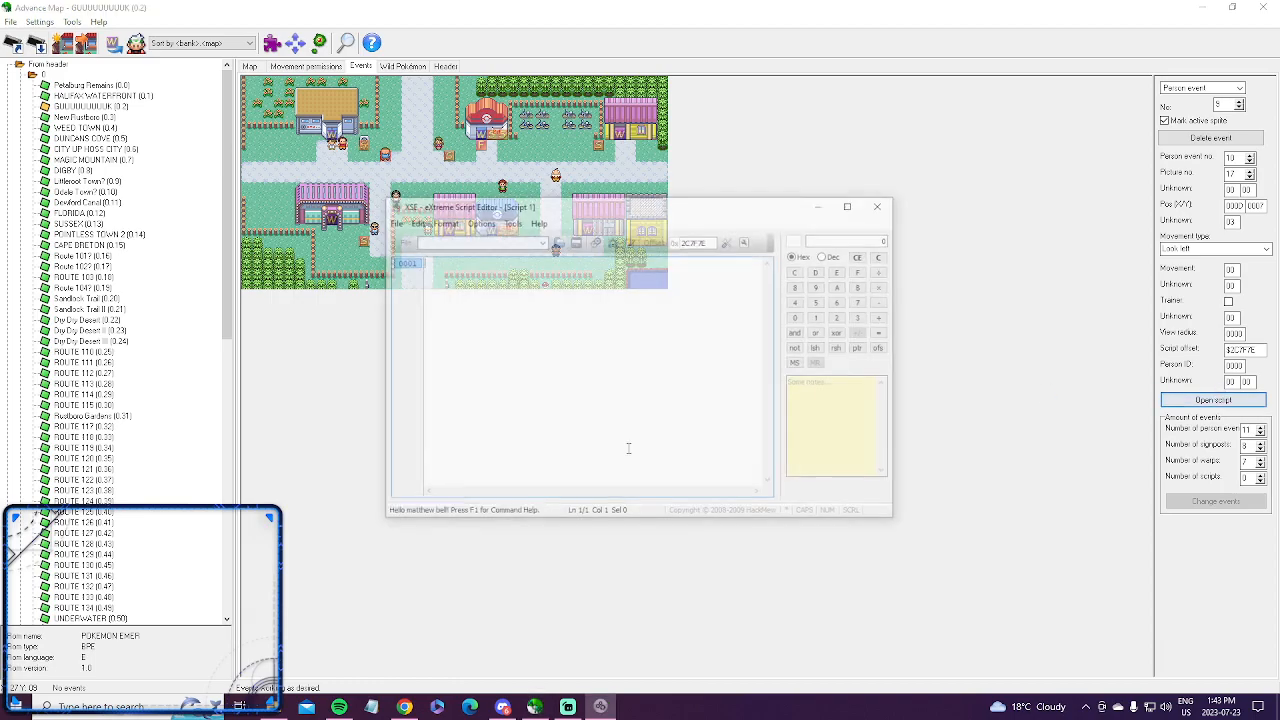
# Step: Review the decompiled dialogue, close XSE and select the right-hand building's event
pyautogui.click(1212, 400)
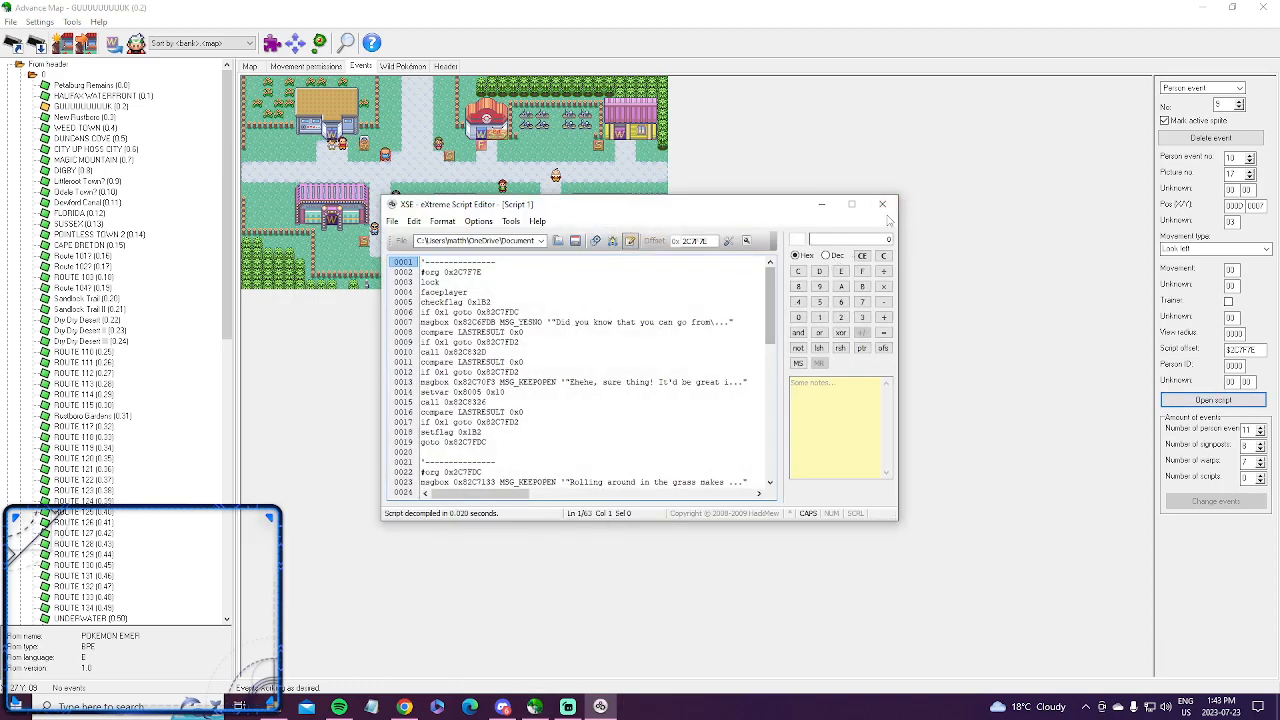
pyautogui.click(882, 204)
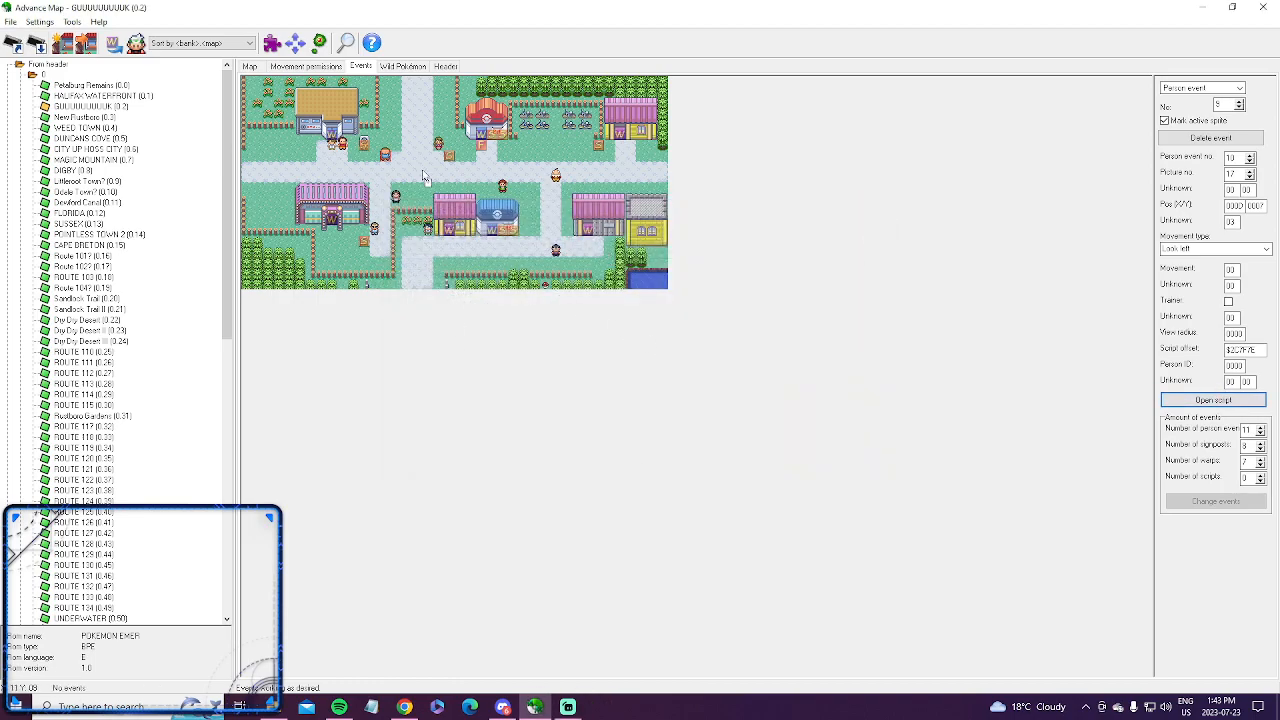
pyautogui.click(648, 236)
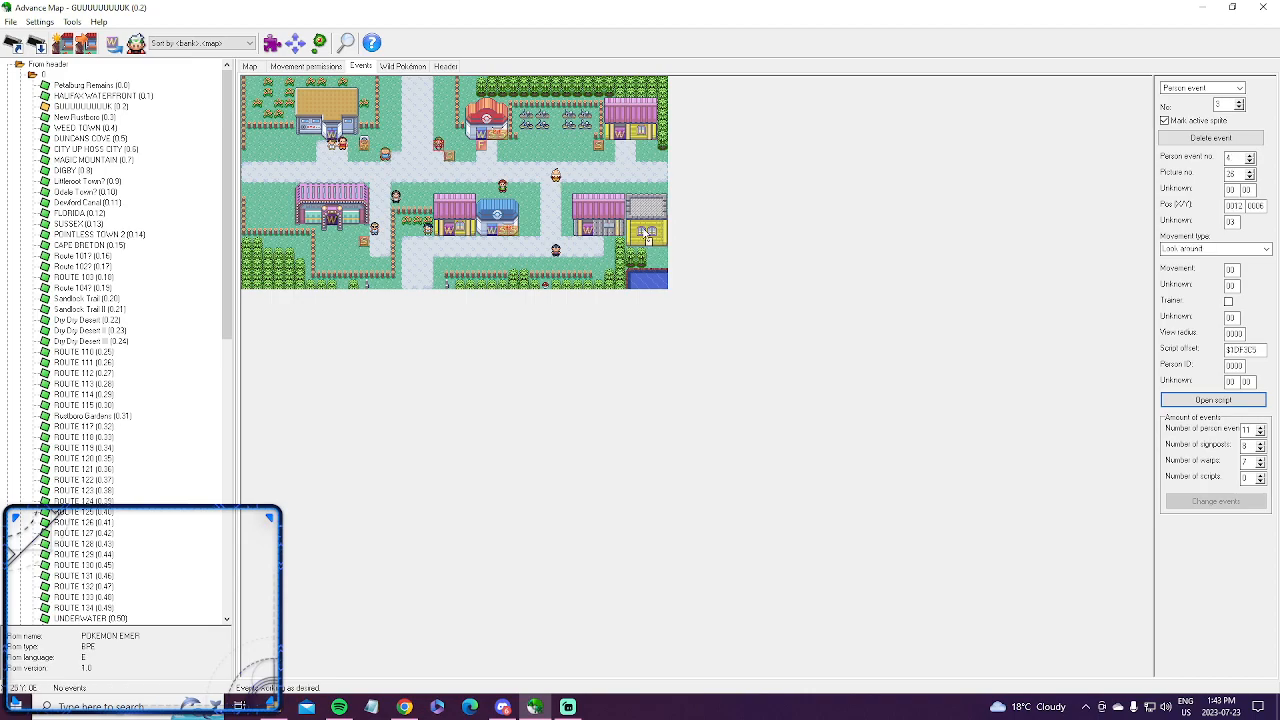
pyautogui.moveTo(924, 272)
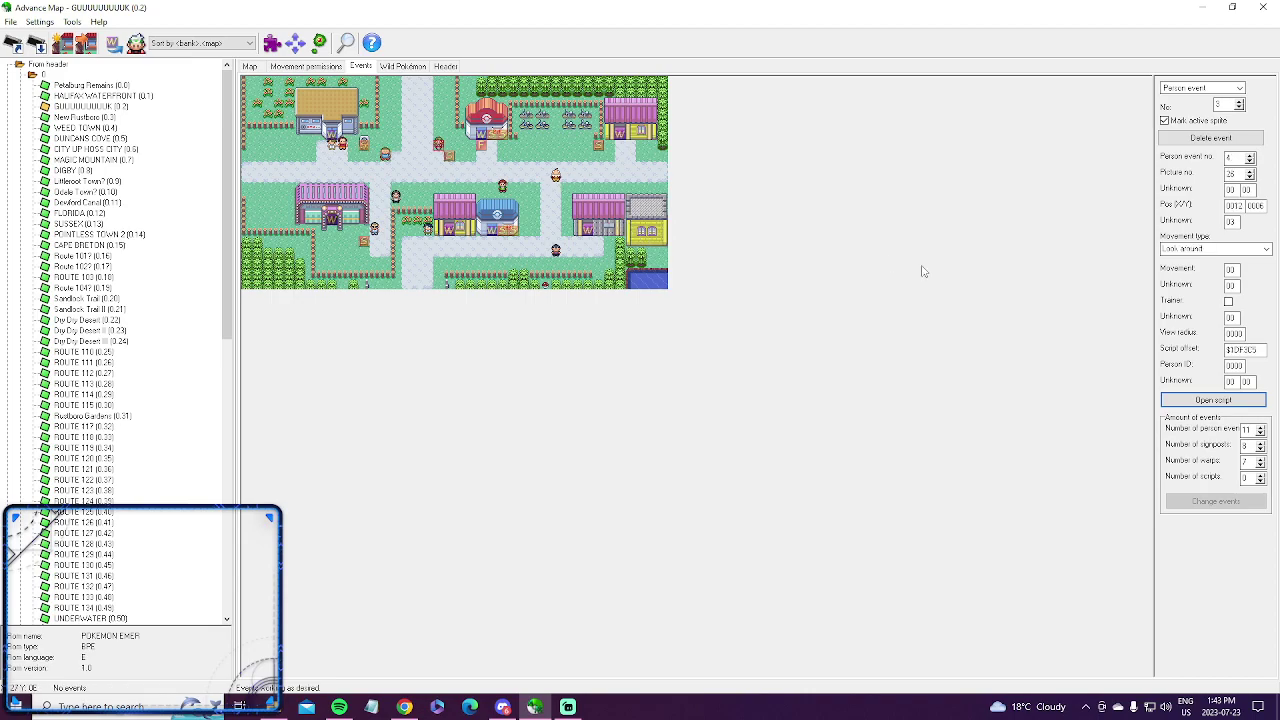